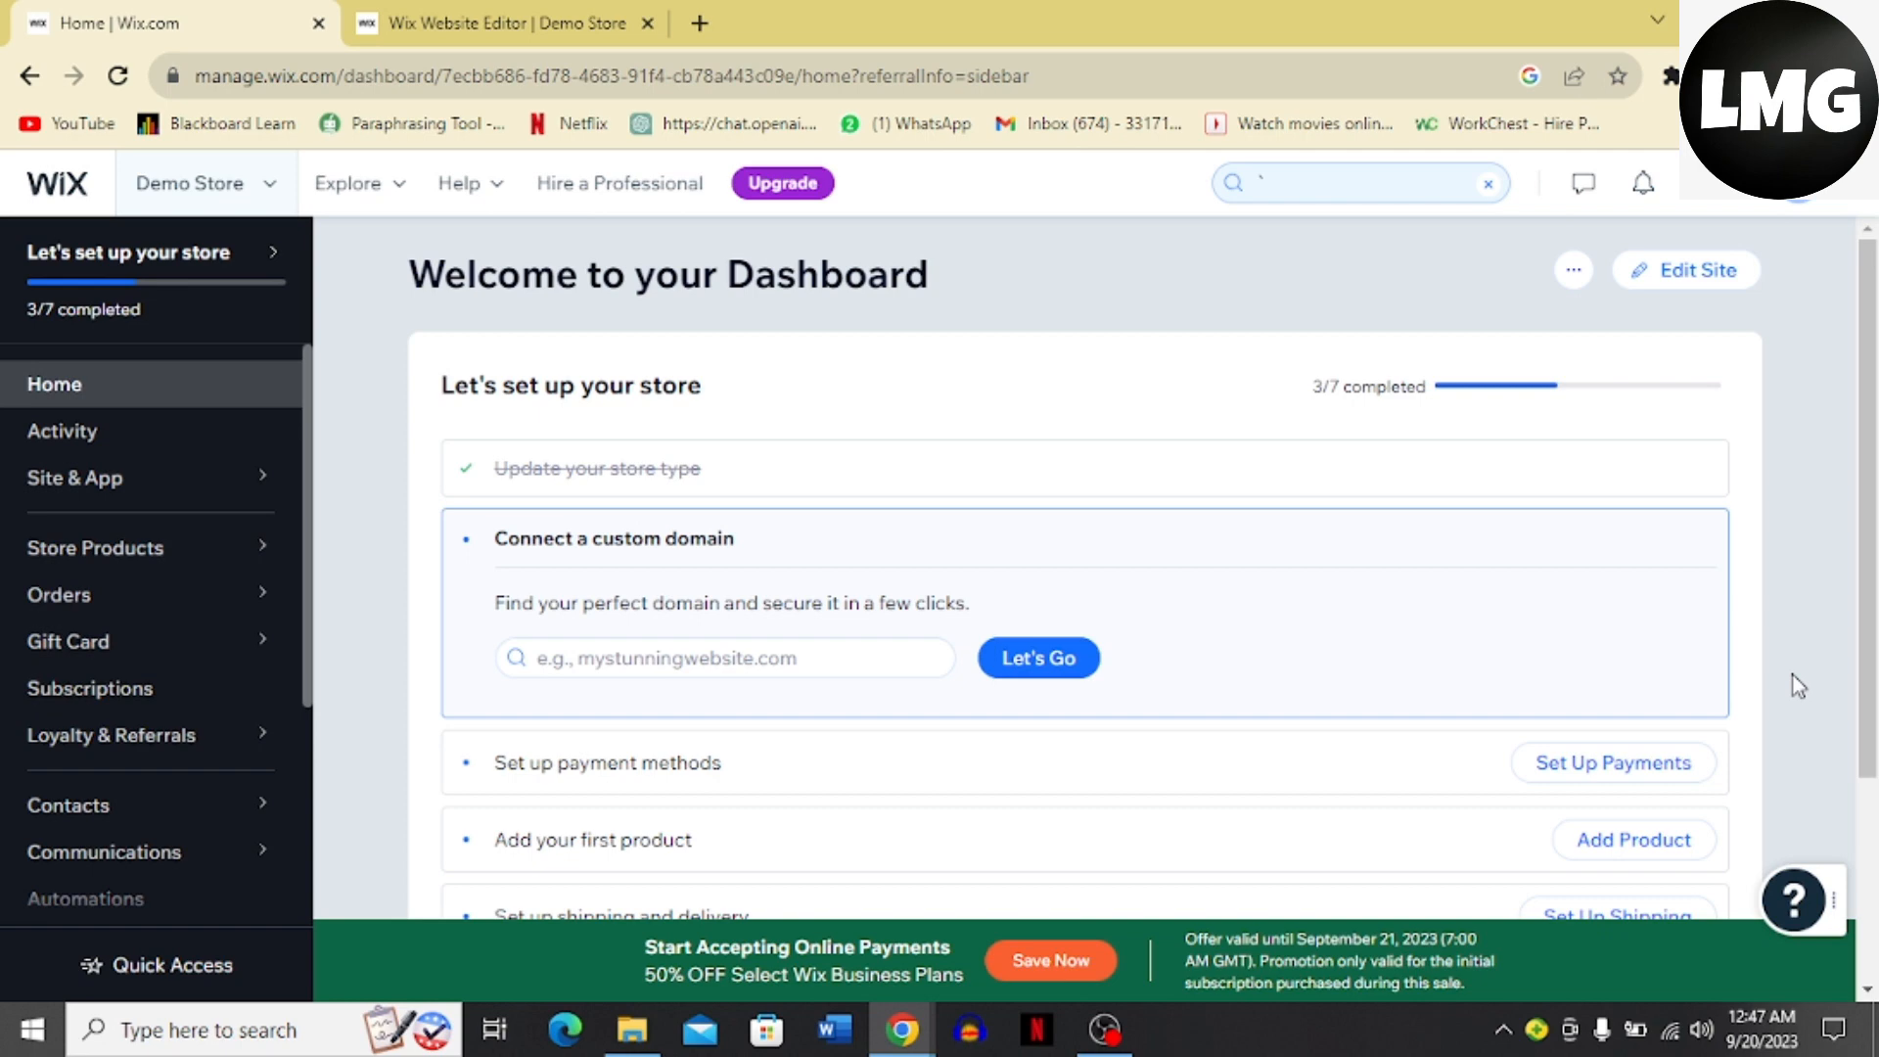
pyautogui.moveTo(1094, 455)
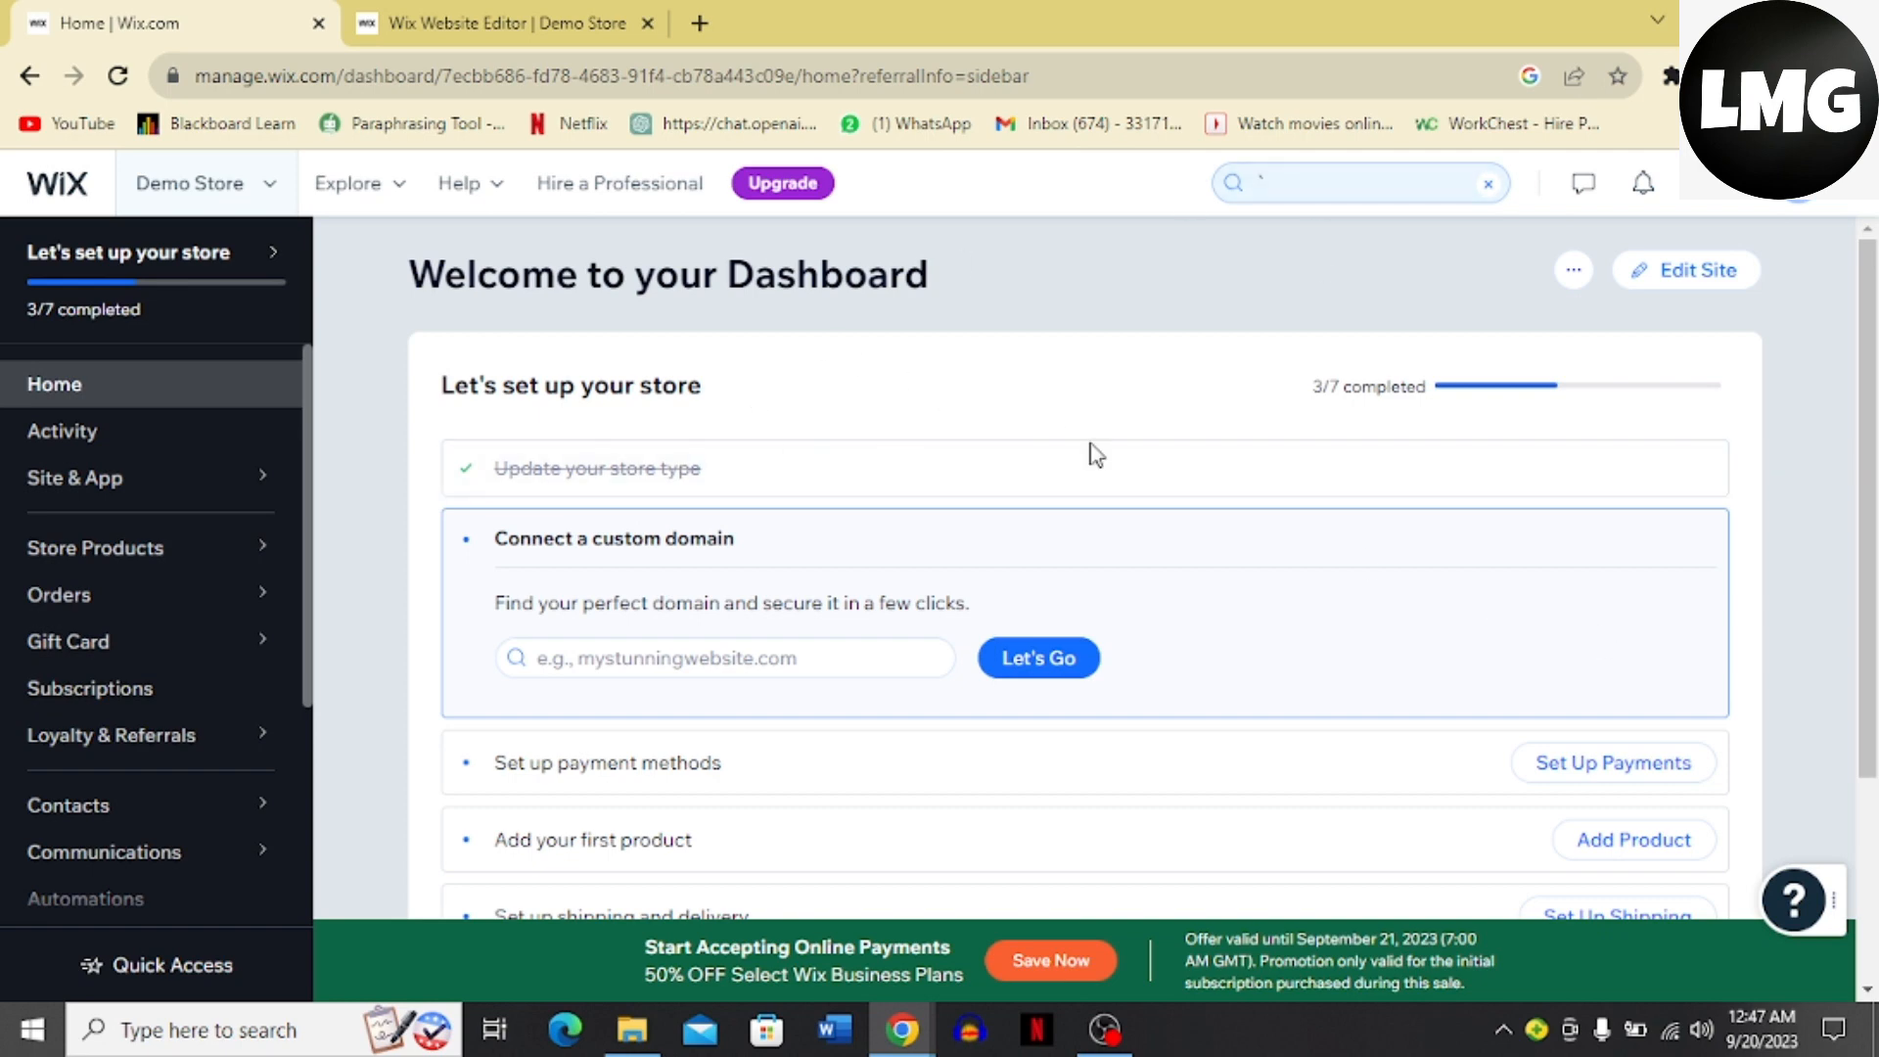
pyautogui.moveTo(1695, 270)
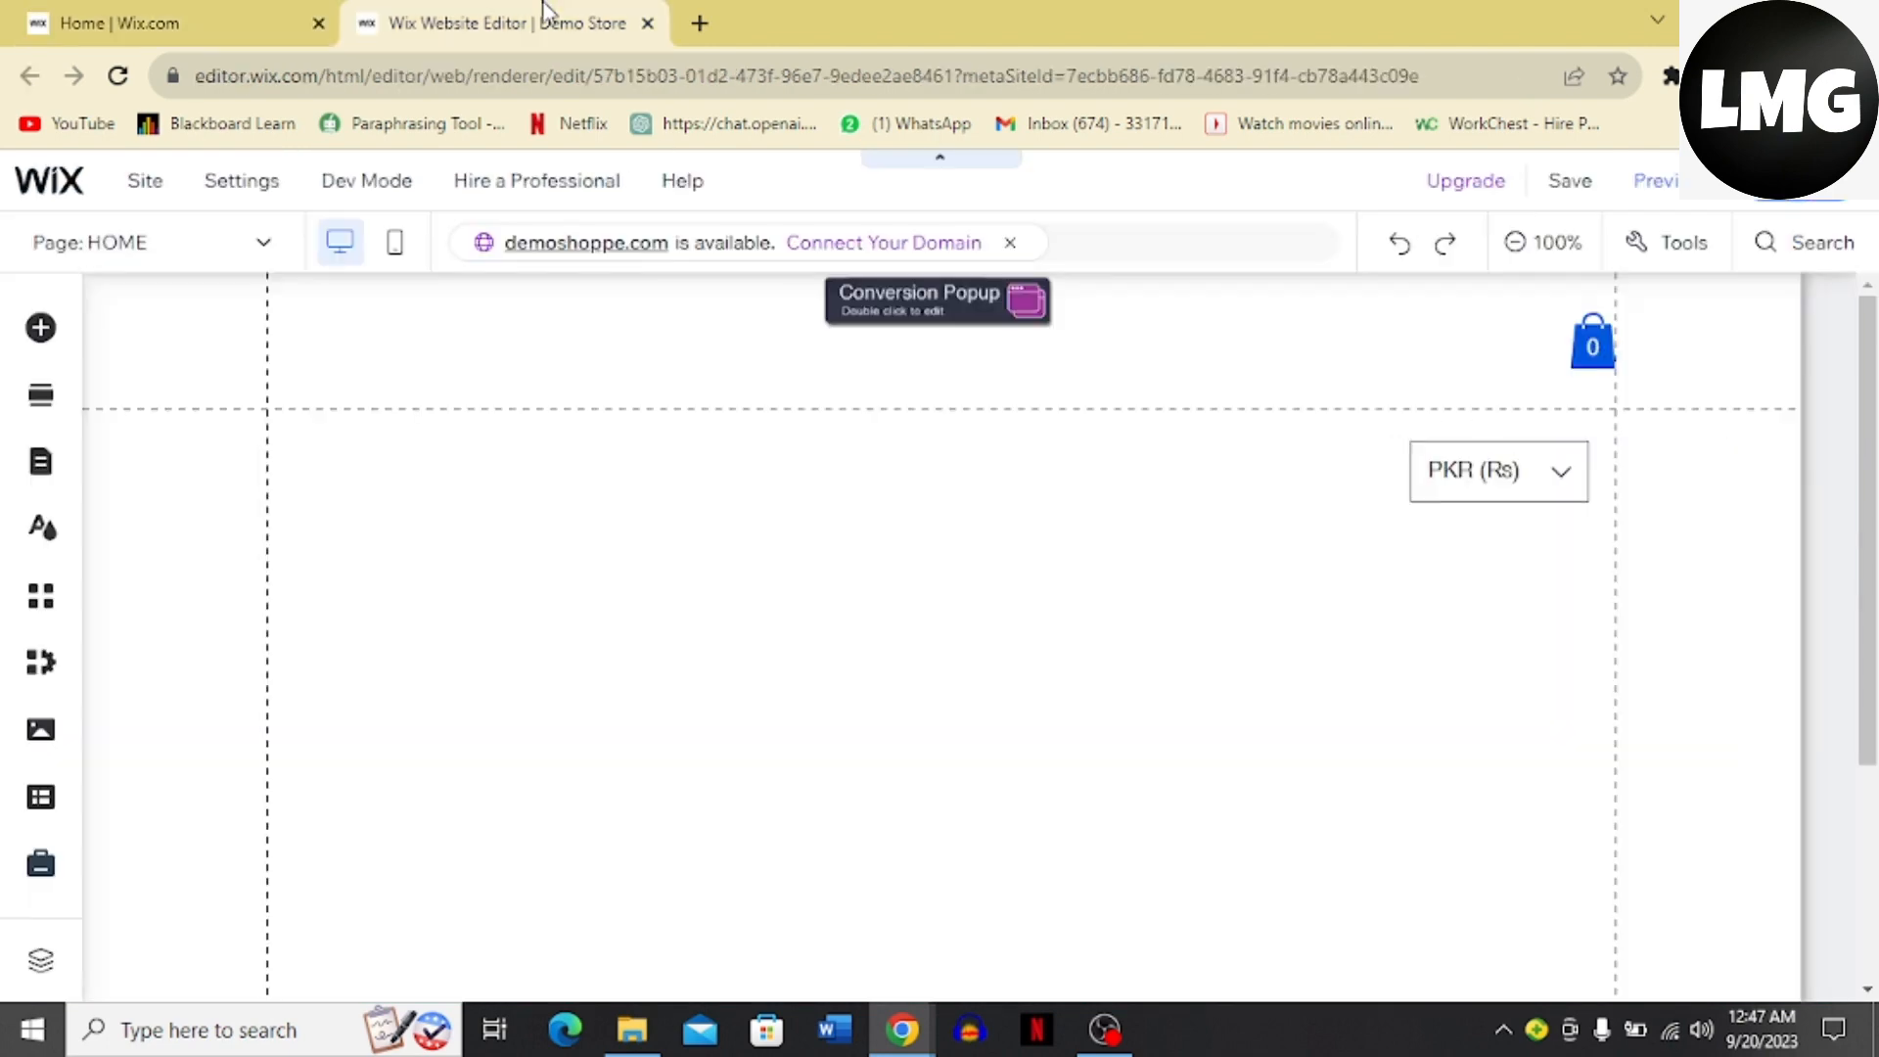
# - Open the Demo Store site in the Wix Website Editor from the Dashboard
pyautogui.click(544, 347)
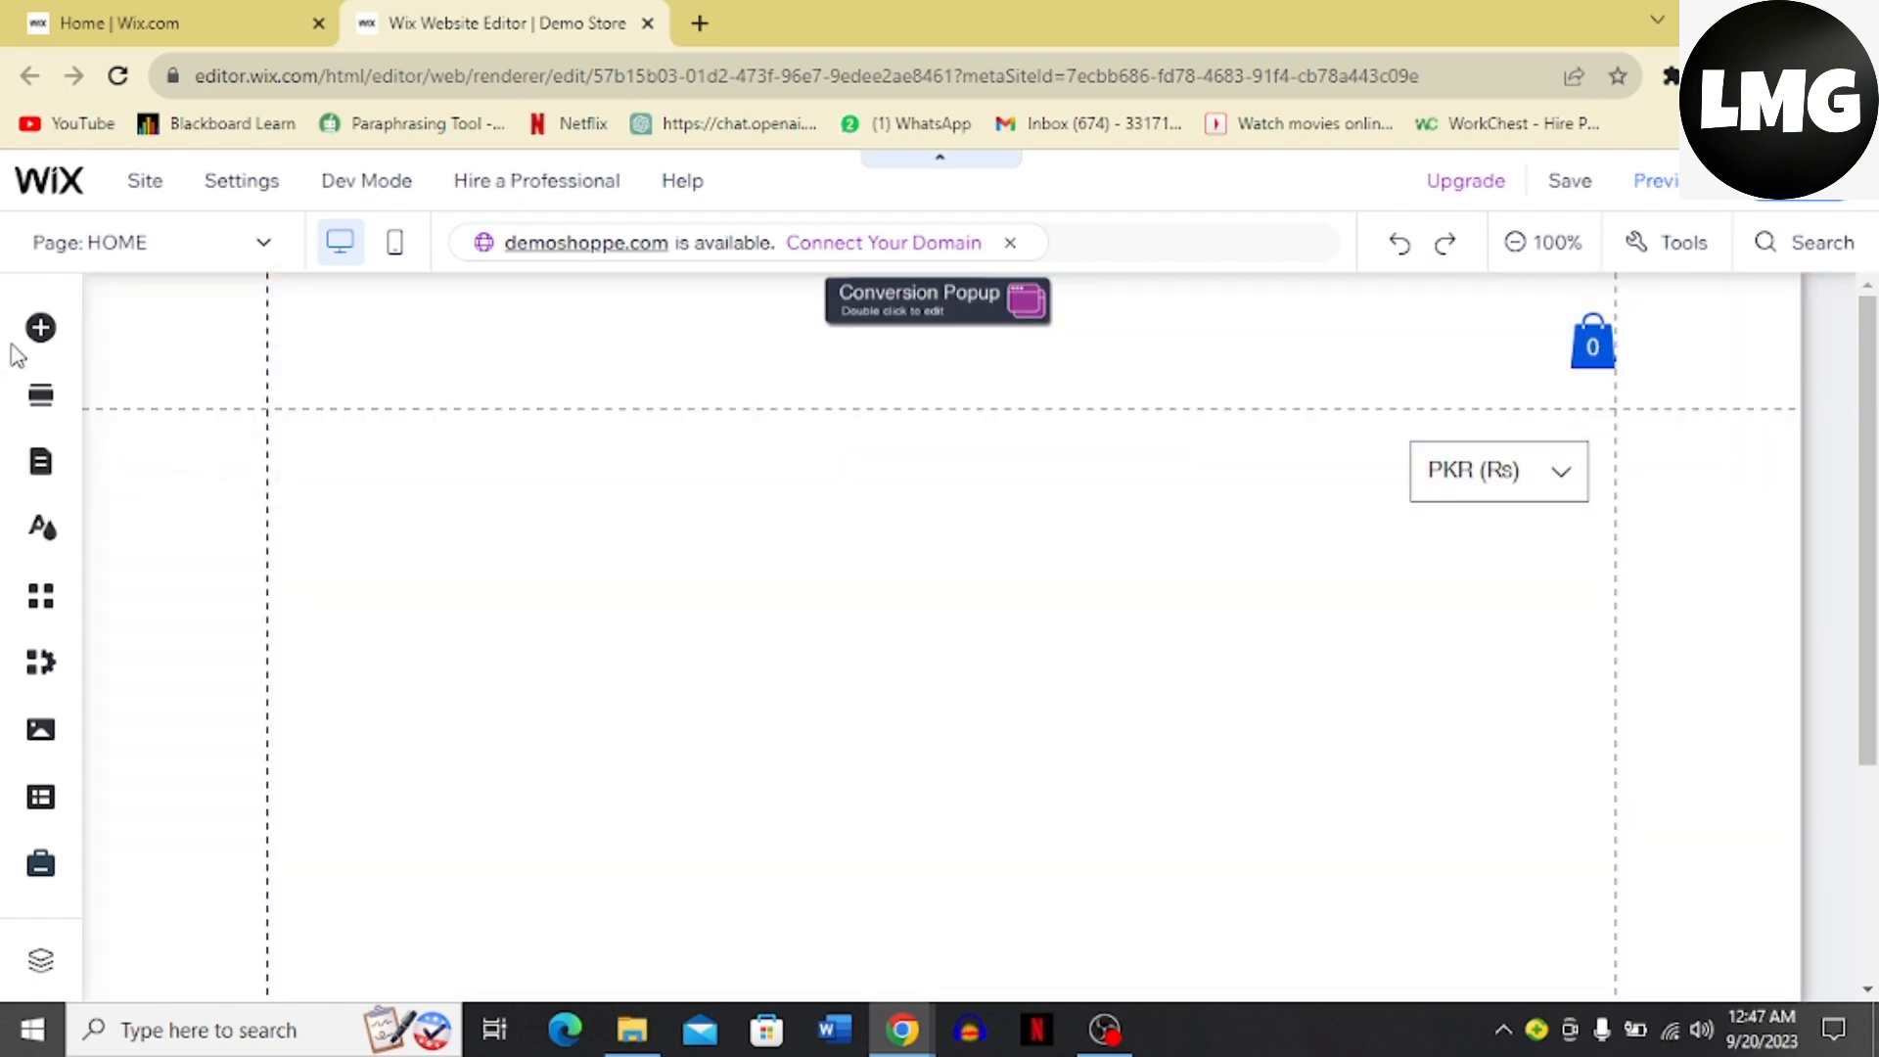
pyautogui.moveTo(39, 329)
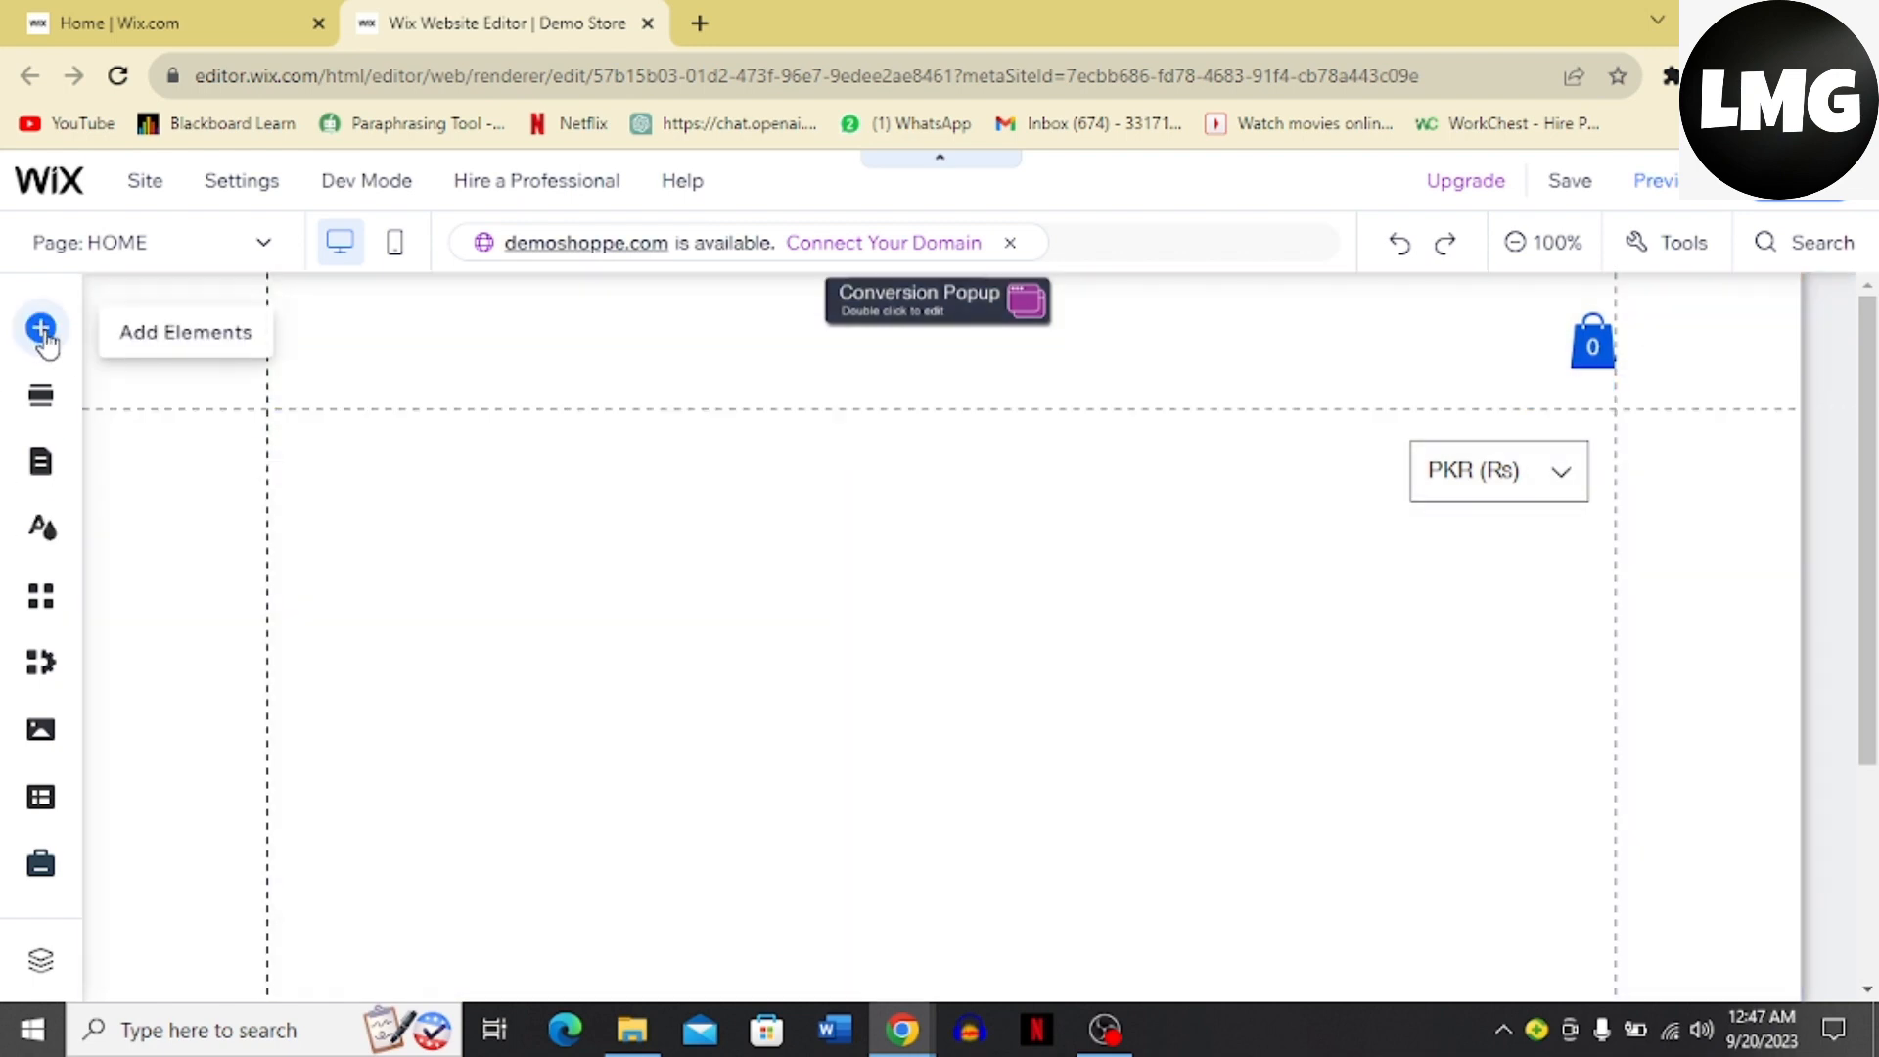
# - Open Add Elements and browse to the Menu & Anchor category
pyautogui.click(41, 329)
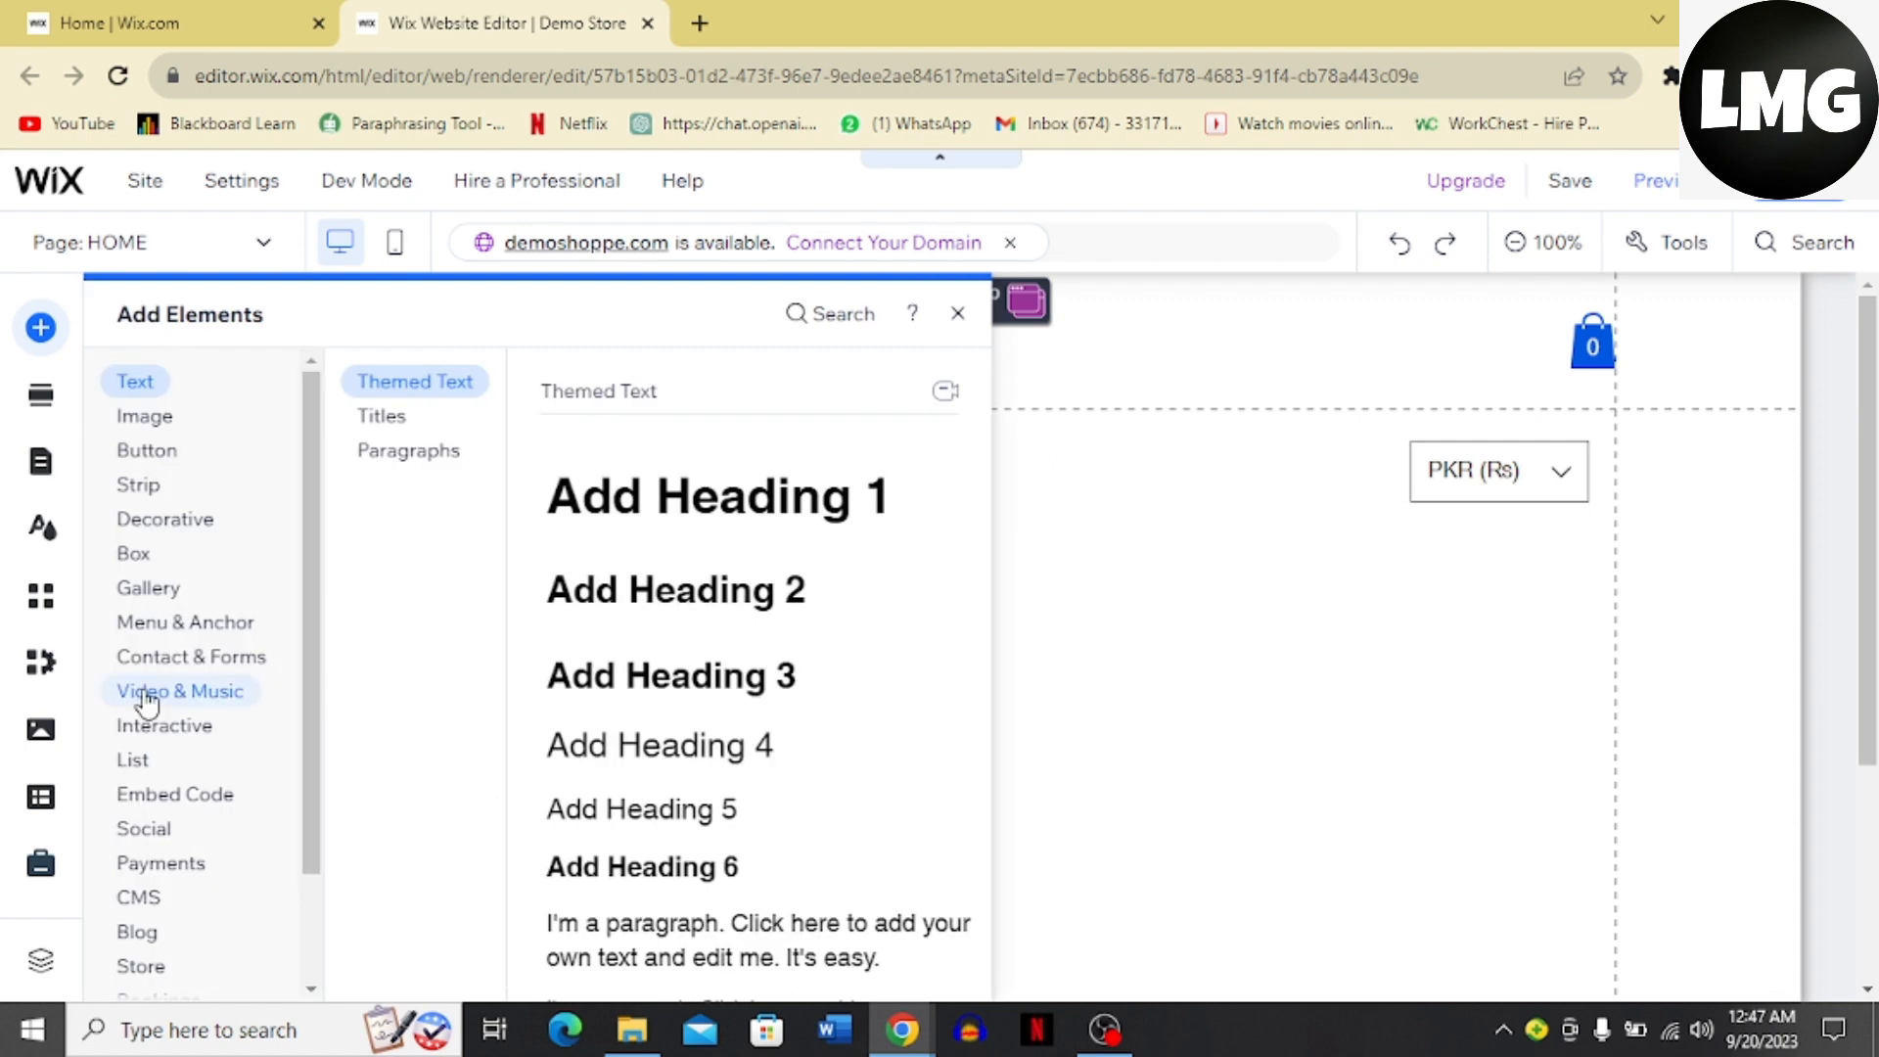
pyautogui.click(180, 691)
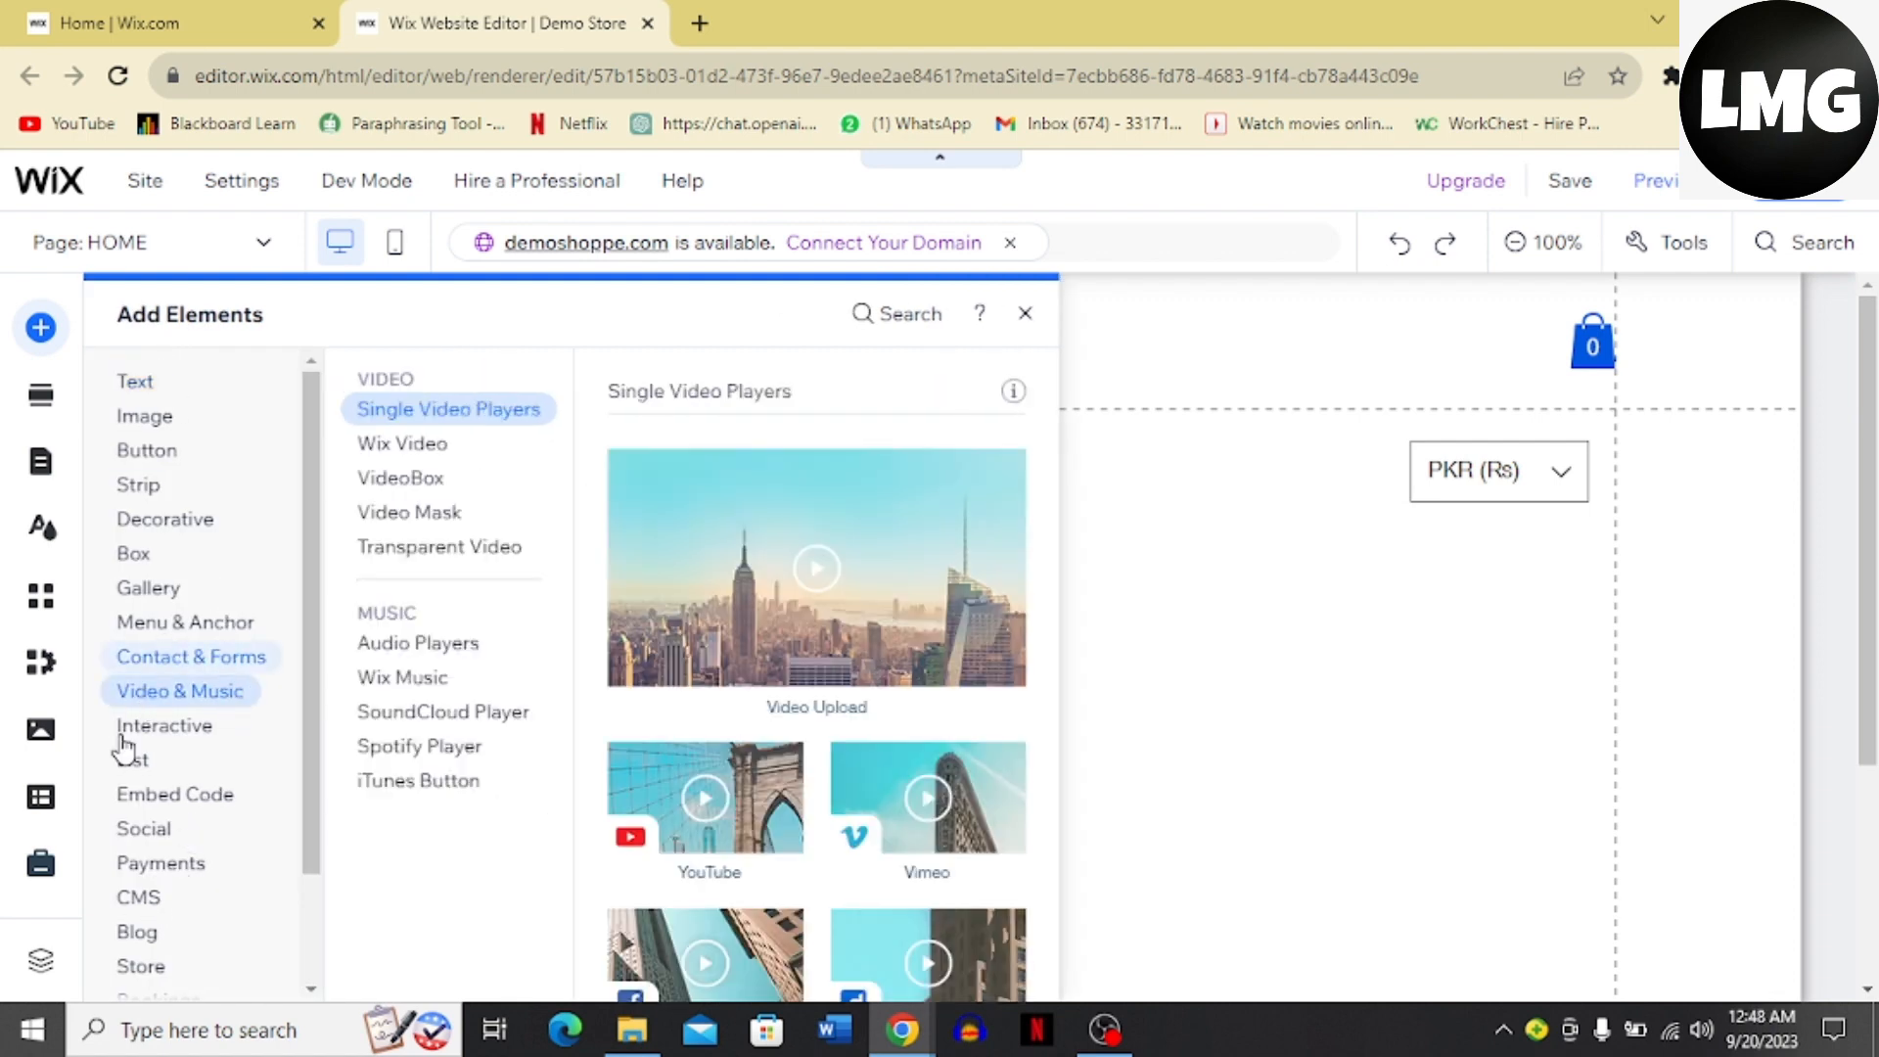
pyautogui.moveTo(185, 622)
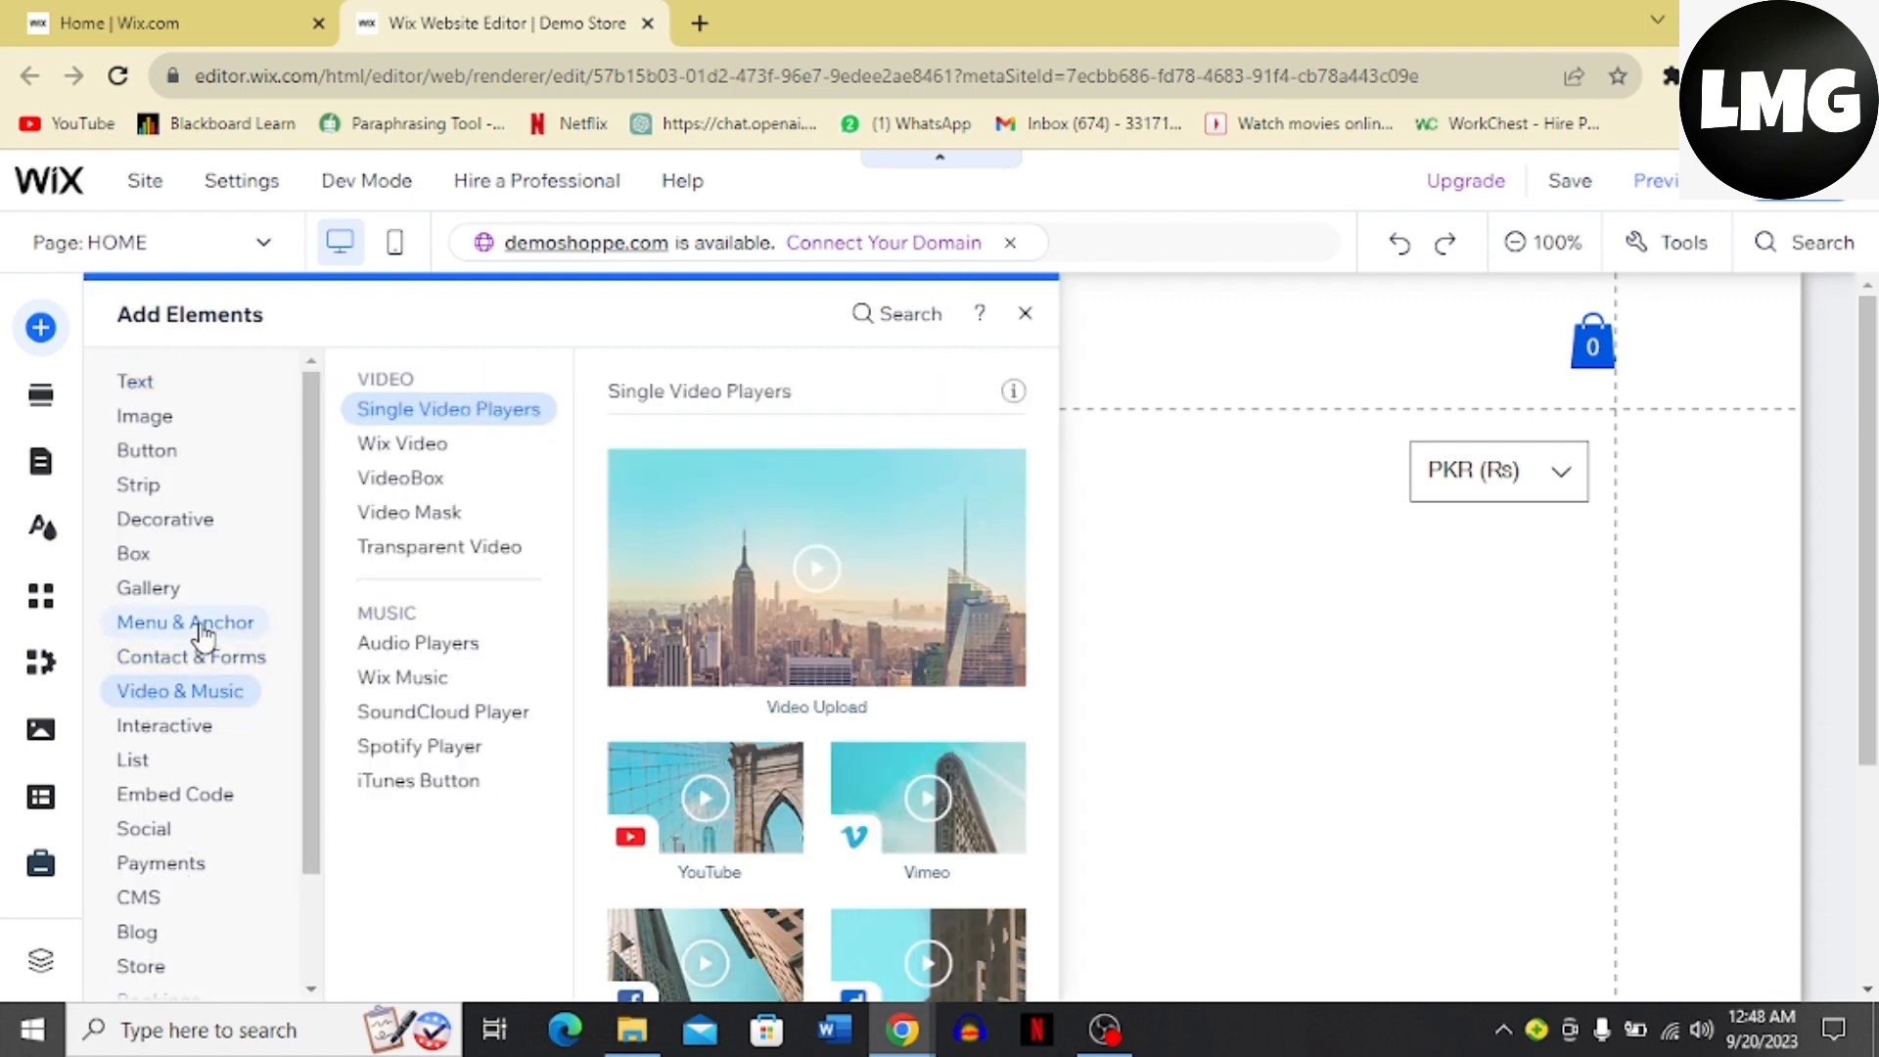
pyautogui.click(185, 622)
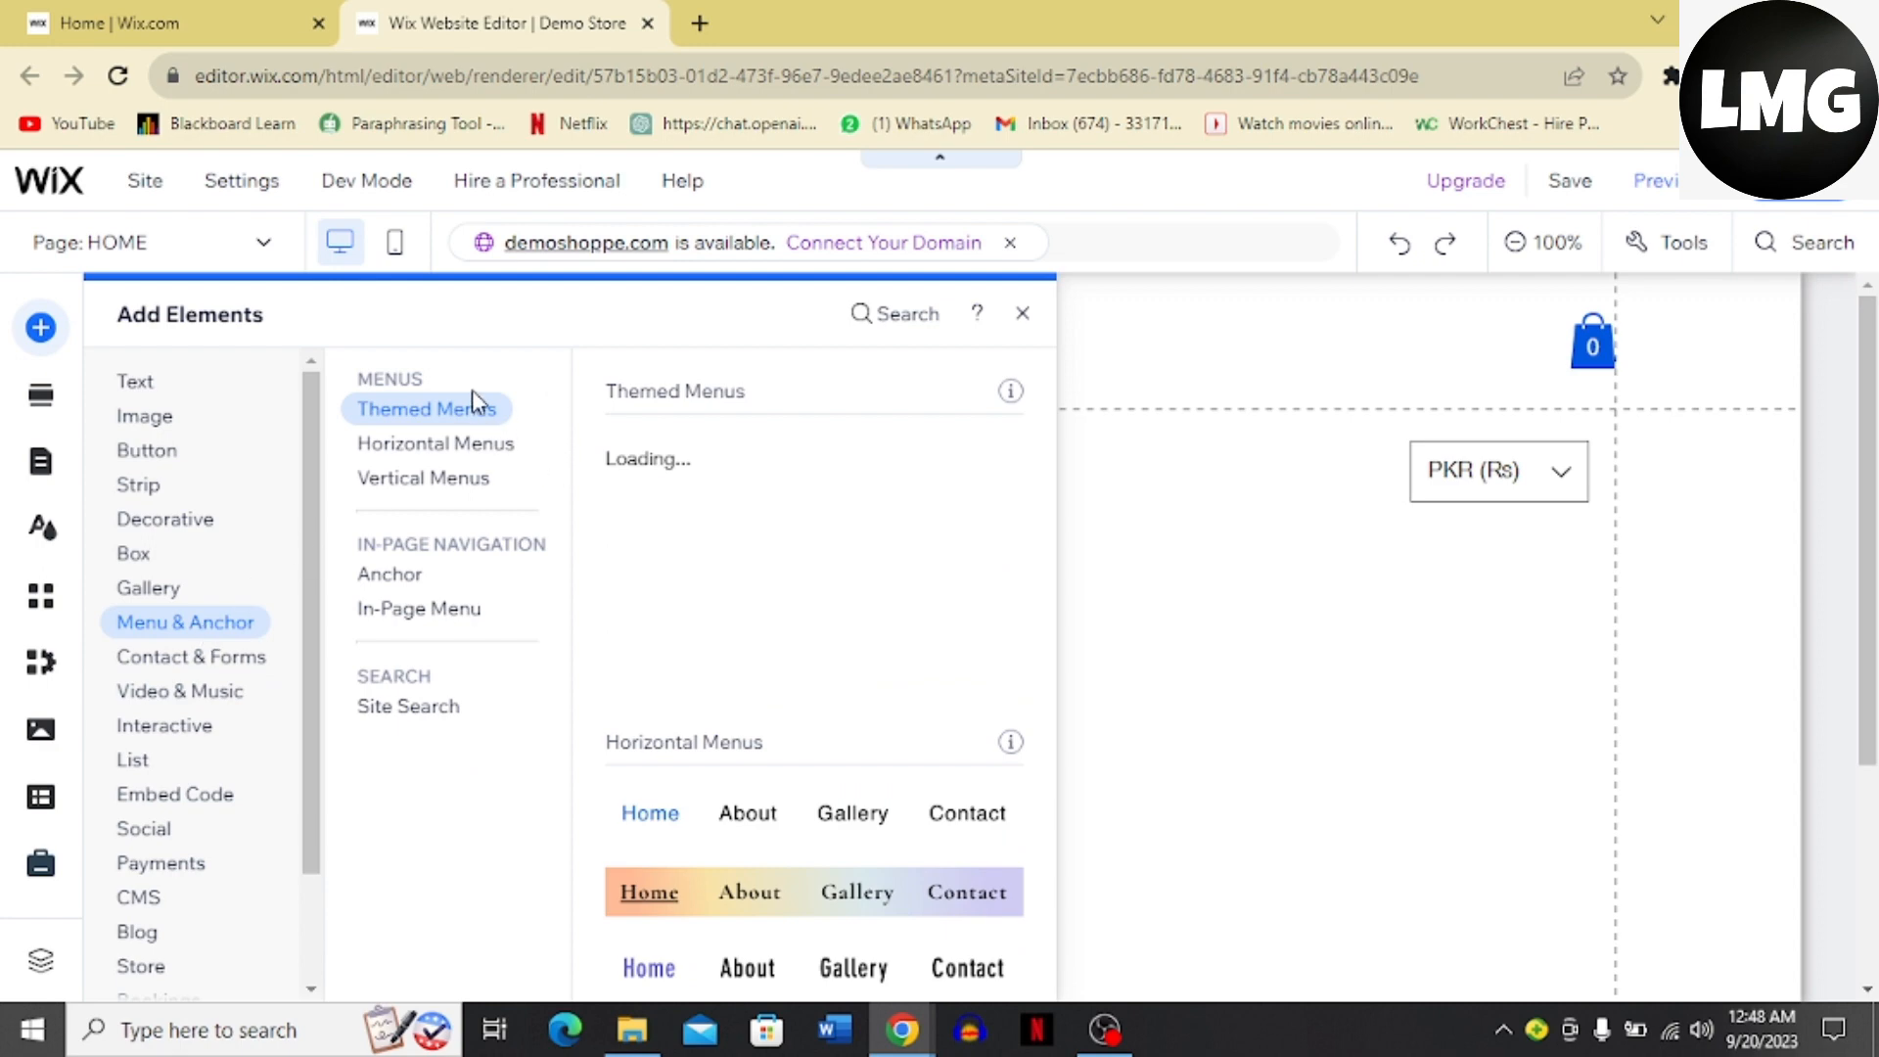
pyautogui.click(434, 443)
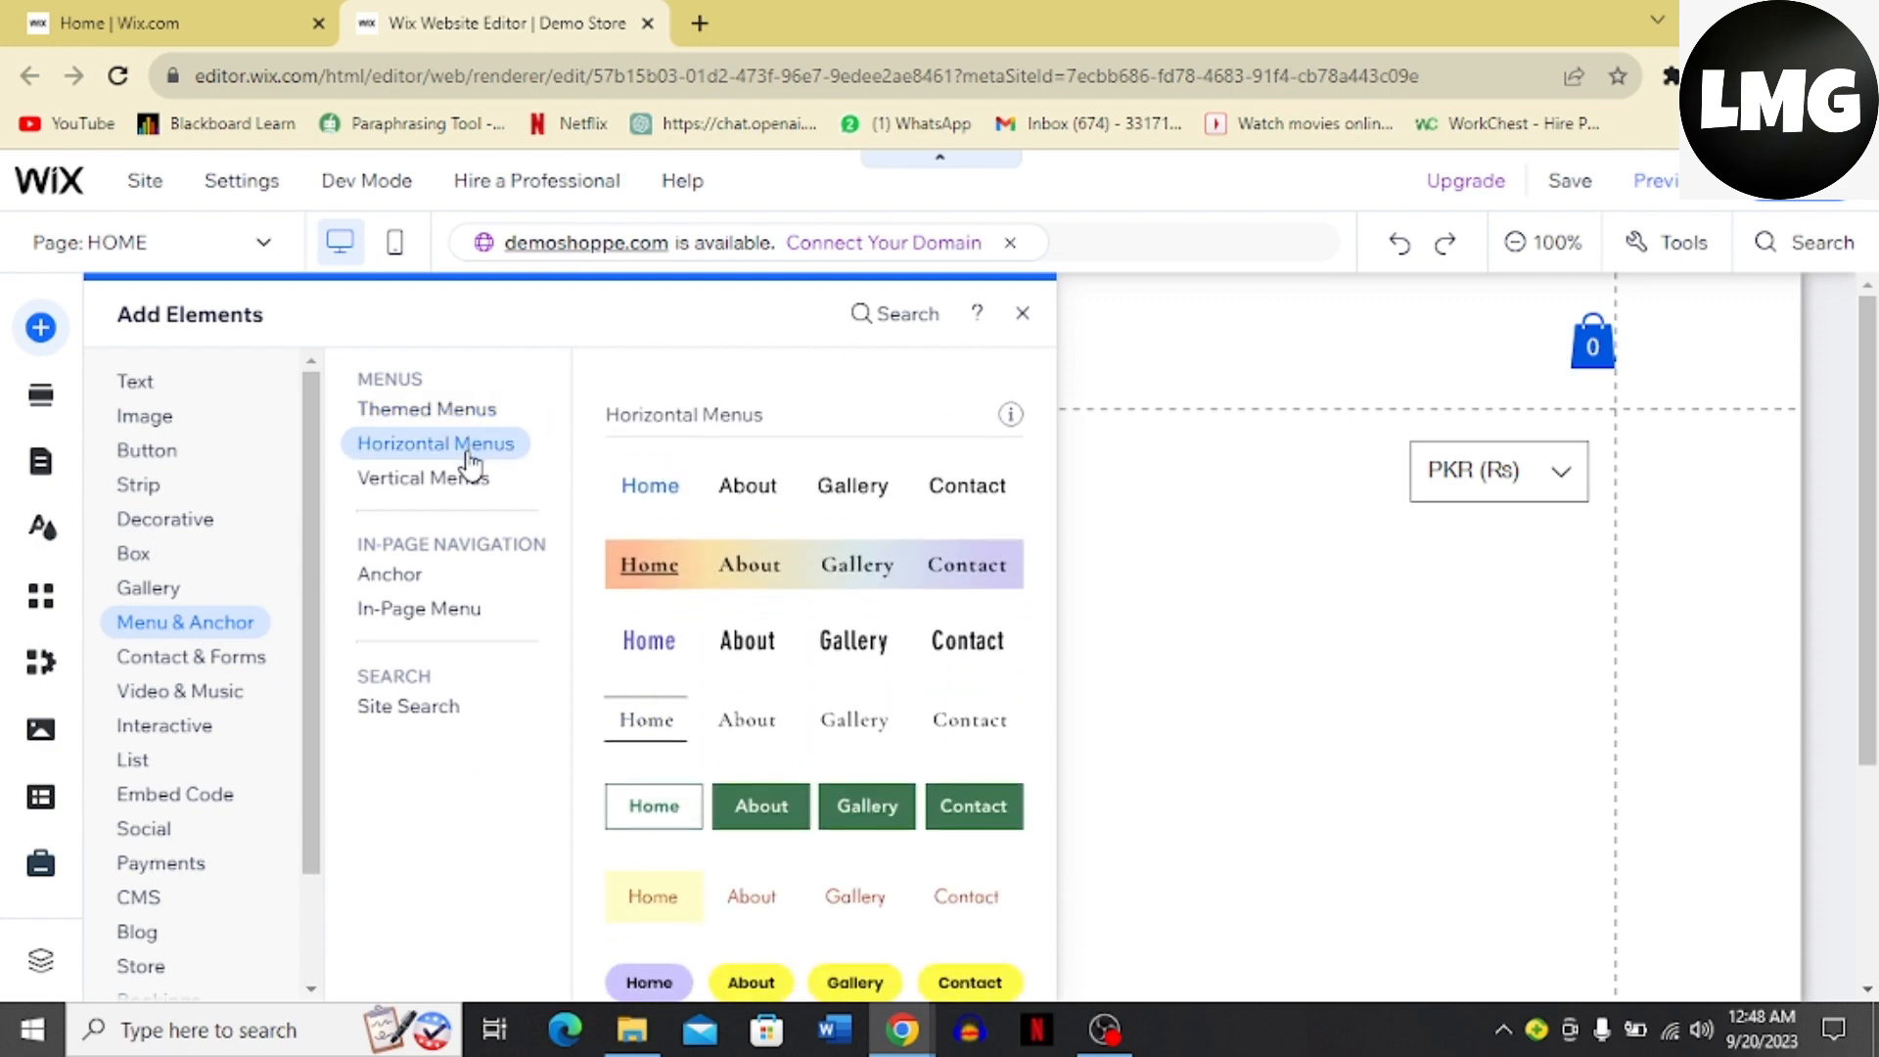
# - Compare vertical and themed menu designs, settling on the horizontal menu designs
pyautogui.click(421, 477)
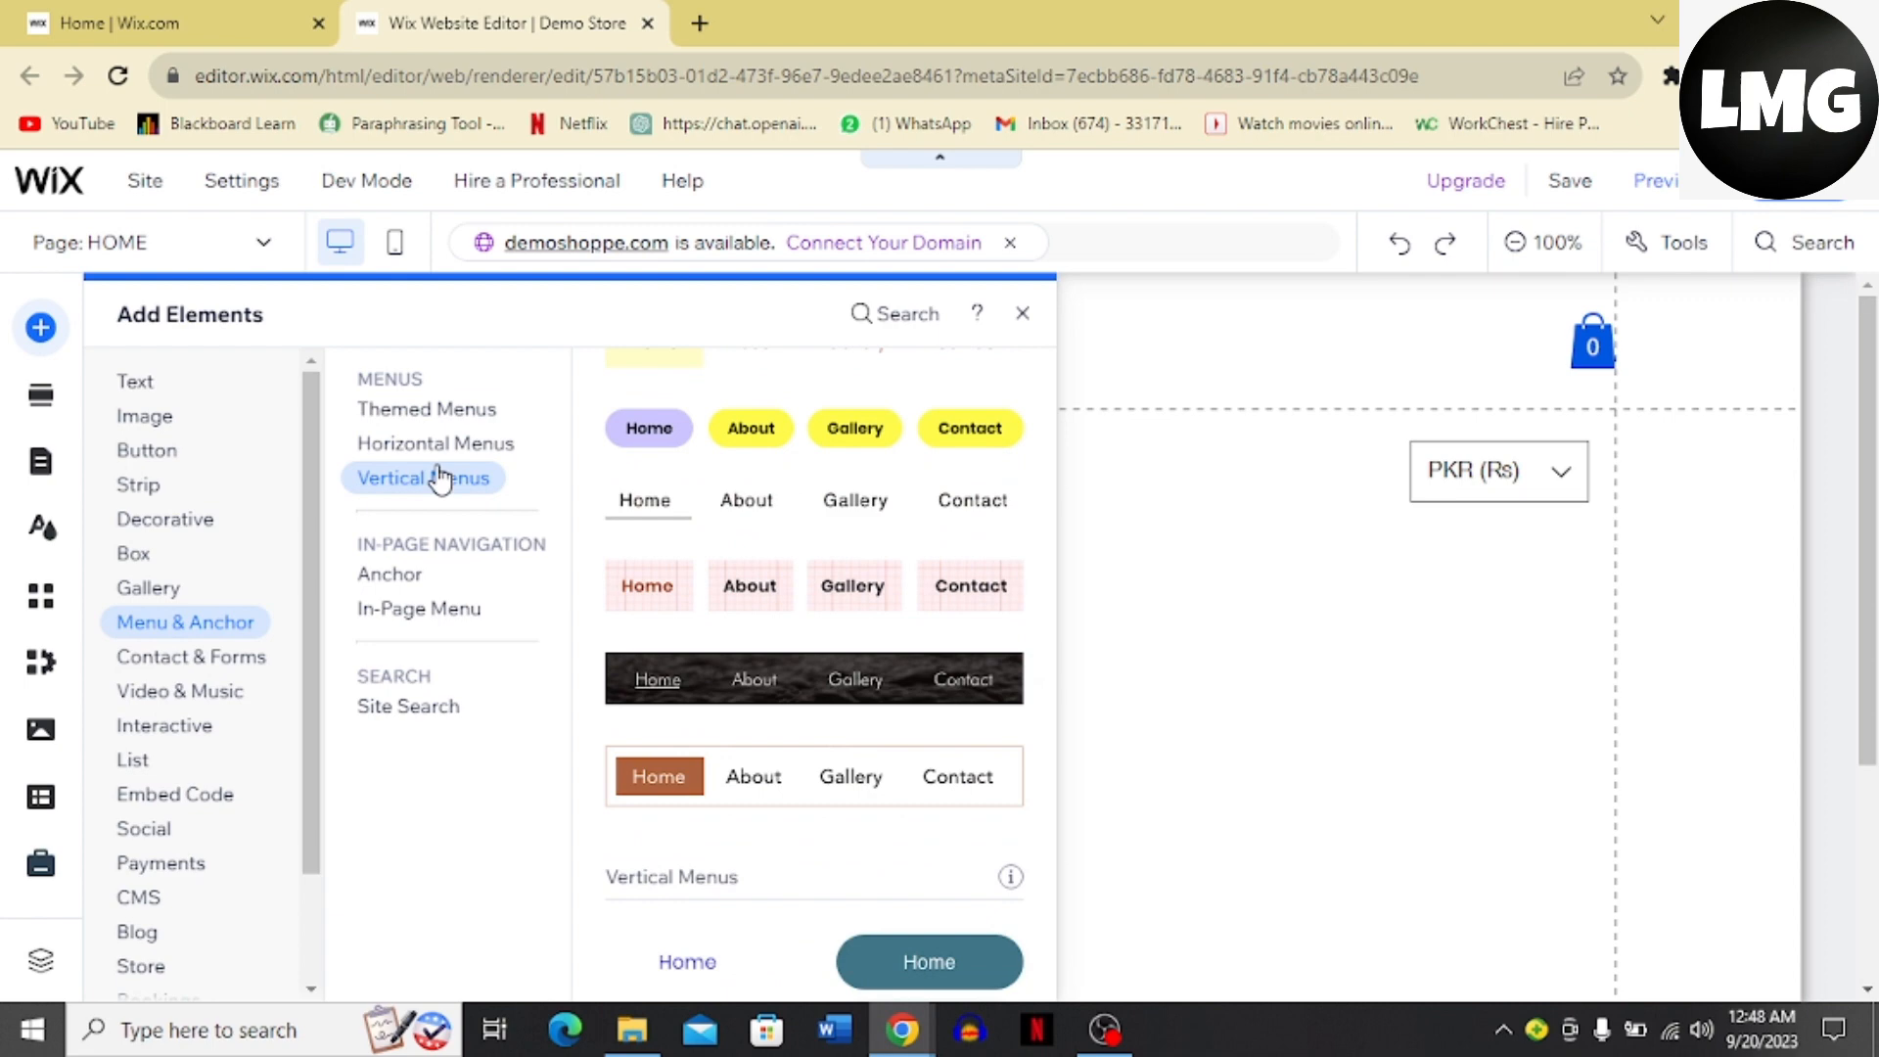
pyautogui.click(435, 442)
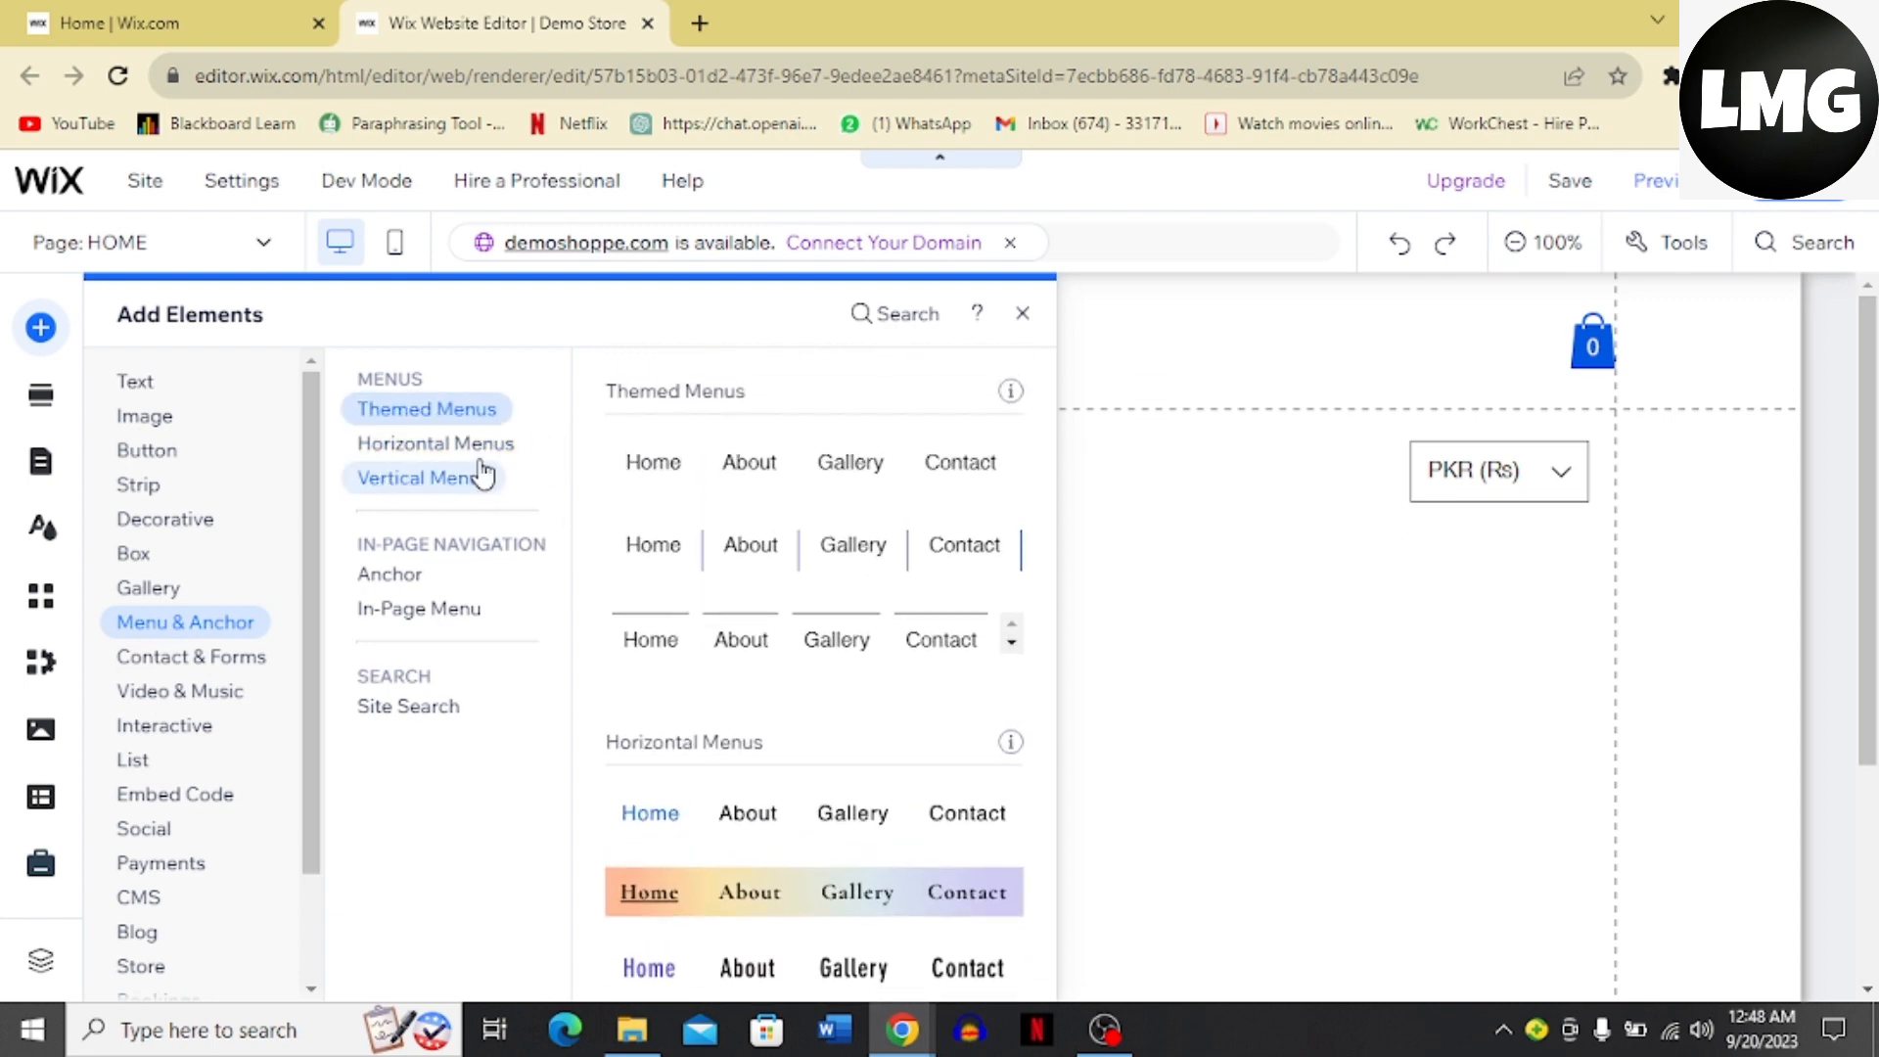
pyautogui.click(435, 443)
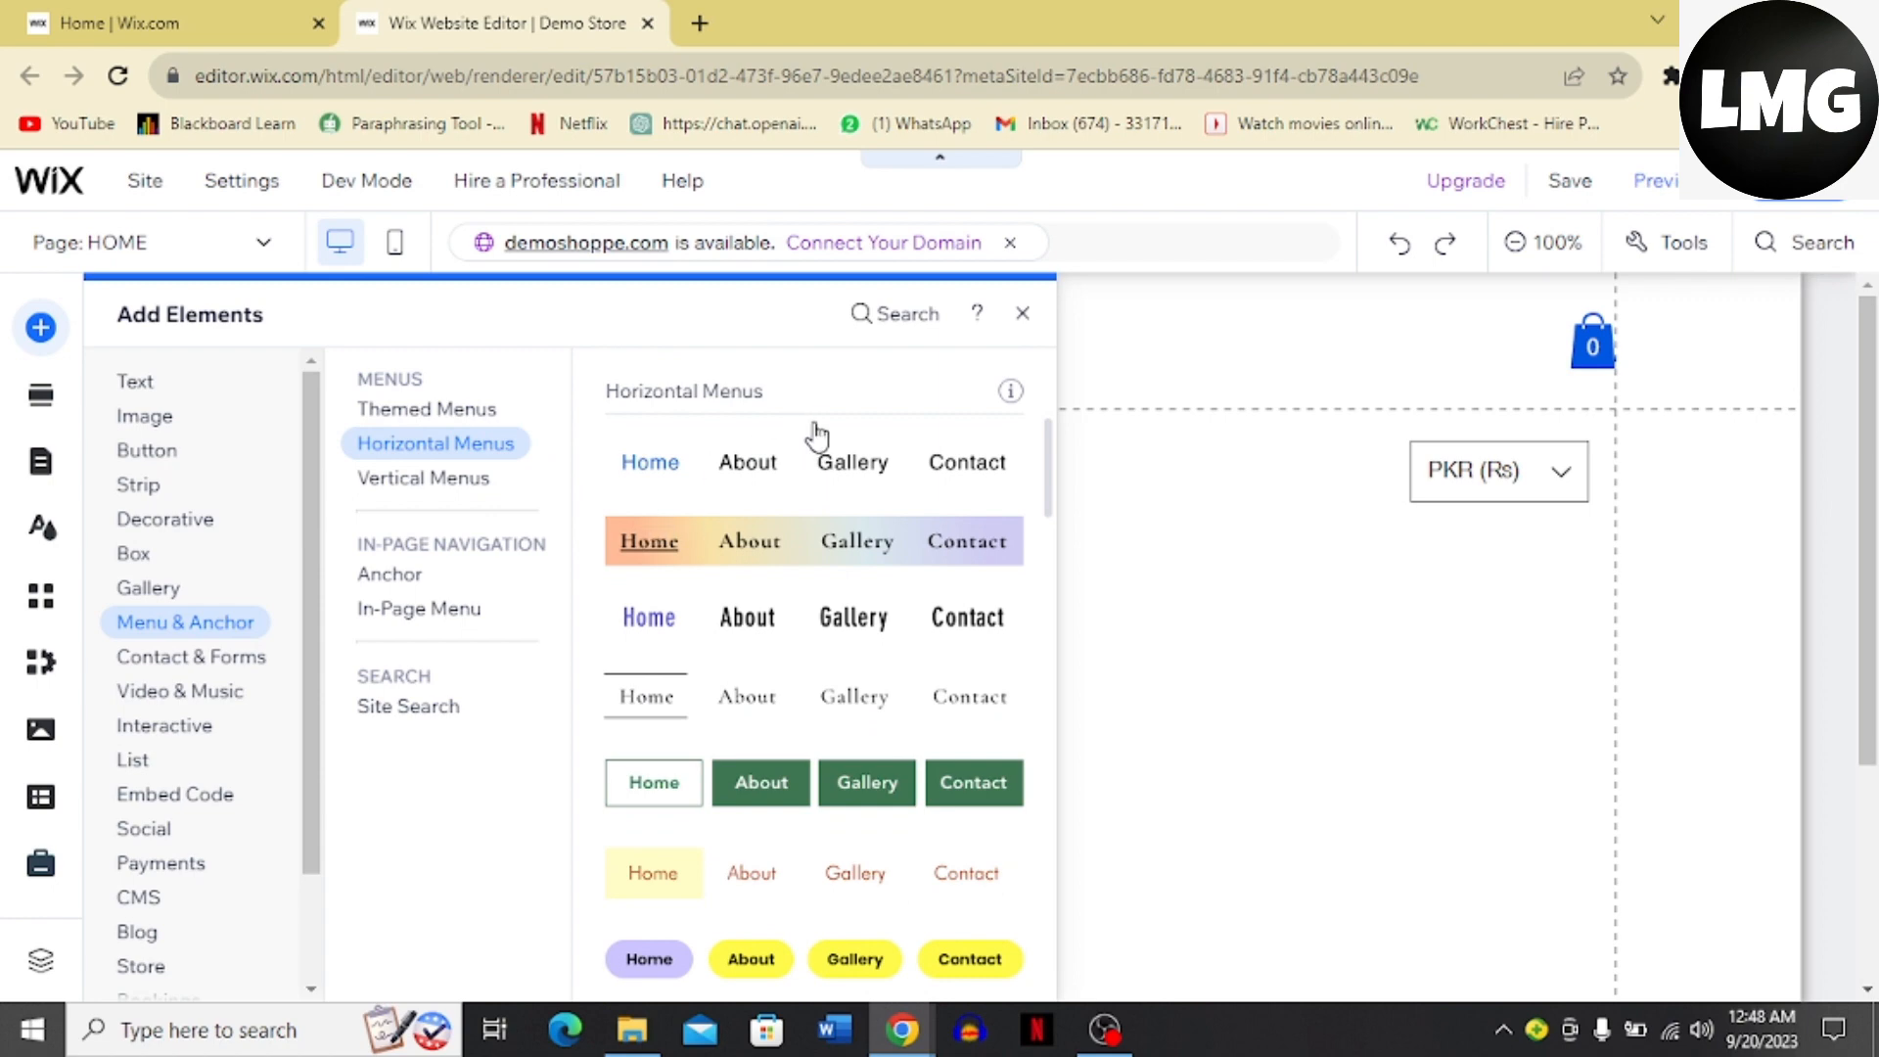
pyautogui.moveTo(904, 541)
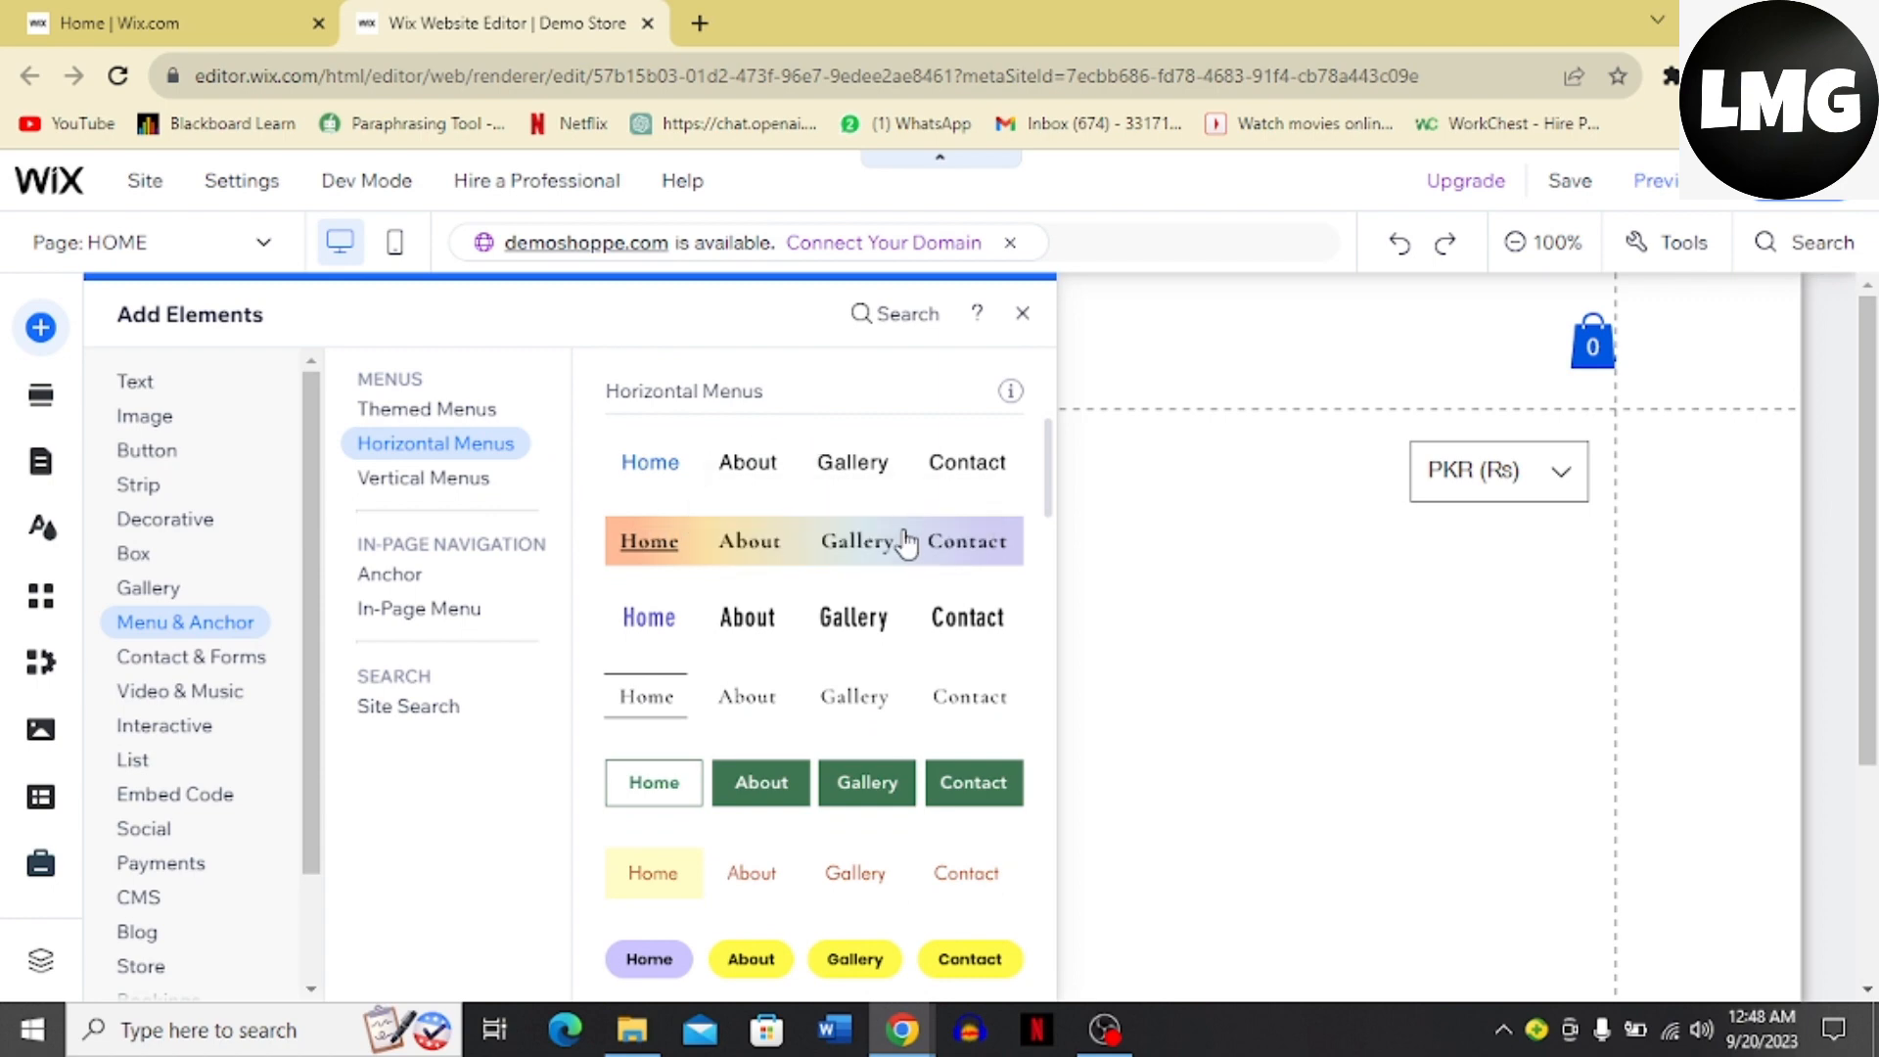
pyautogui.moveTo(475, 524)
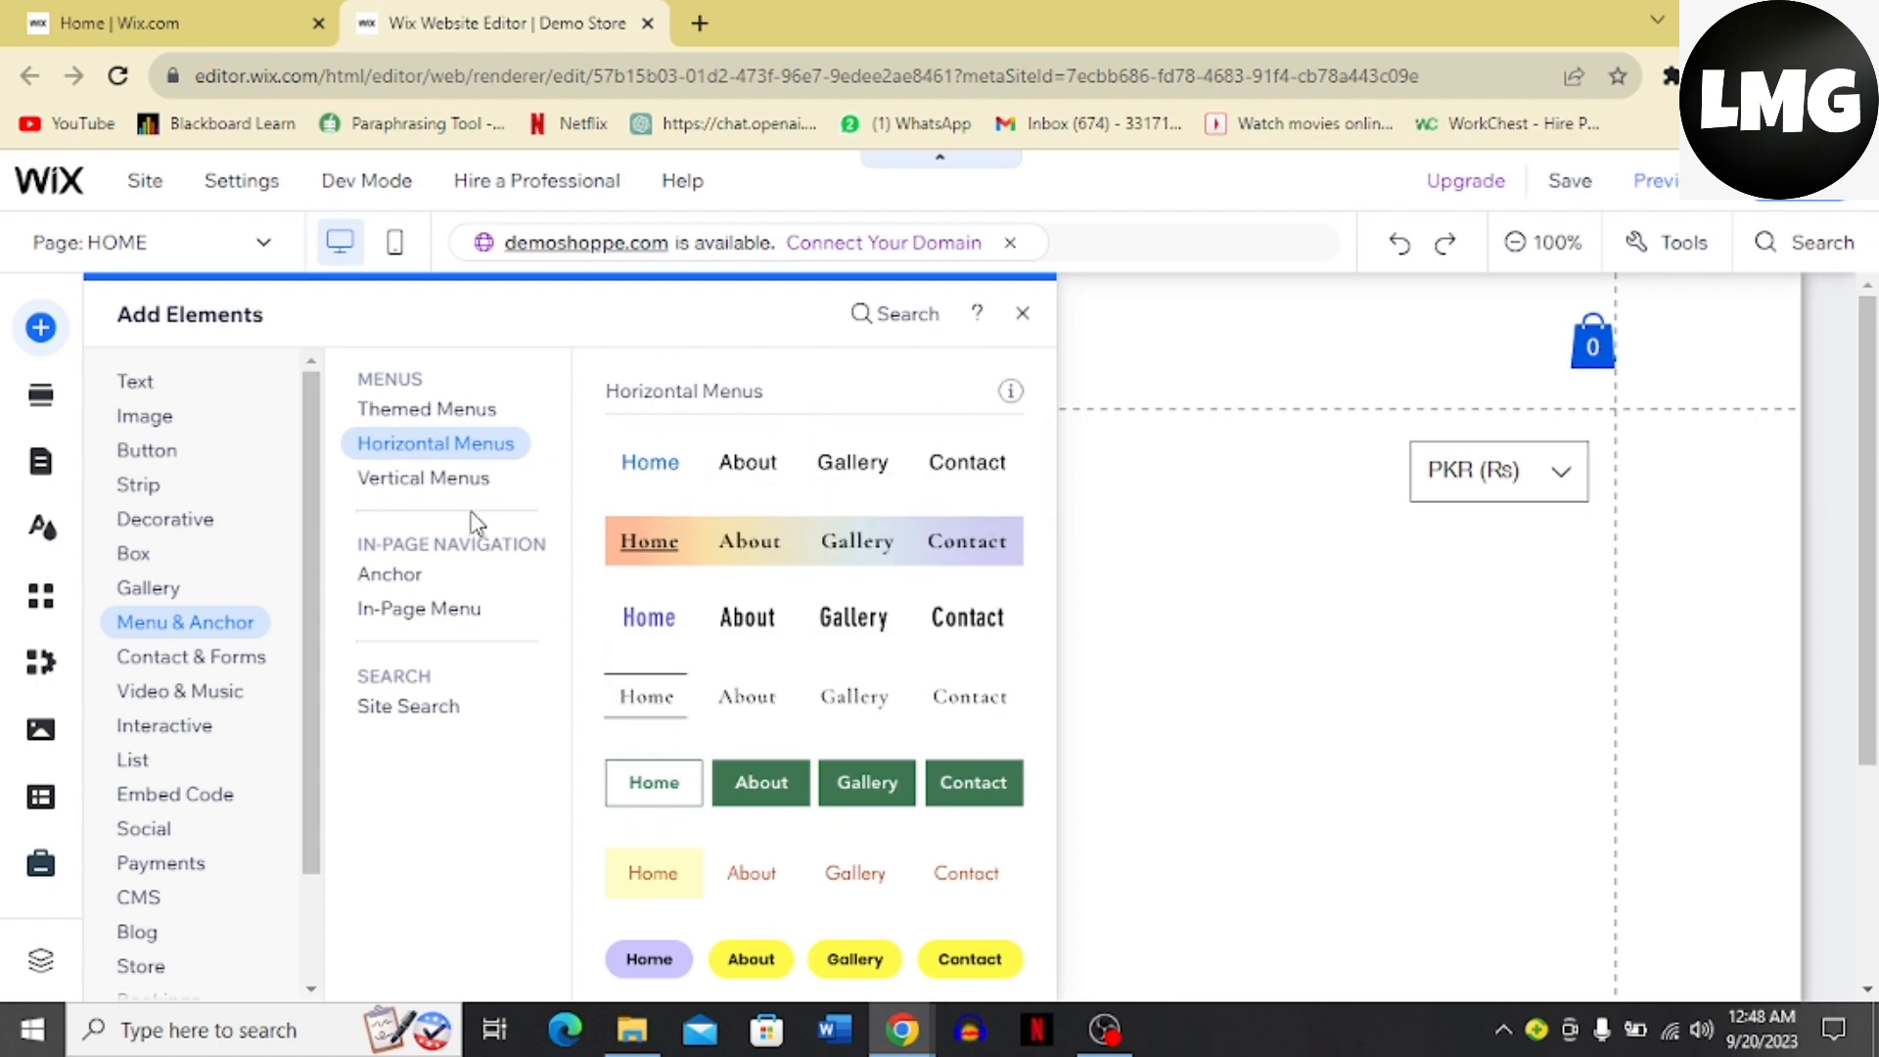
pyautogui.click(421, 477)
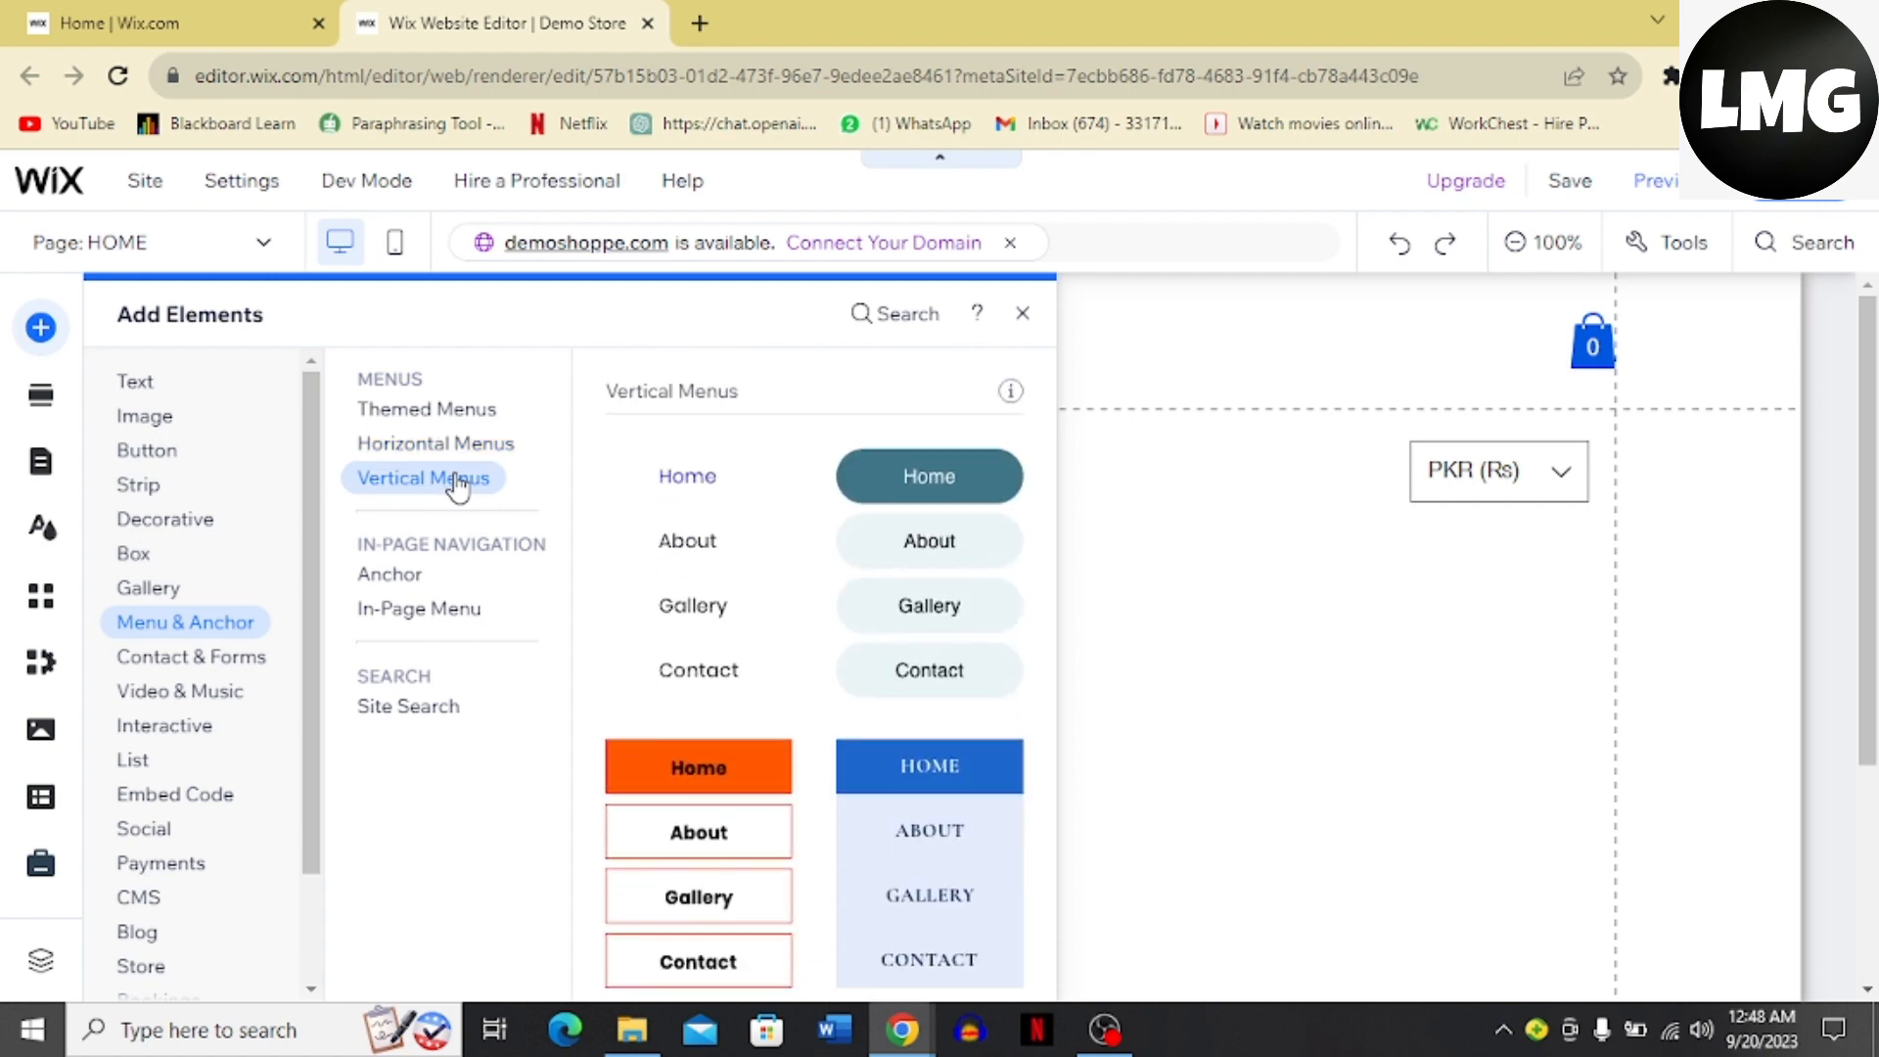
pyautogui.click(434, 443)
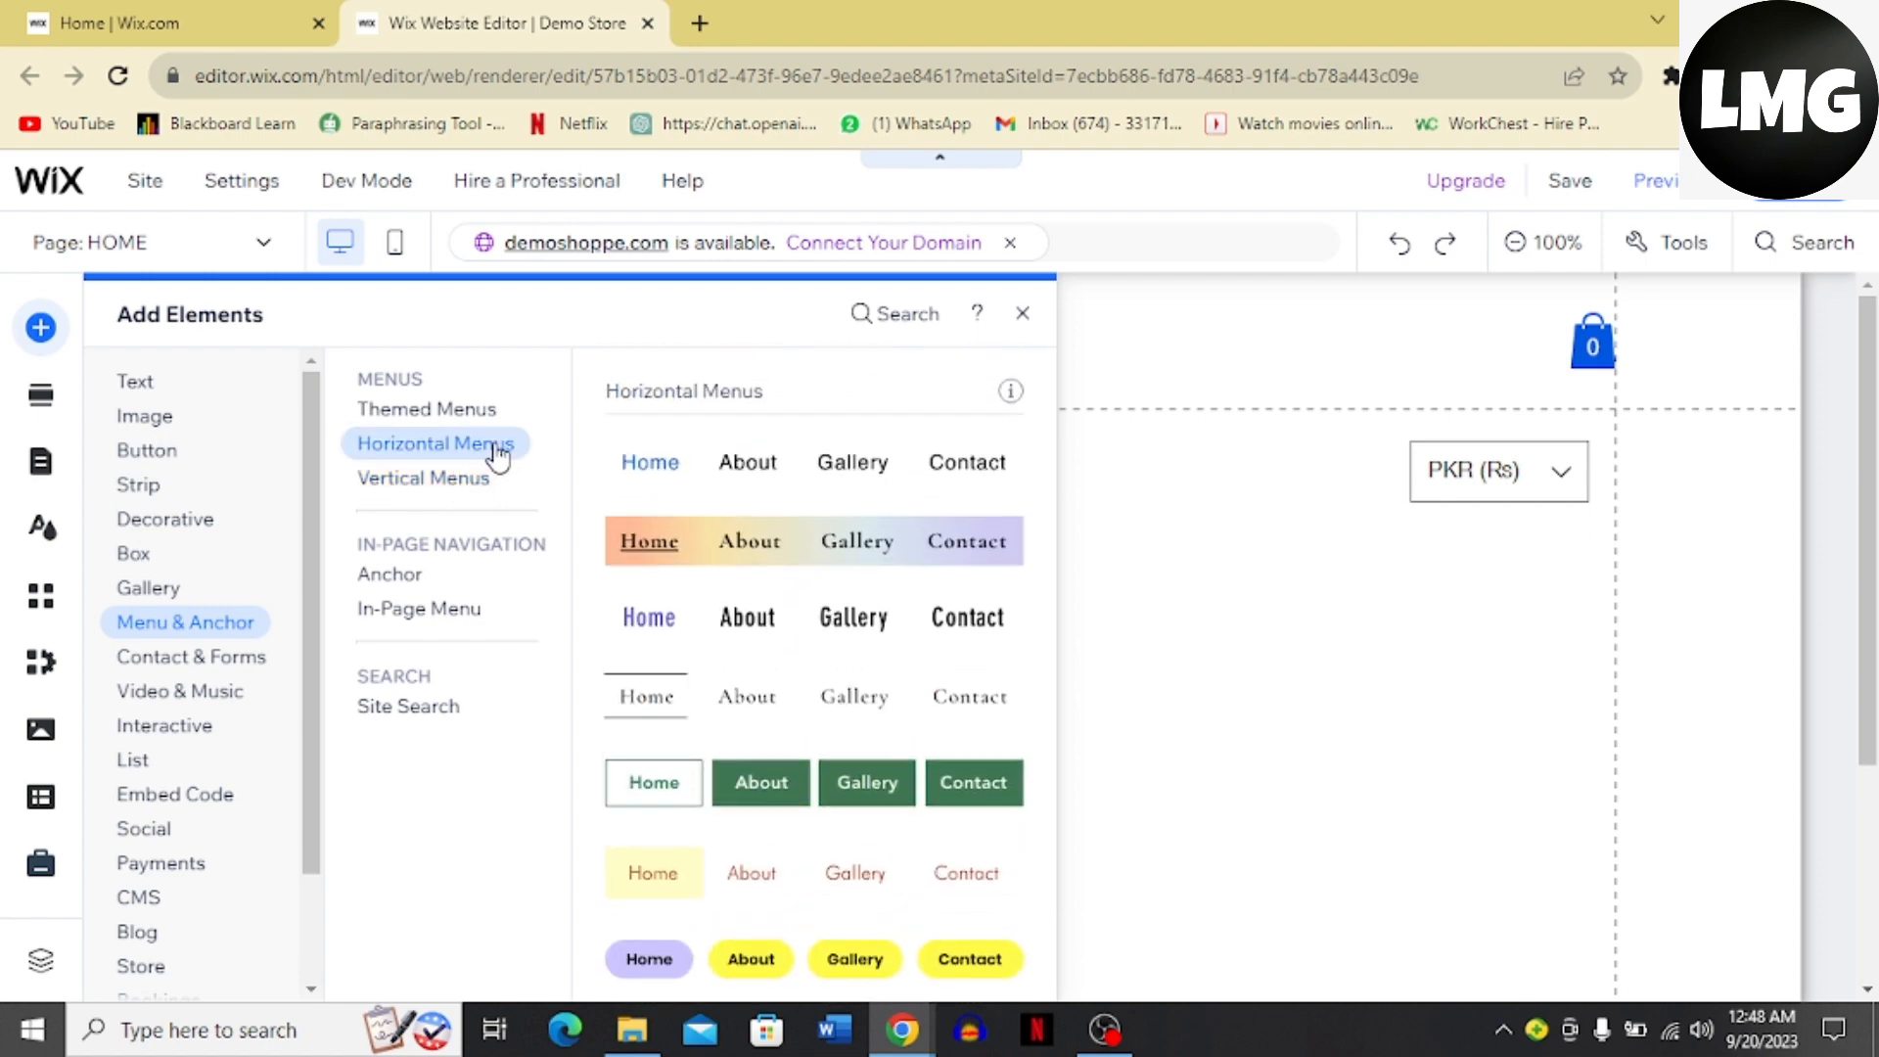
pyautogui.moveTo(837, 767)
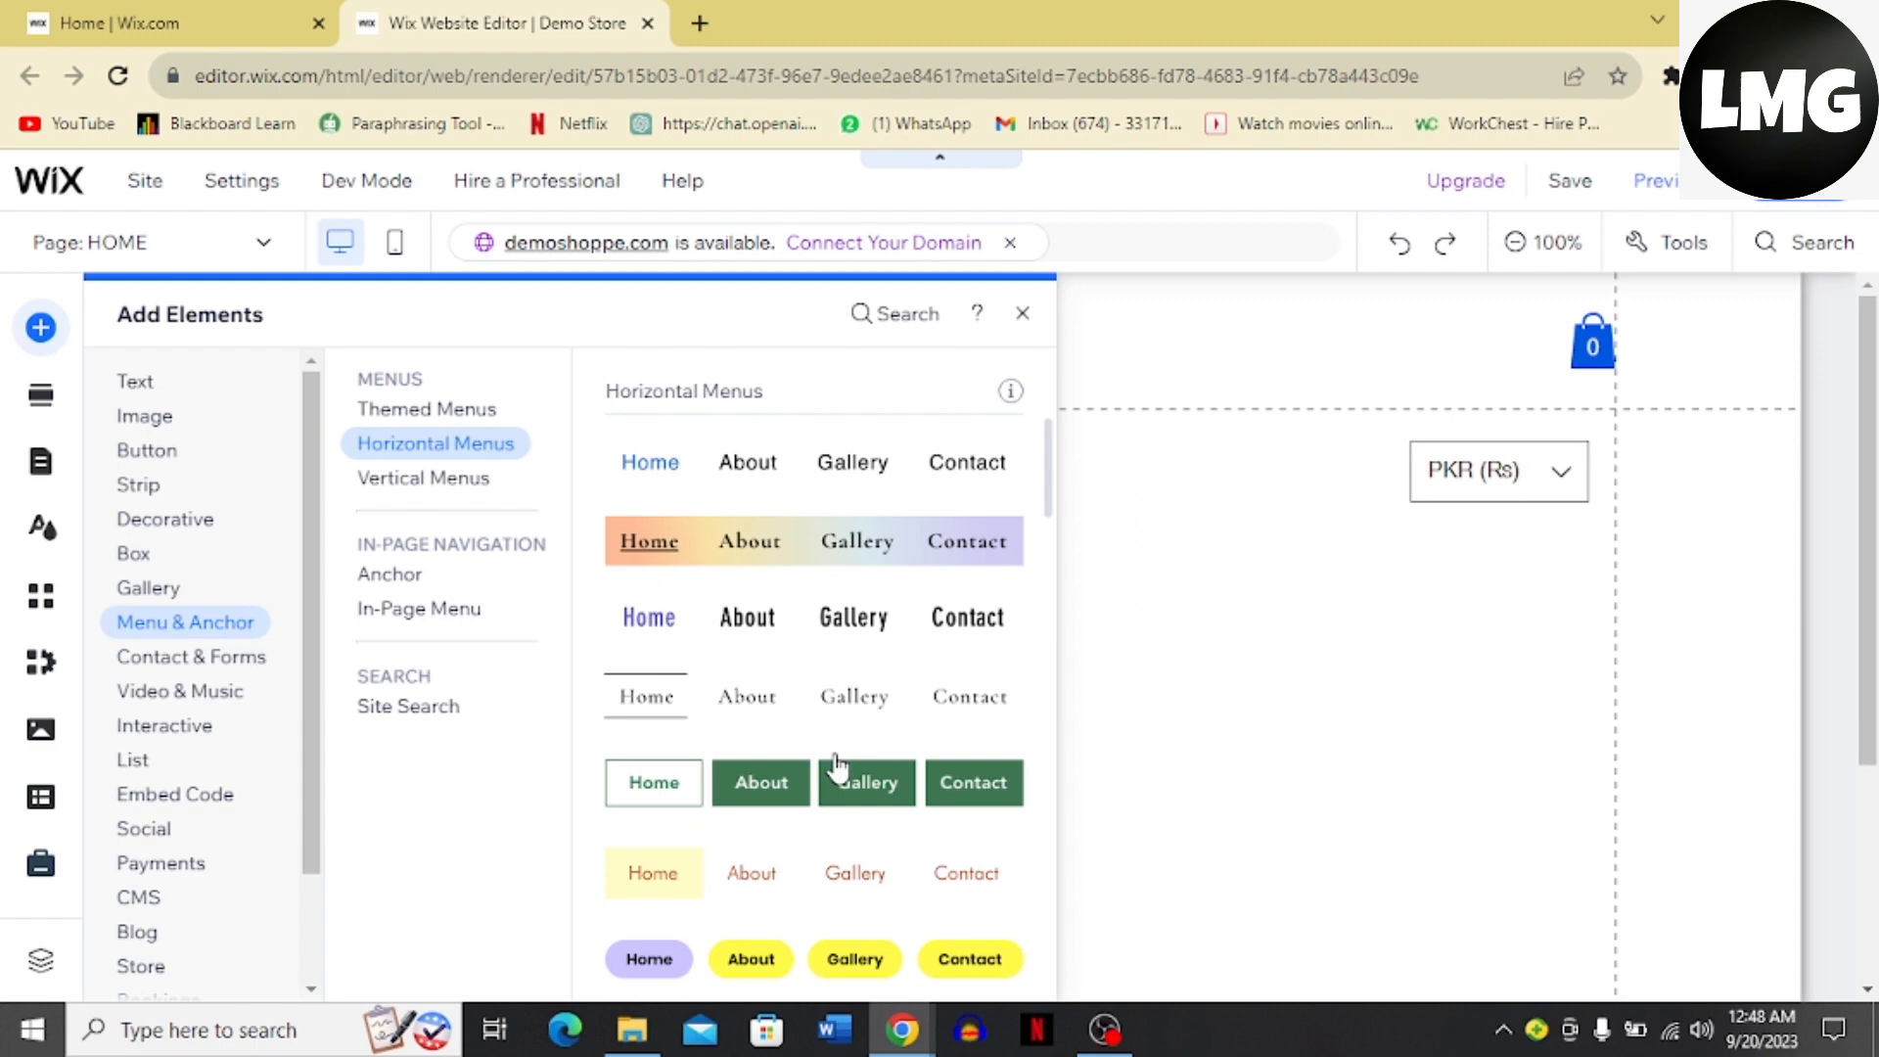
pyautogui.moveTo(818, 474)
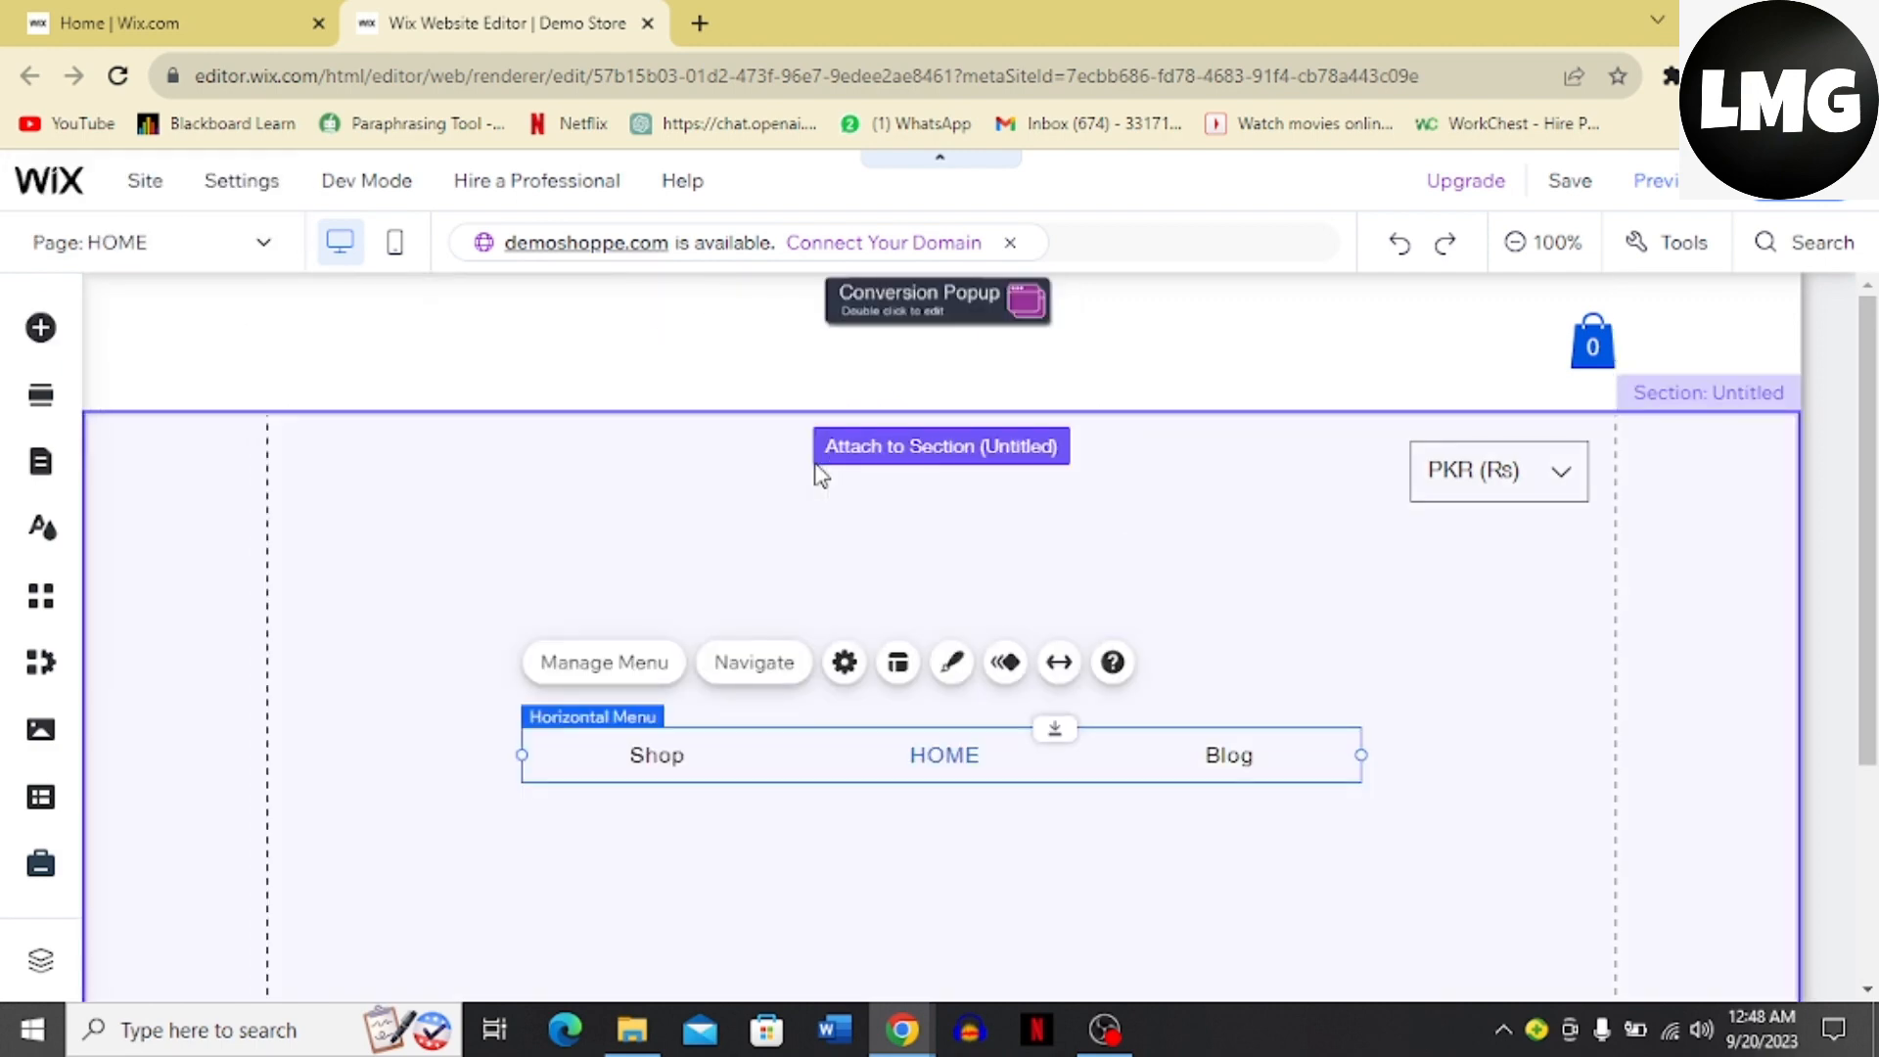
pyautogui.moveTo(915, 759)
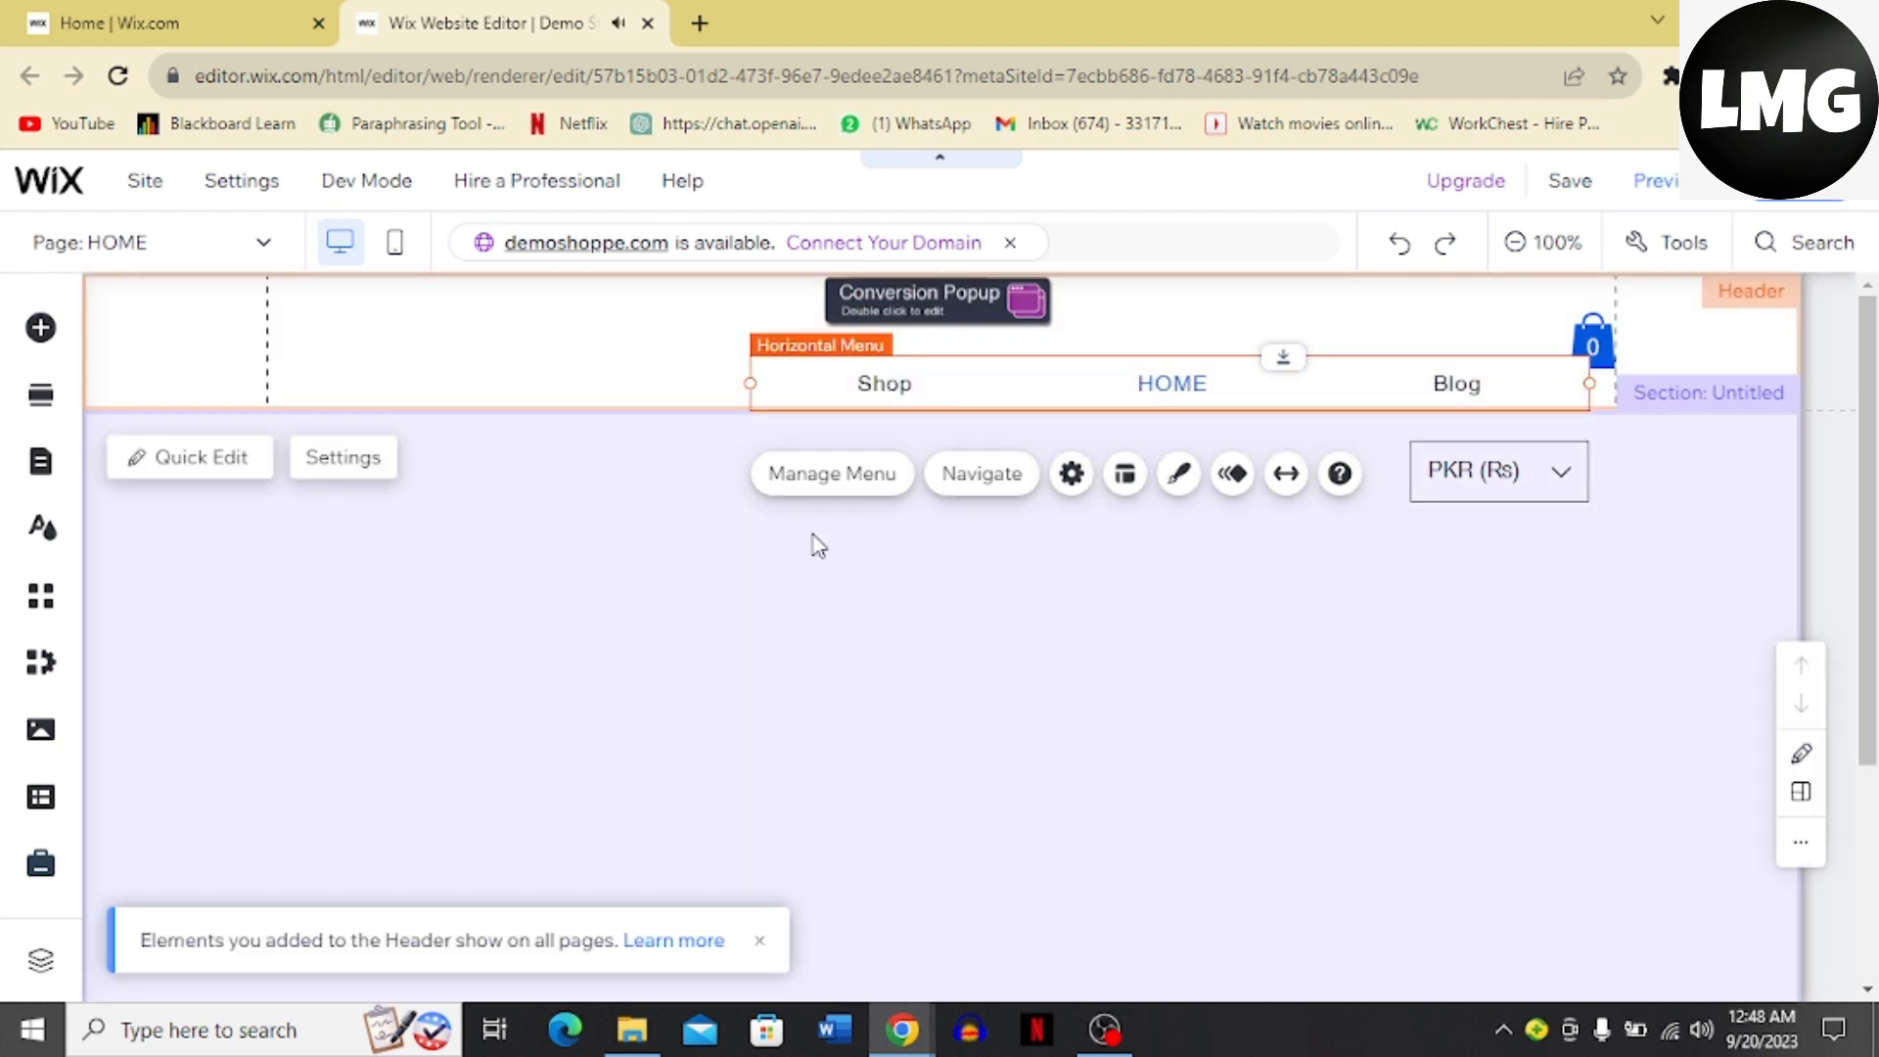
pyautogui.moveTo(830, 474)
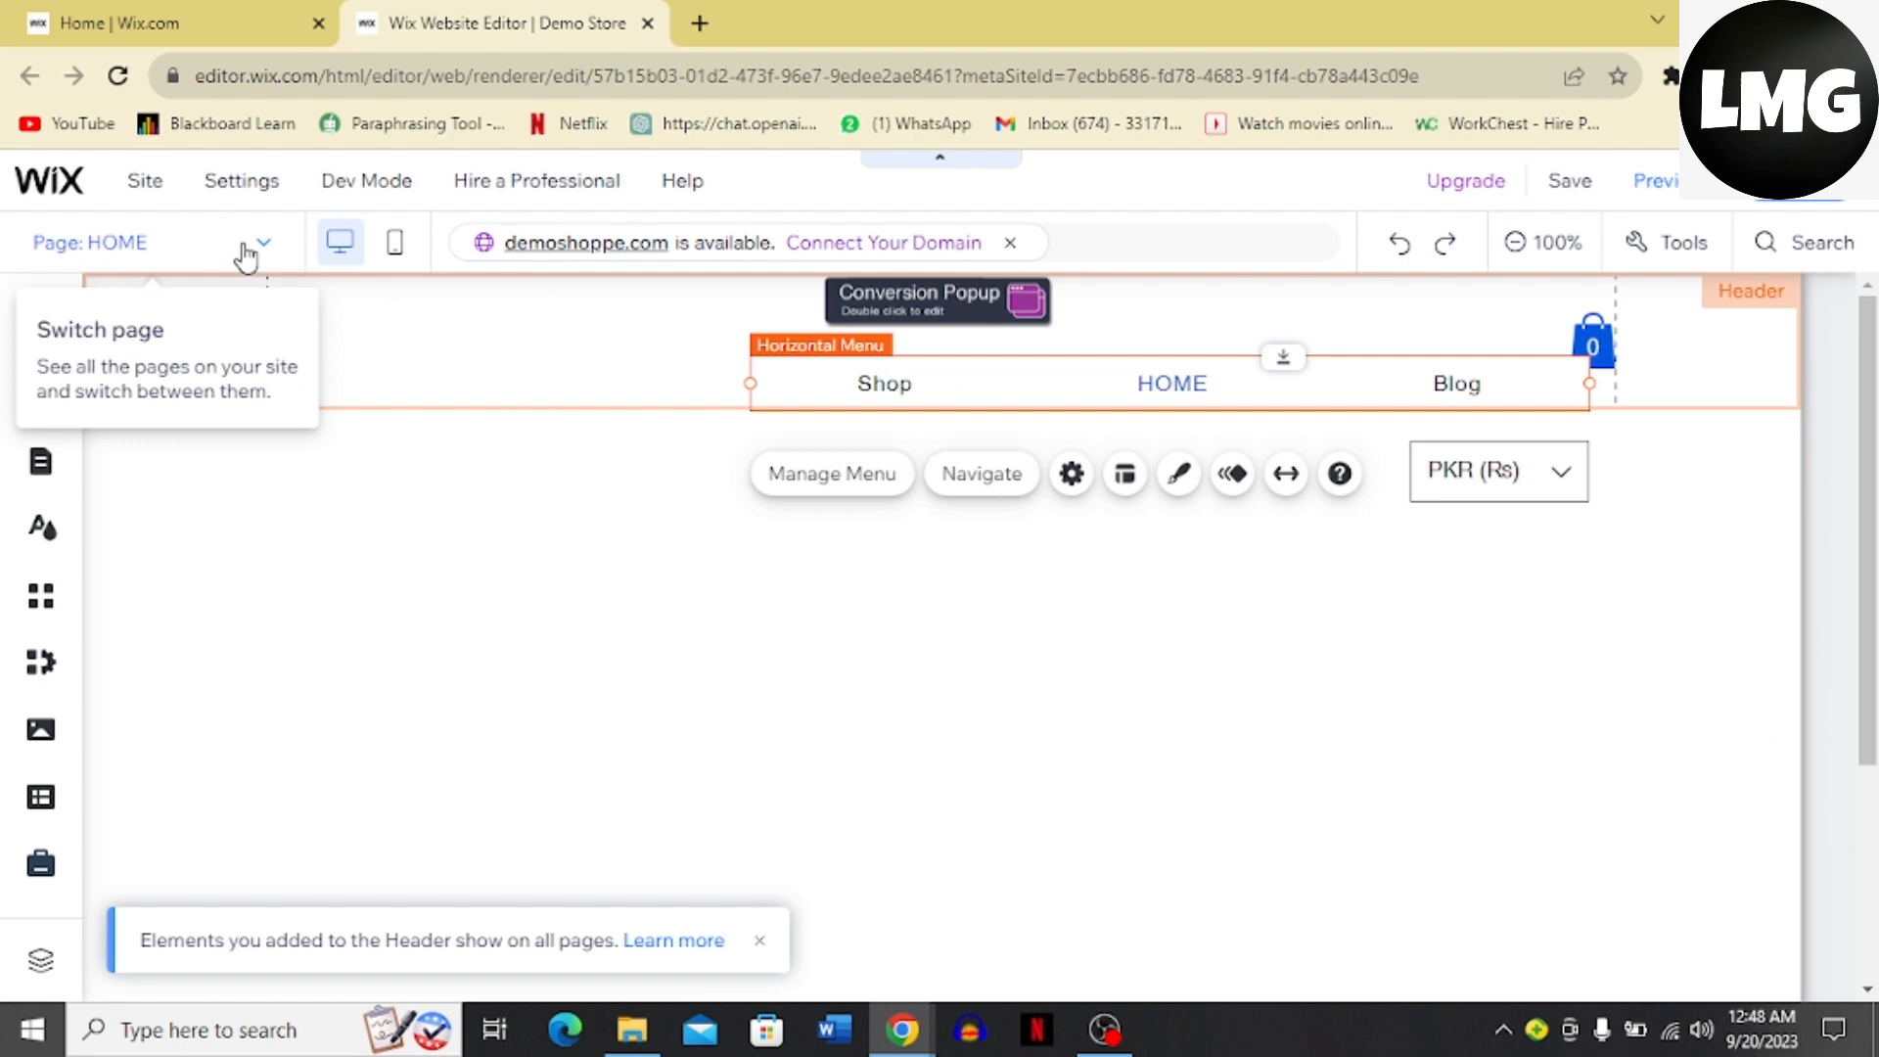
# - Check the site page list, then dismiss it without switching pages
pyautogui.click(260, 242)
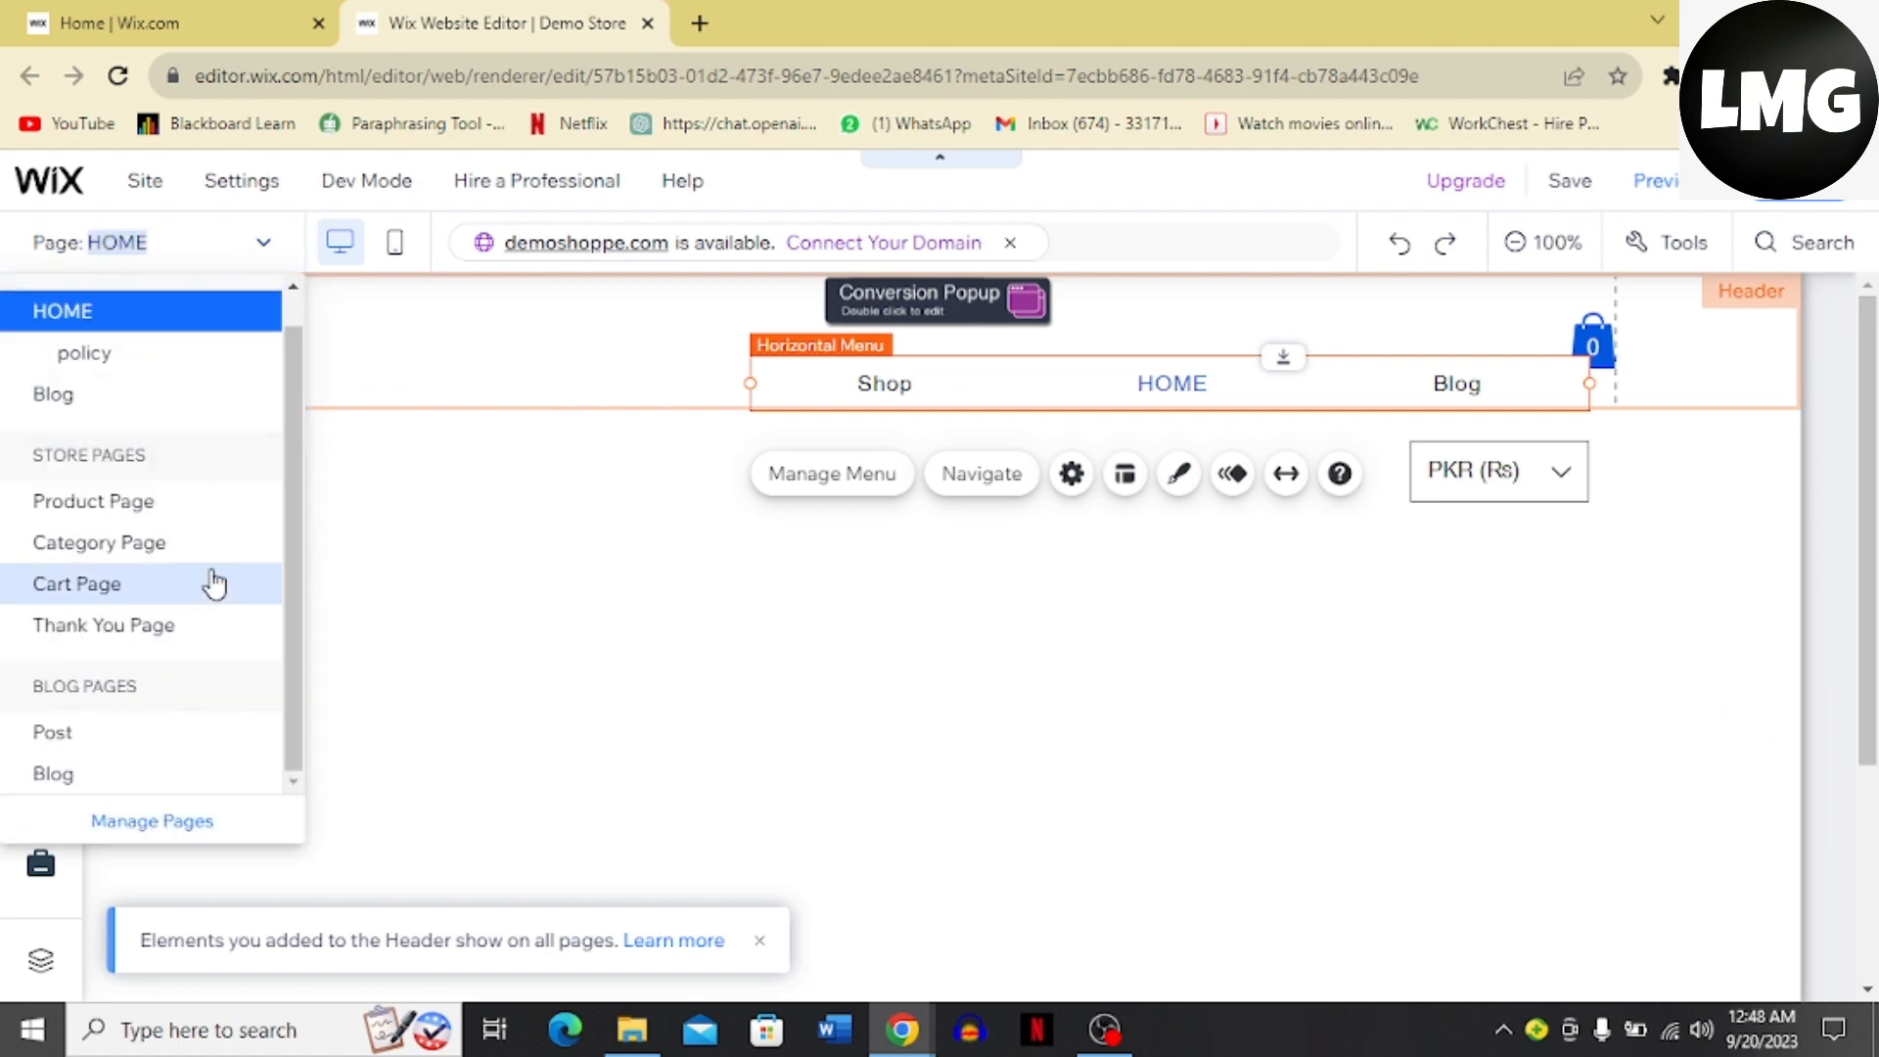
pyautogui.moveTo(330, 651)
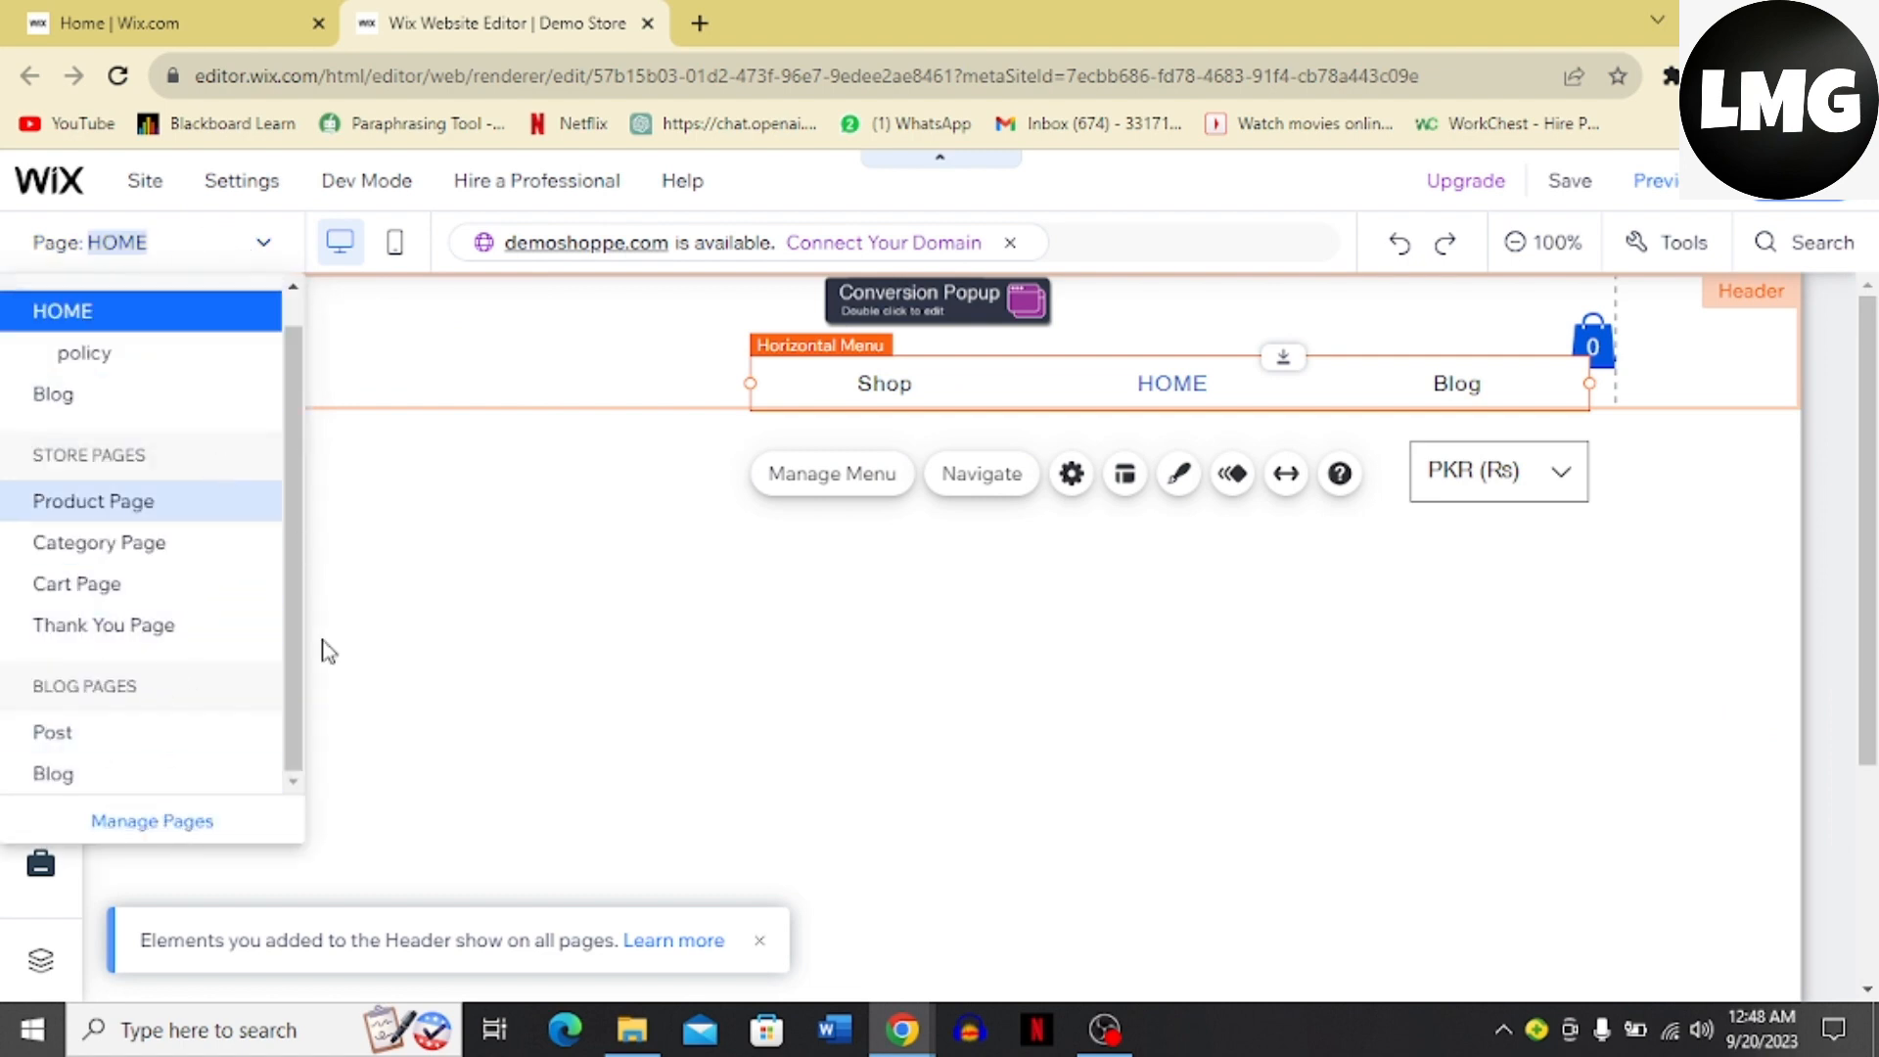
pyautogui.click(831, 472)
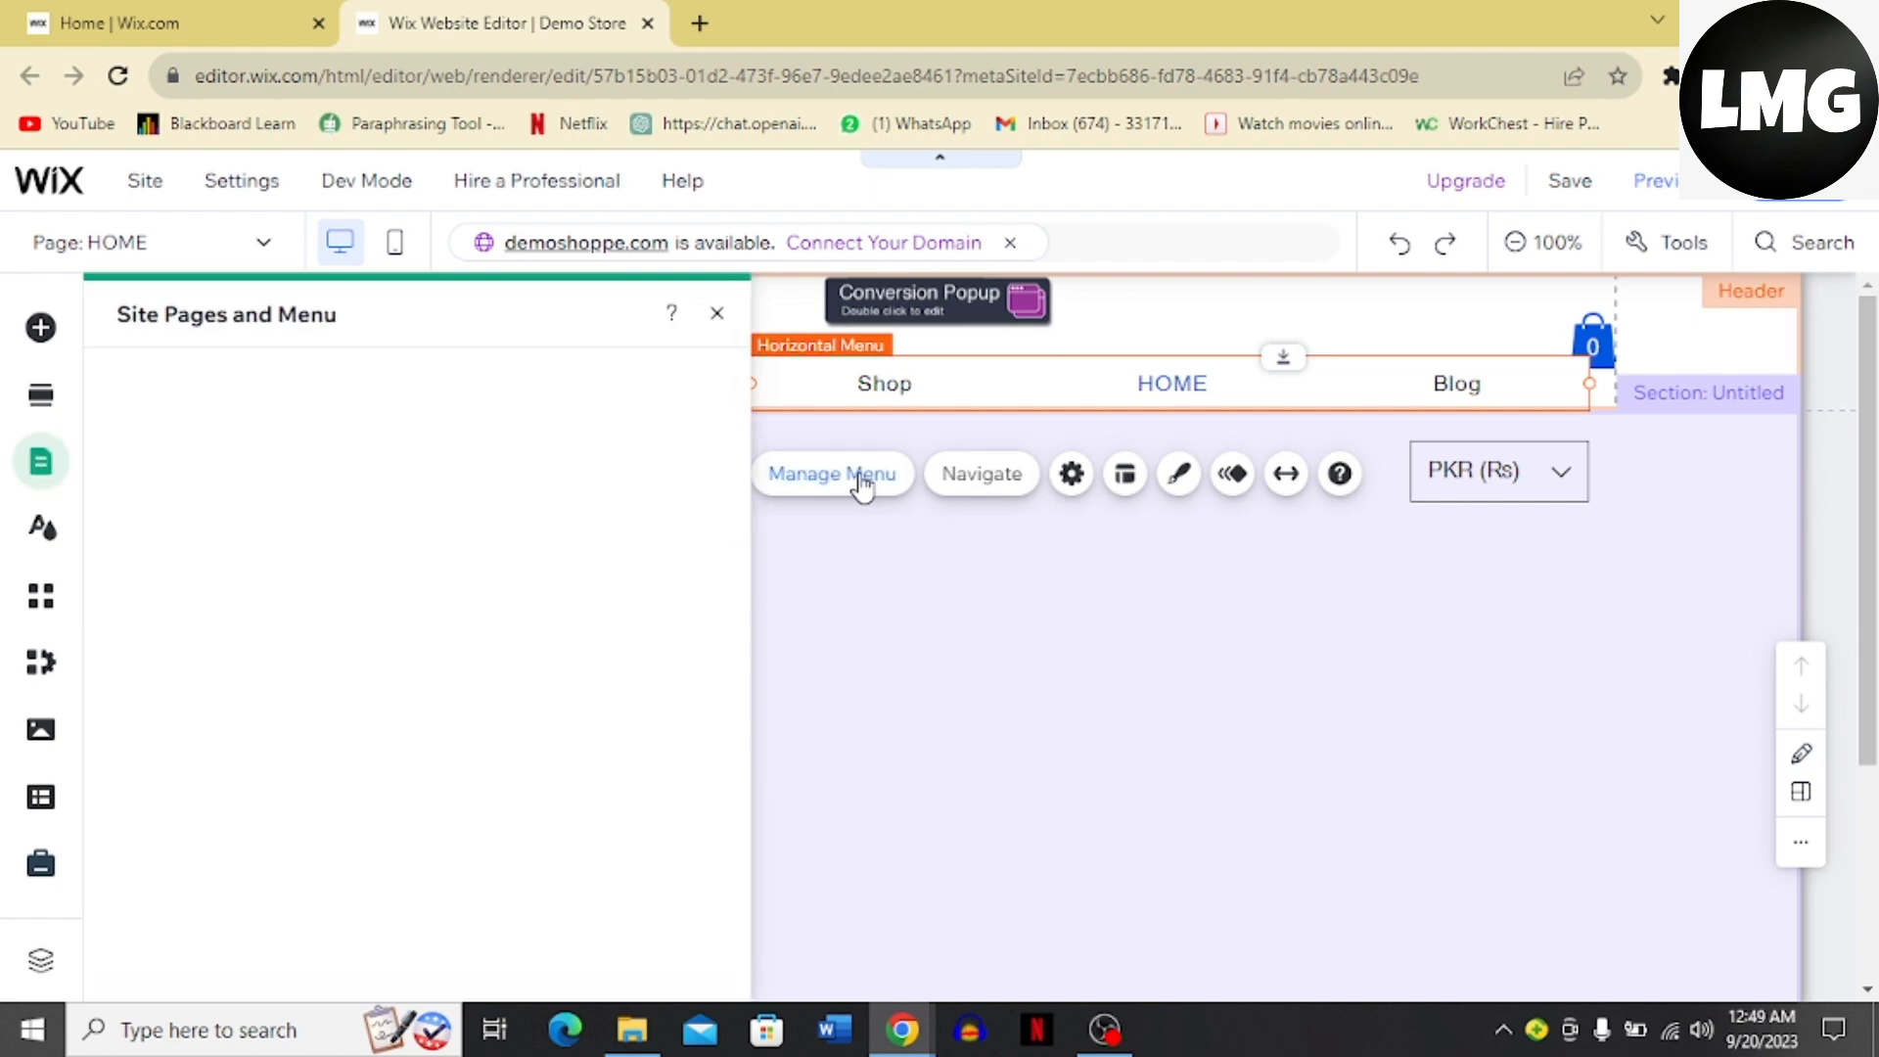
# - Review HOME's options in Site Pages and Menu, then close the panel
pyautogui.click(830, 472)
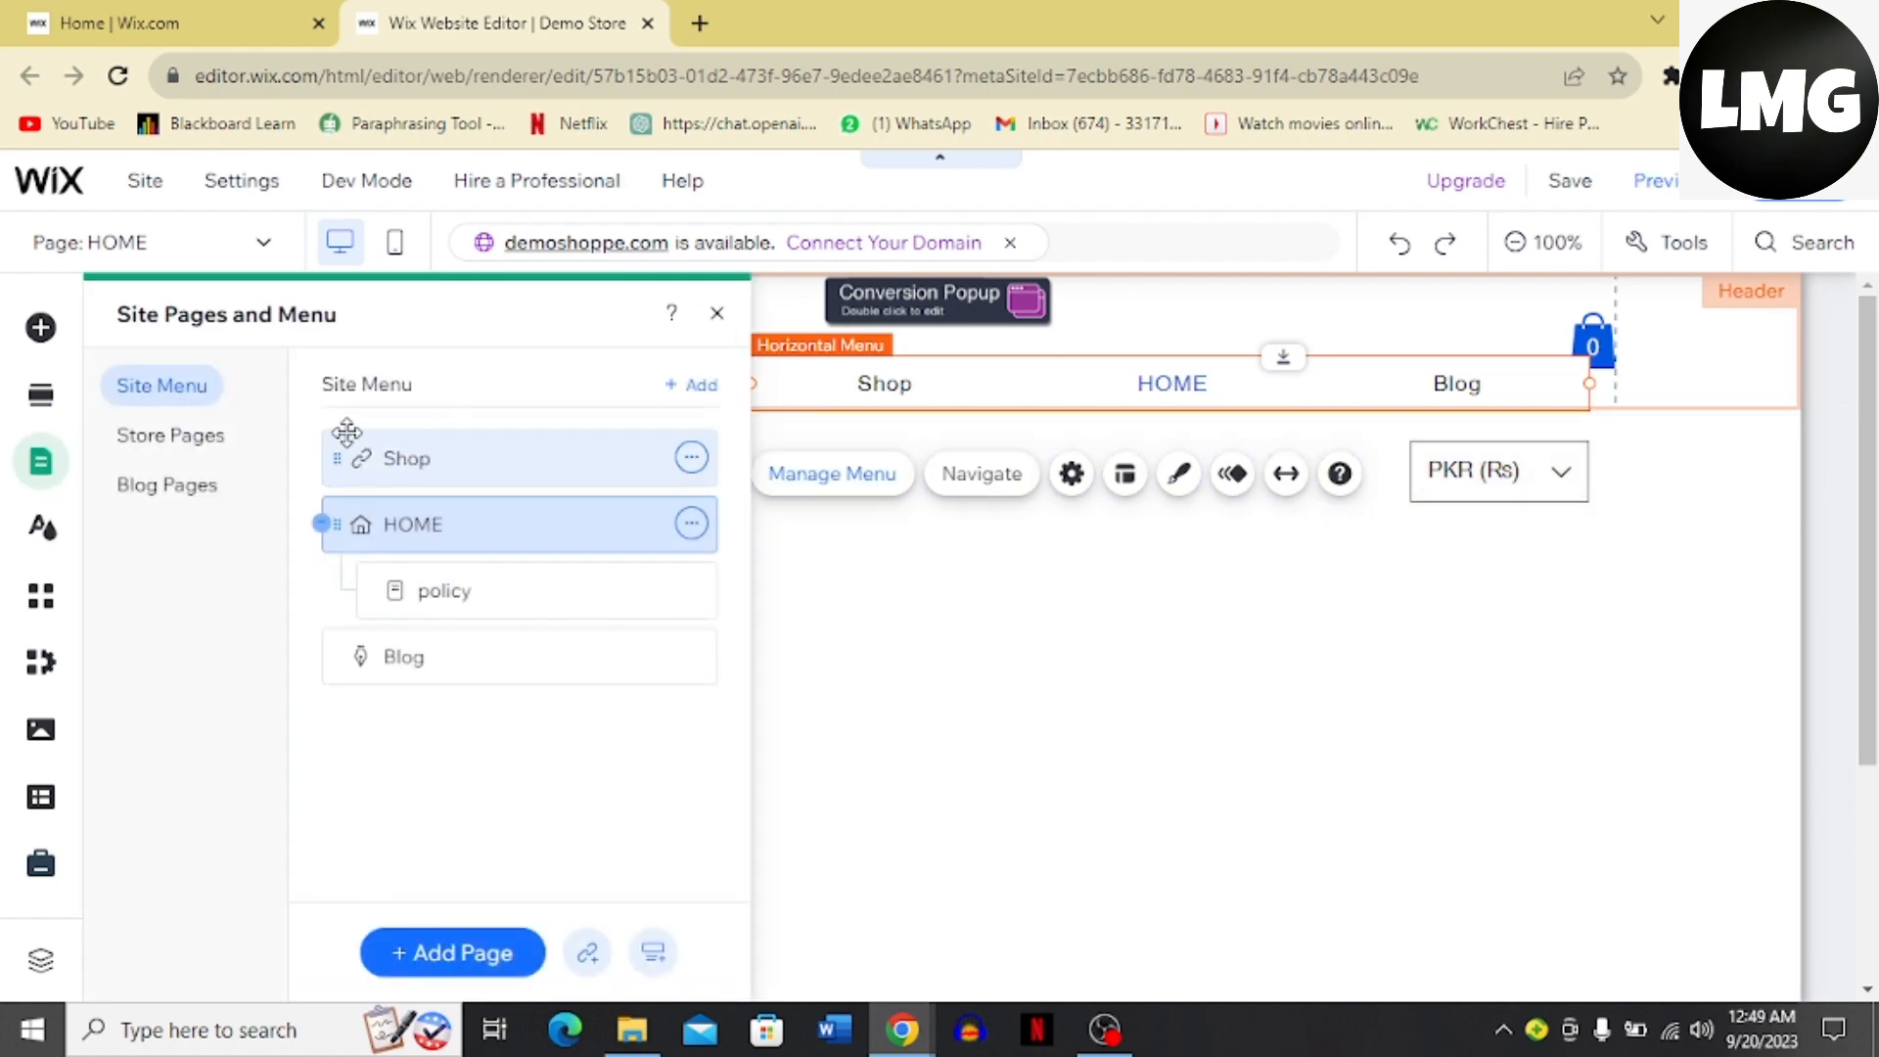
pyautogui.moveTo(555, 725)
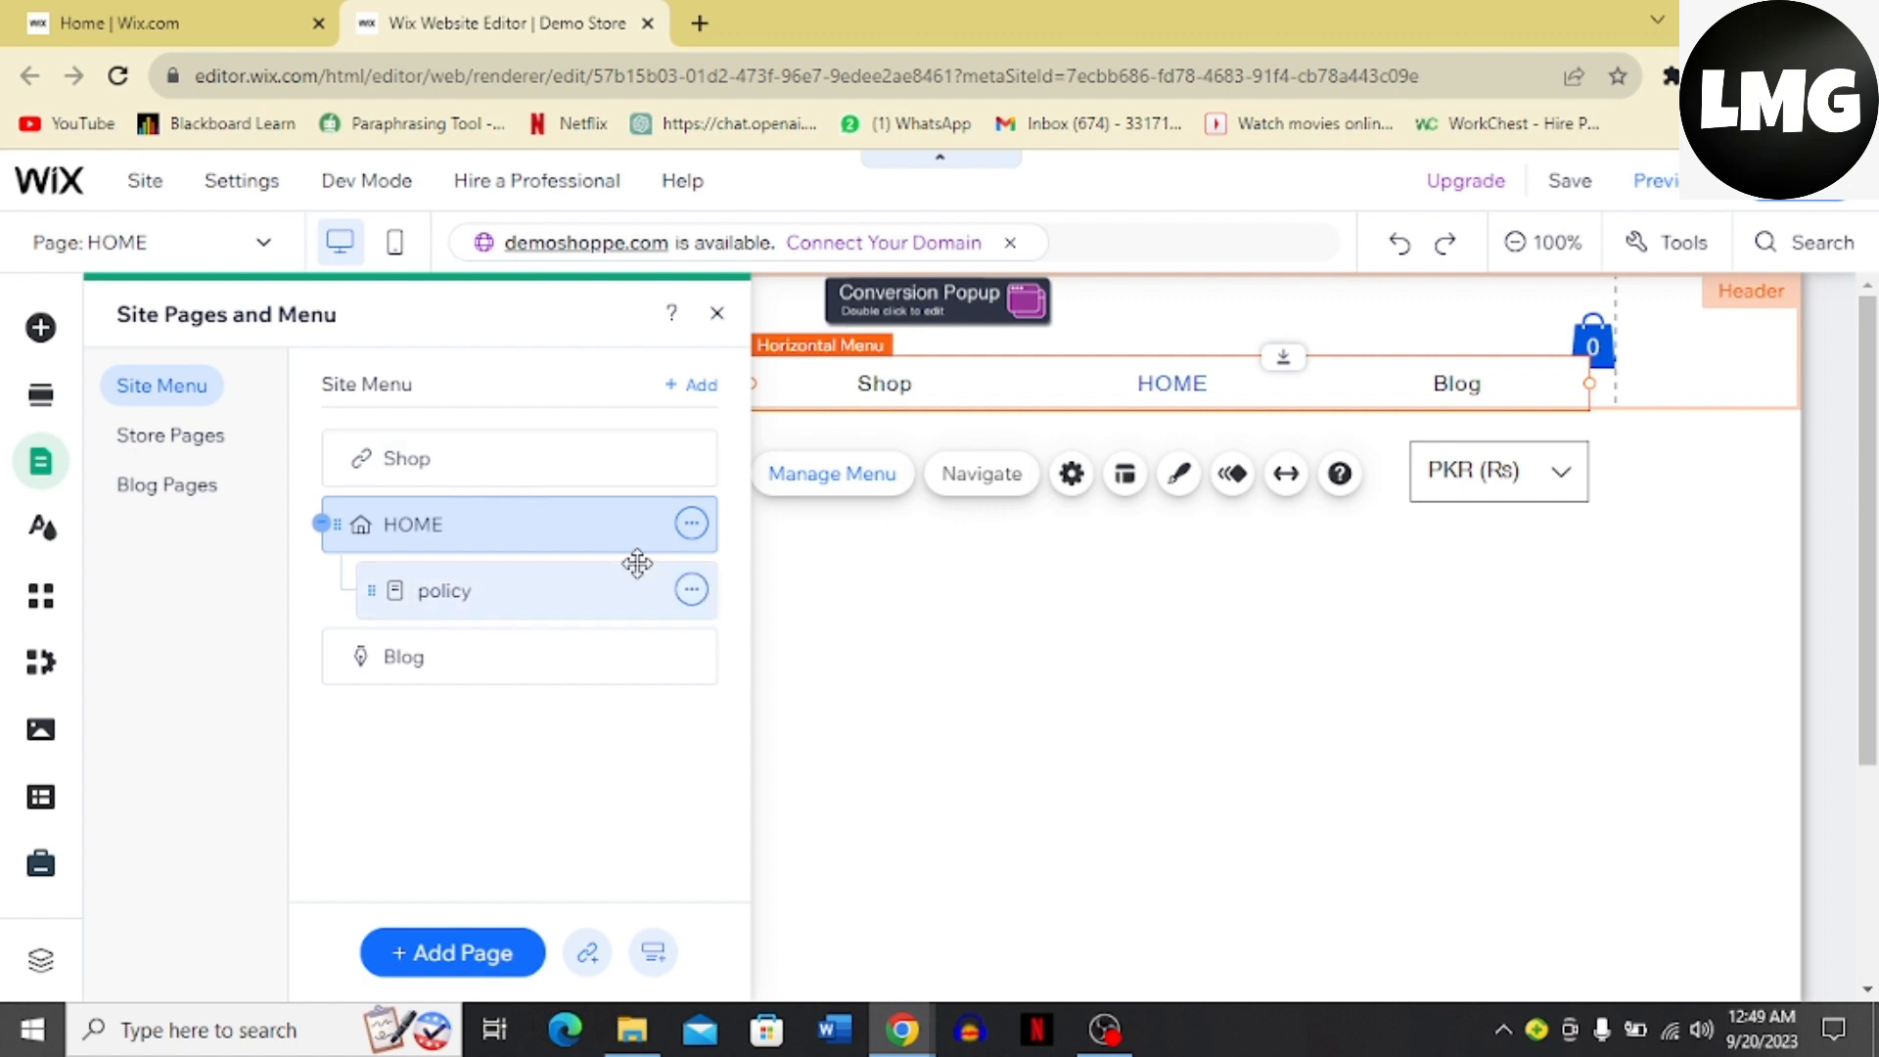
pyautogui.click(692, 524)
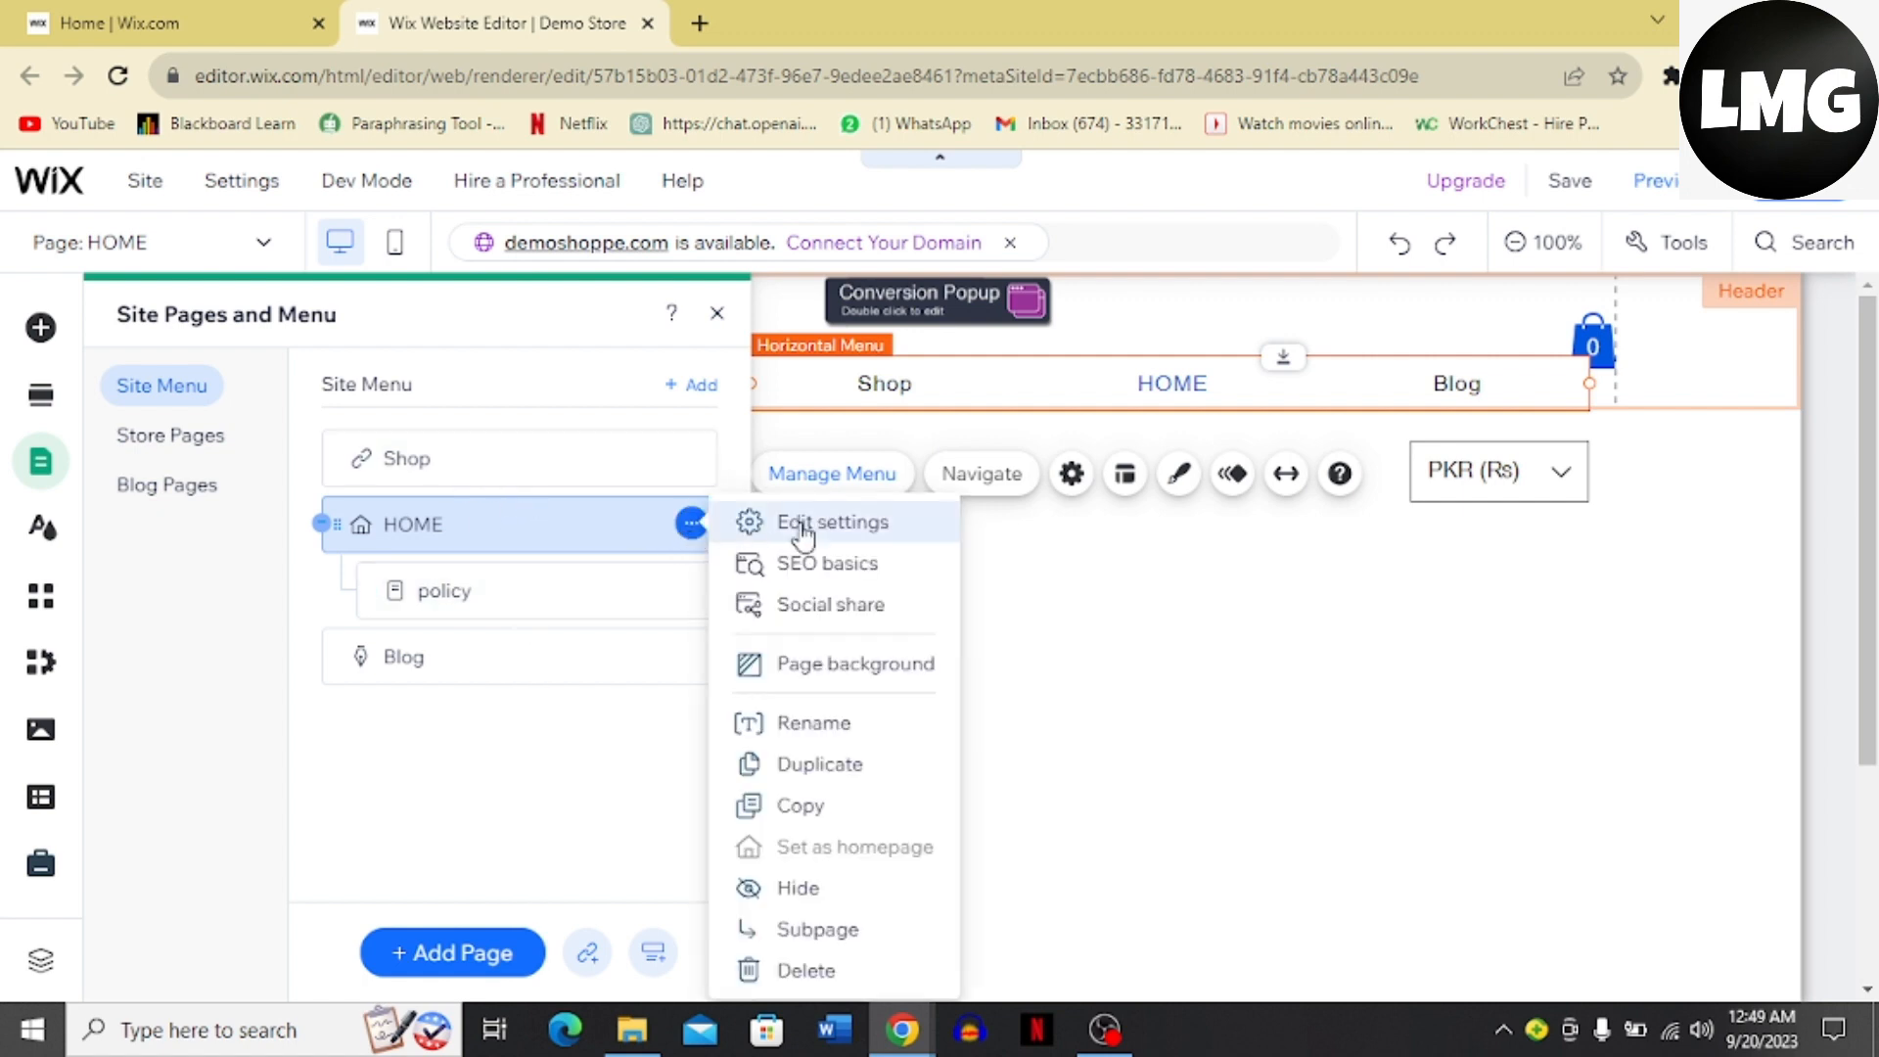
pyautogui.moveTo(869, 663)
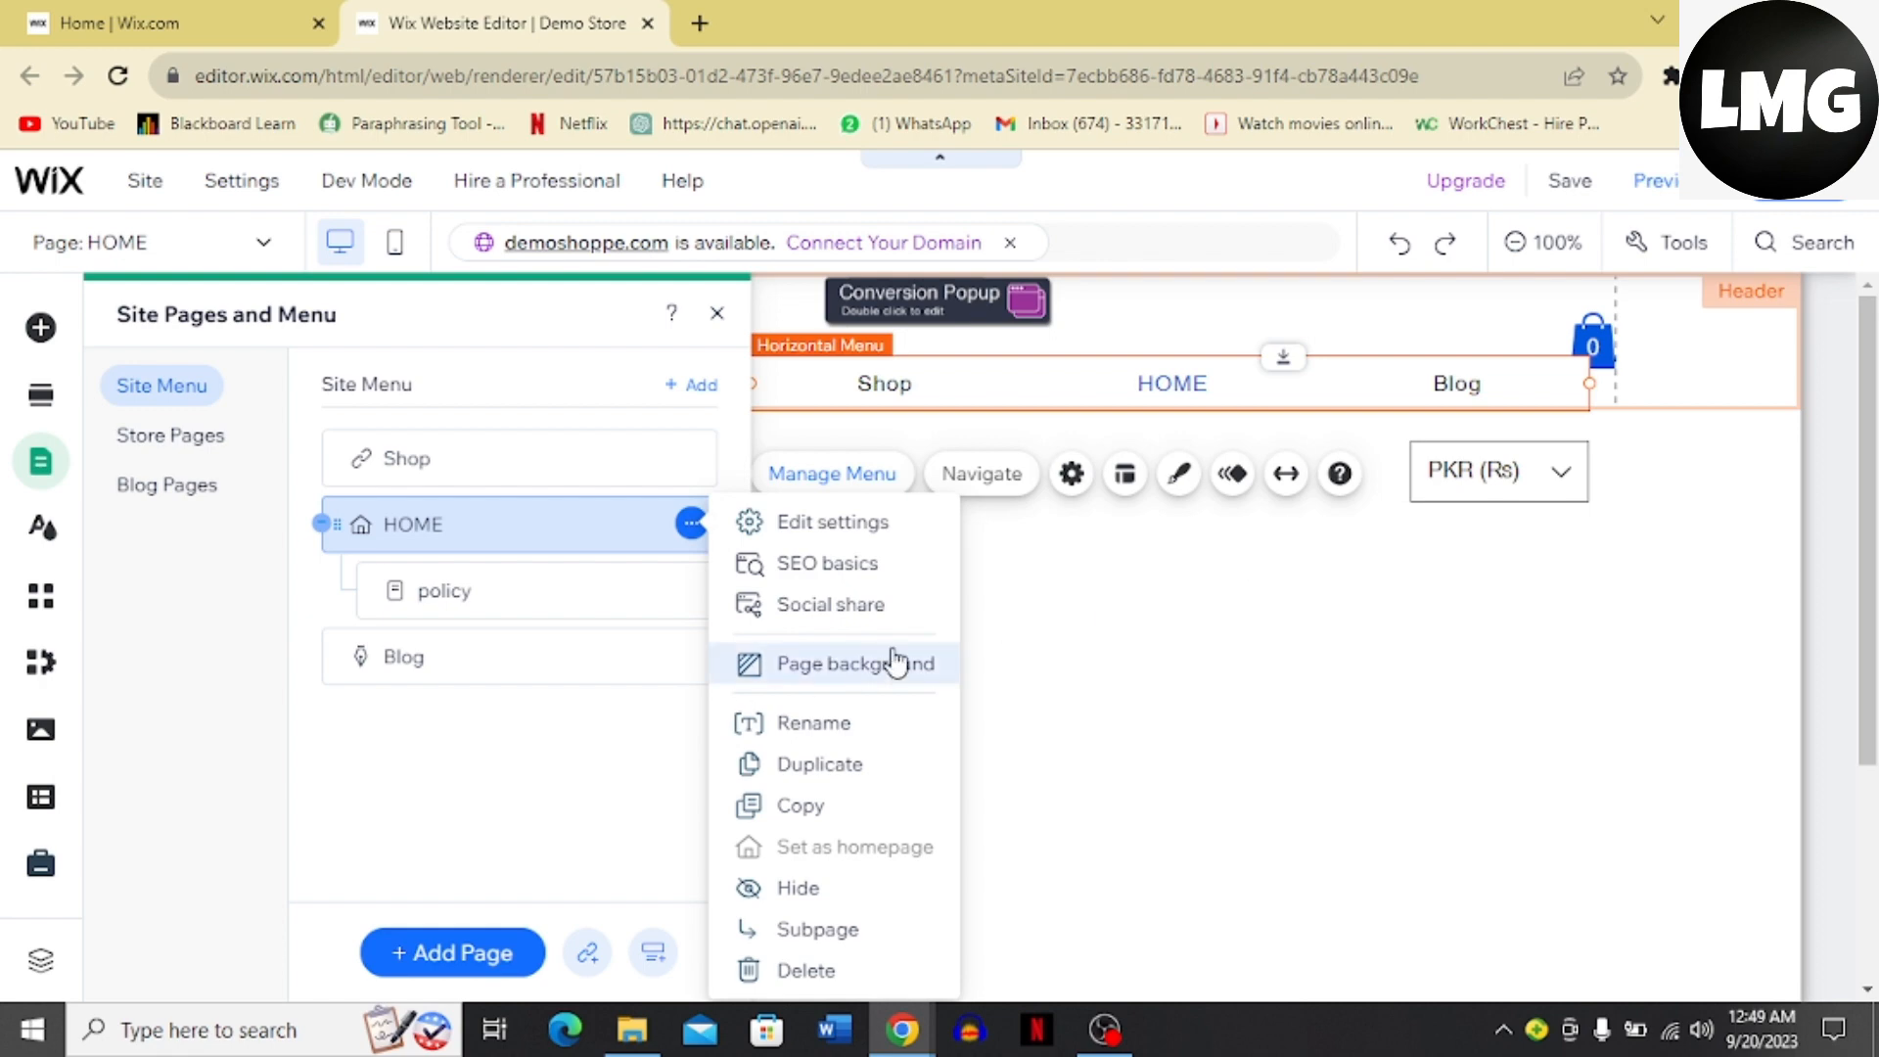
pyautogui.moveTo(869, 688)
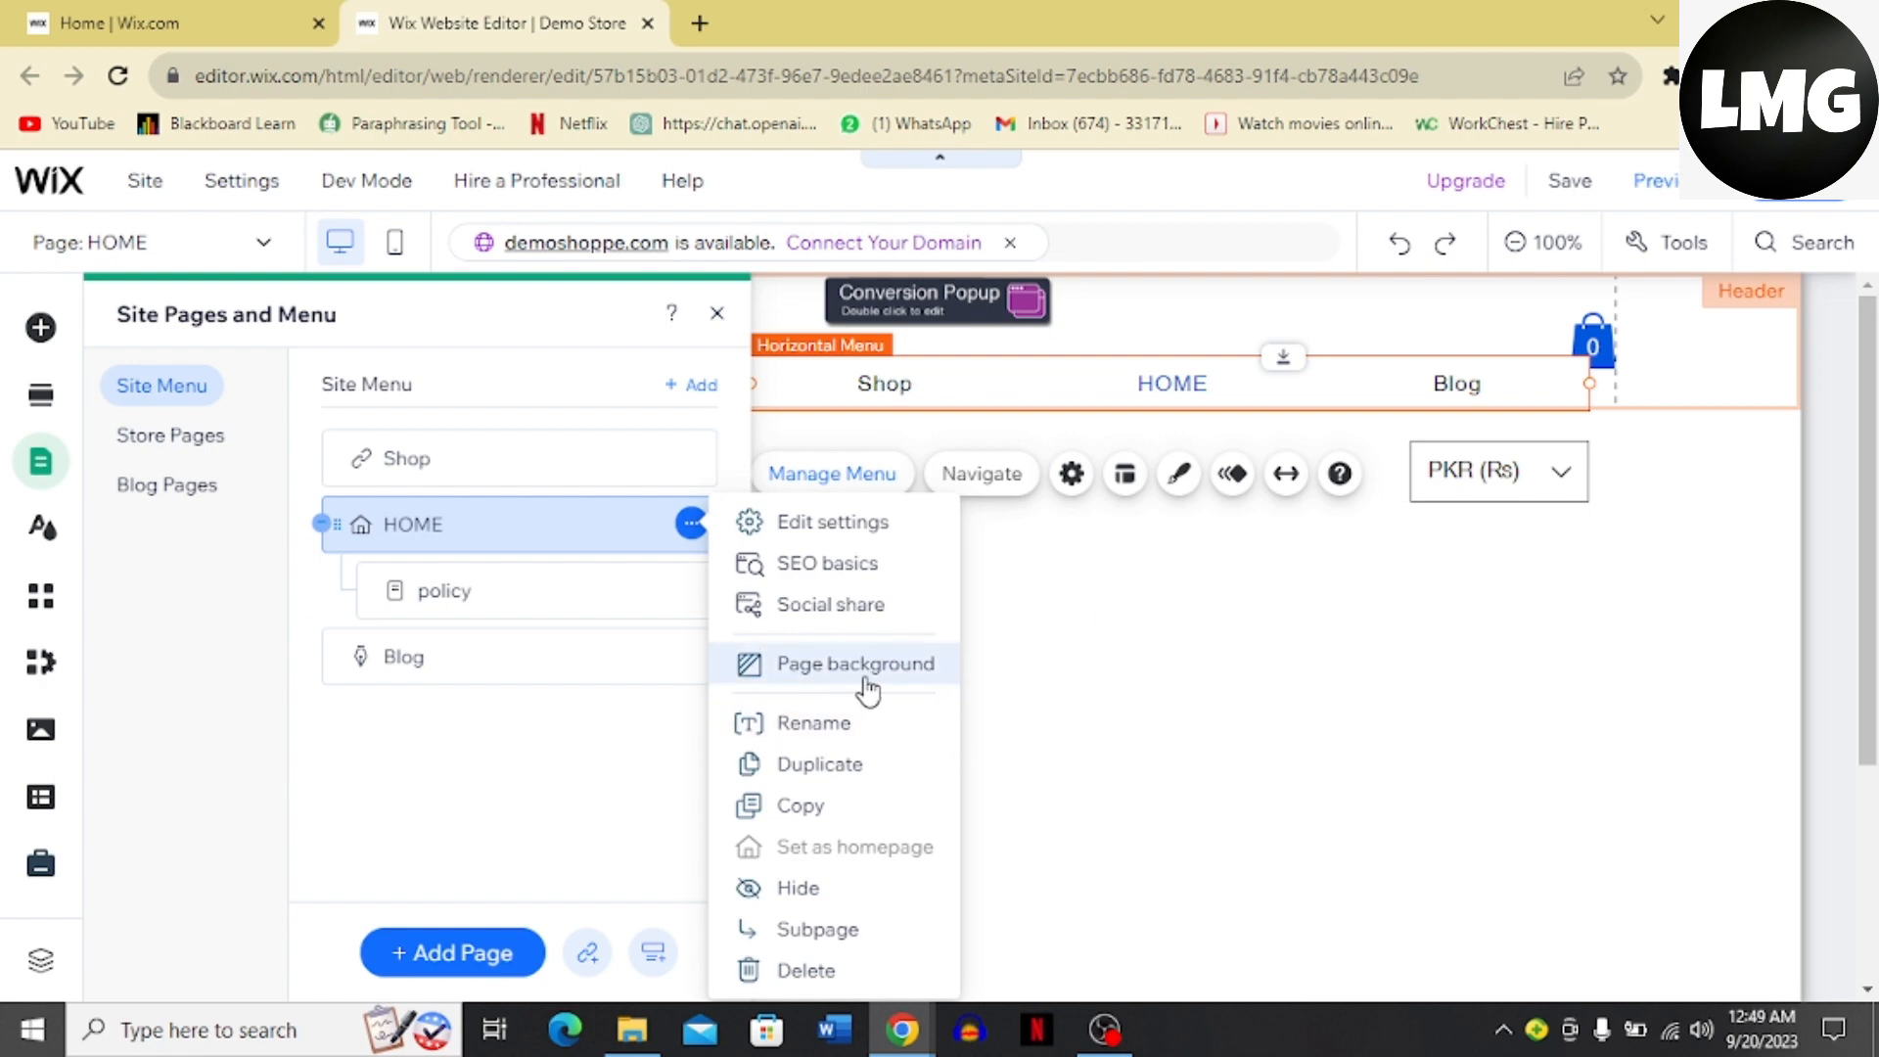
pyautogui.moveTo(844, 733)
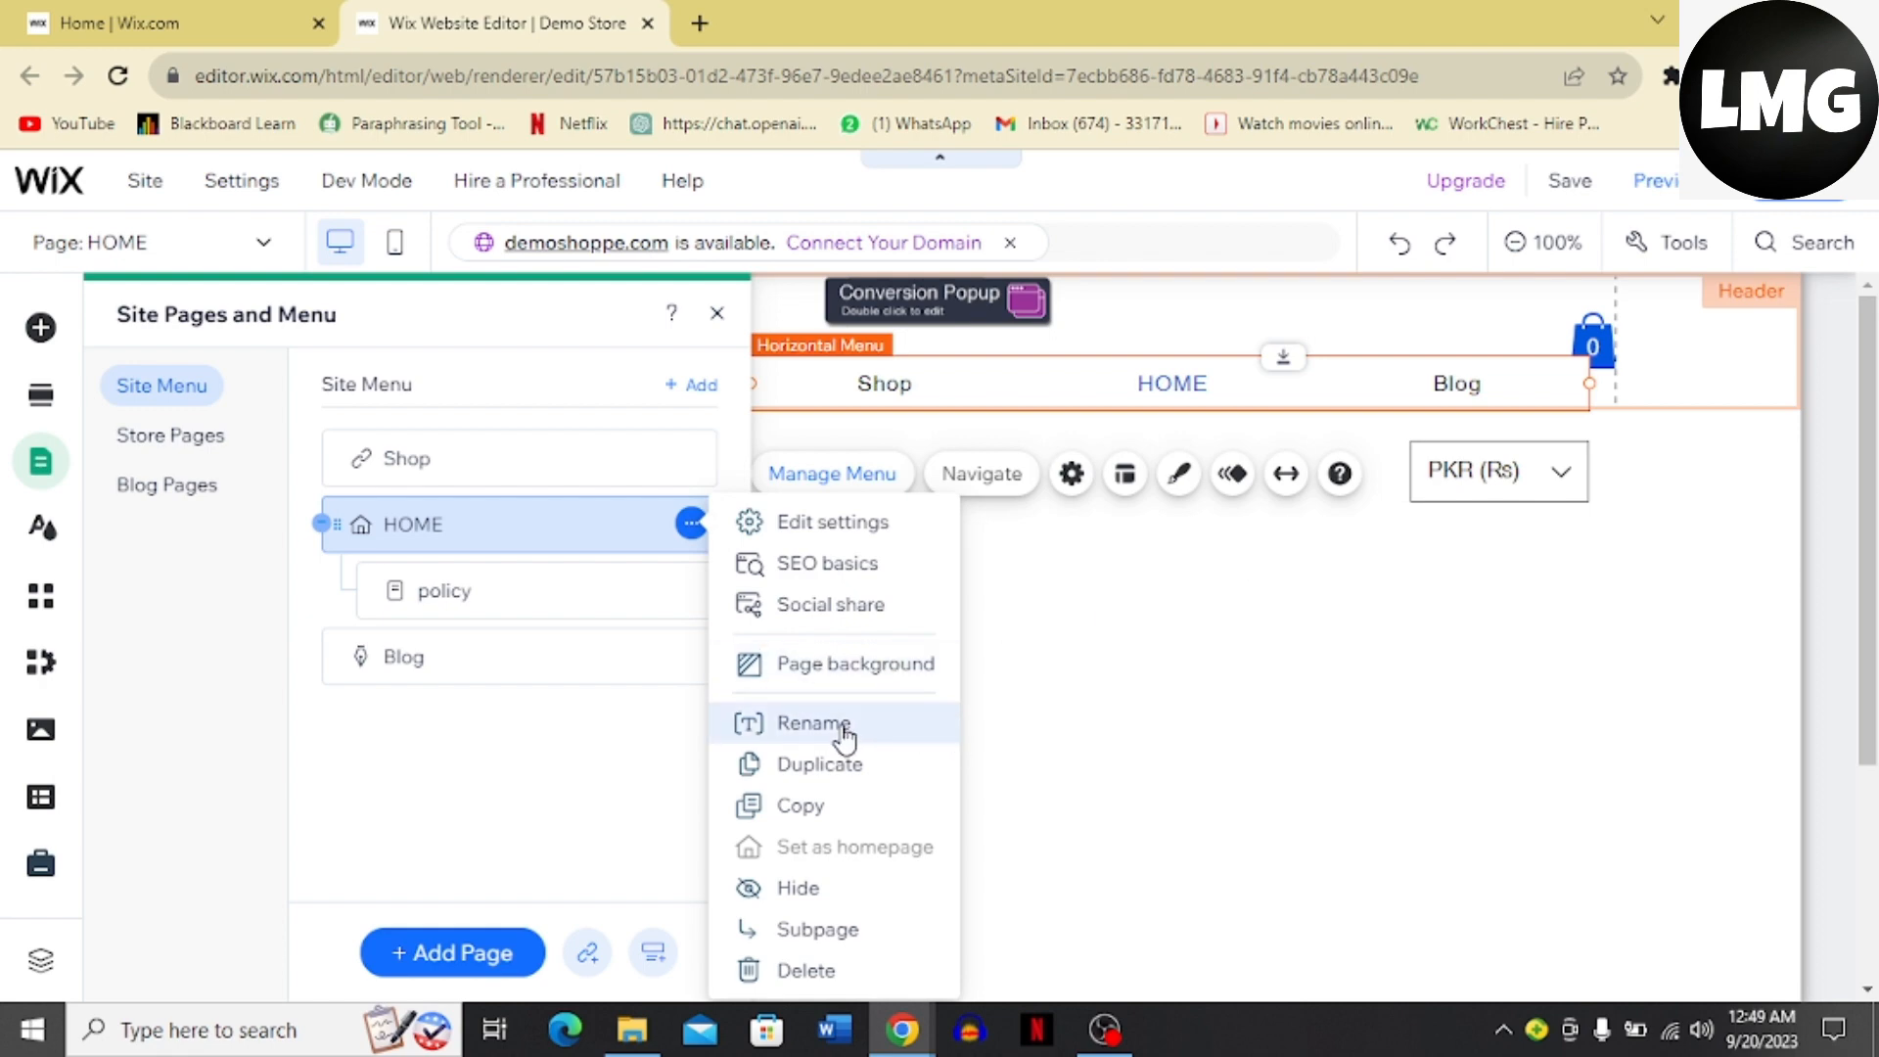
pyautogui.moveTo(832, 823)
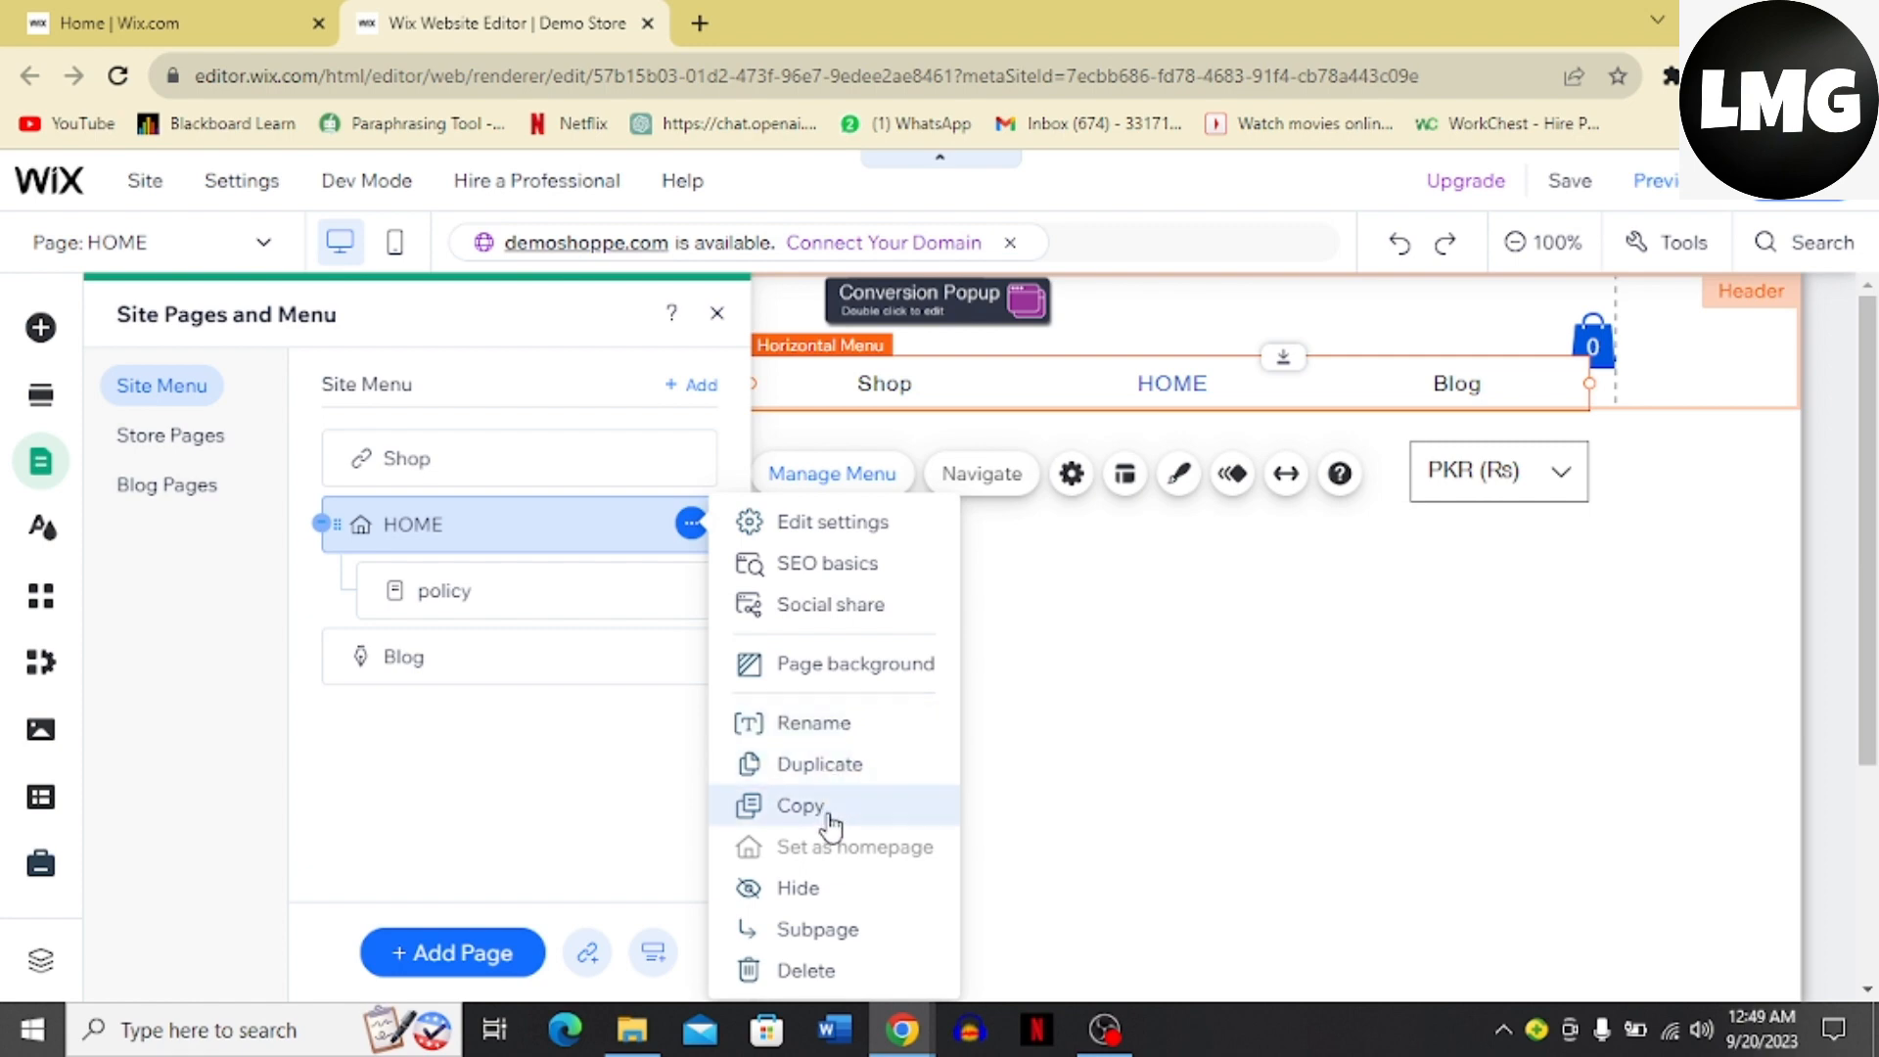
pyautogui.moveTo(1139, 813)
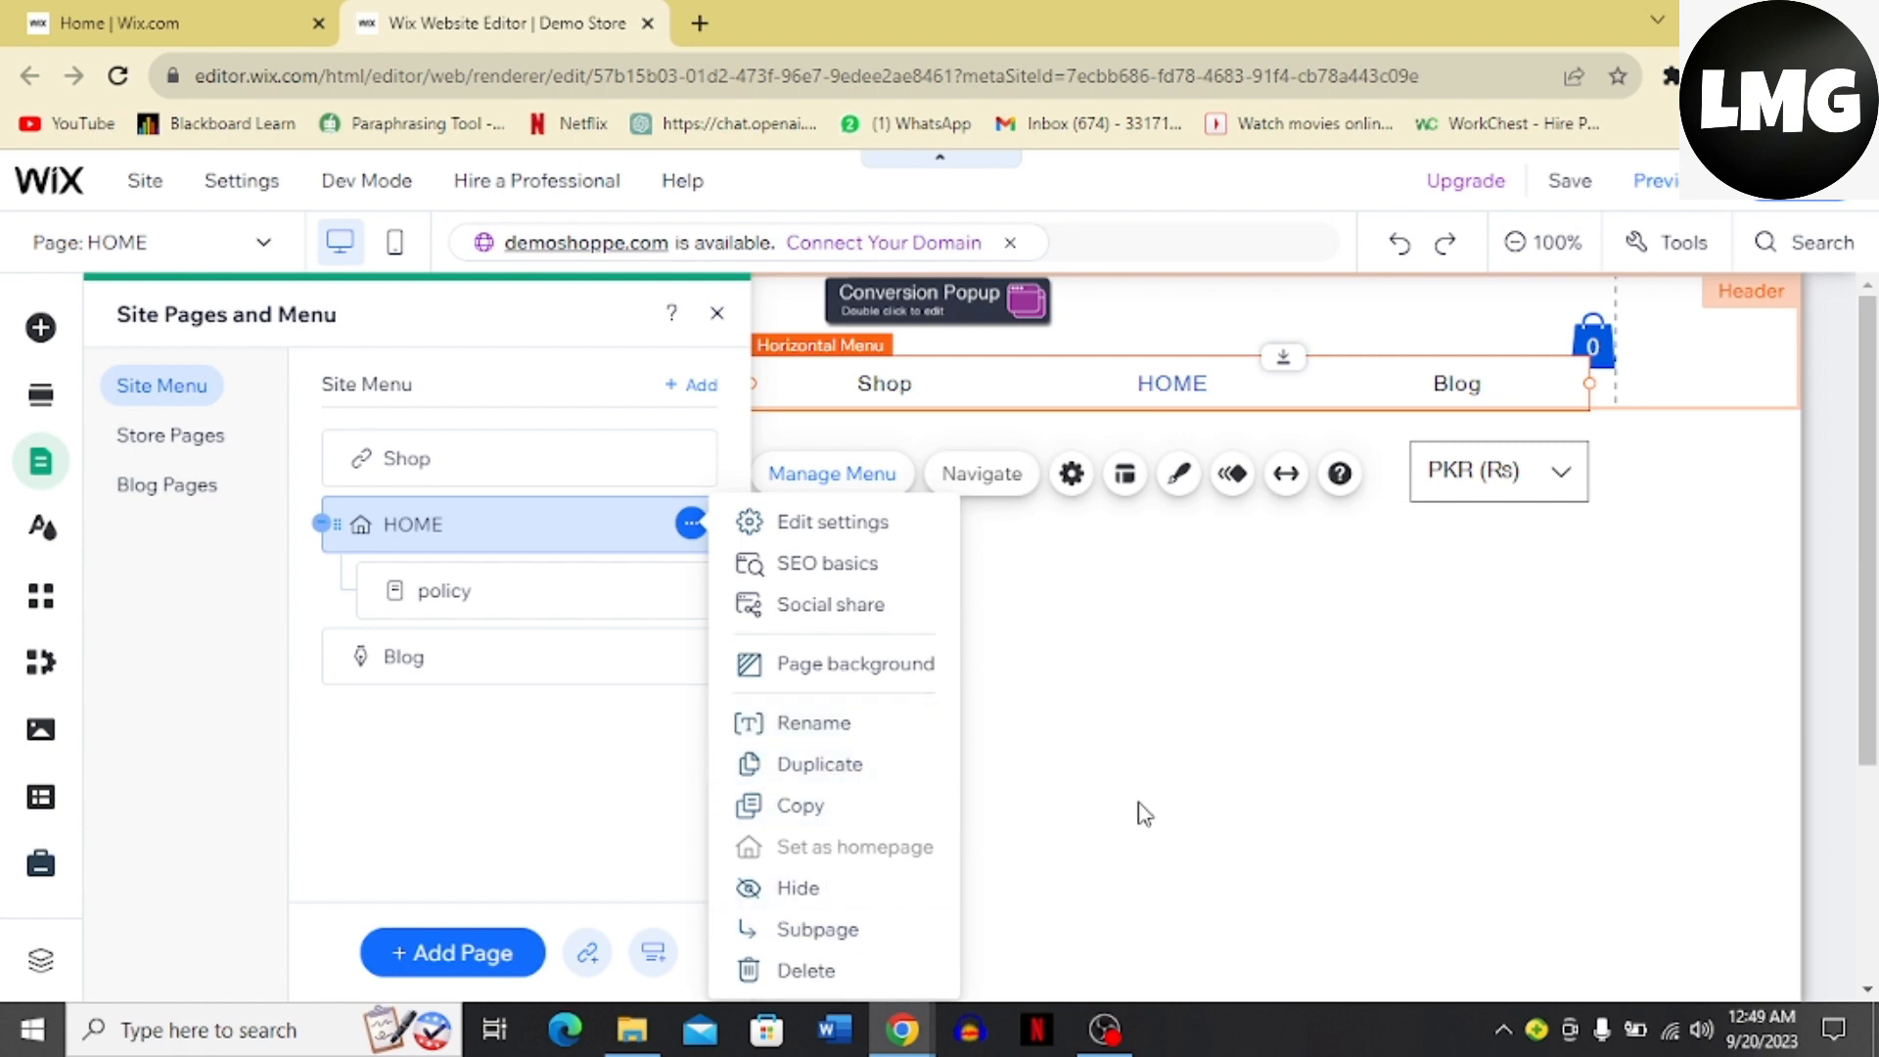
pyautogui.moveTo(765, 328)
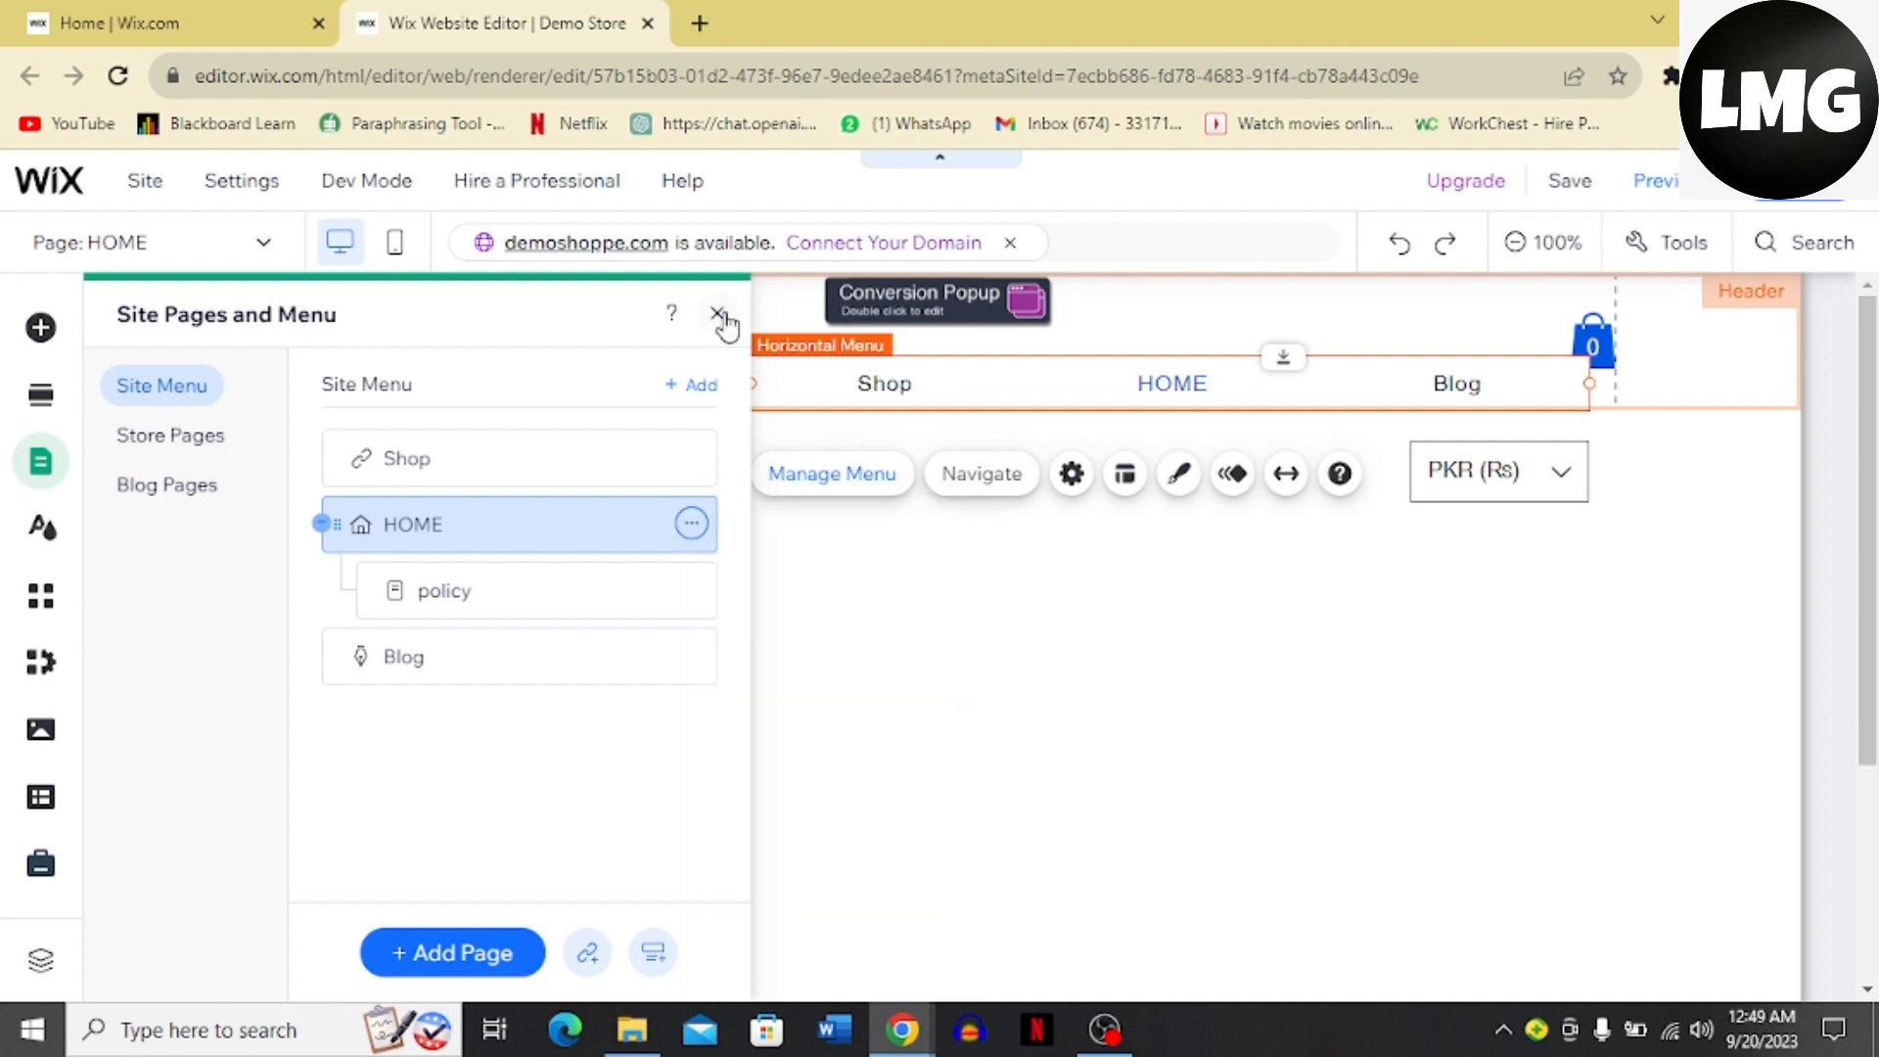
pyautogui.click(724, 316)
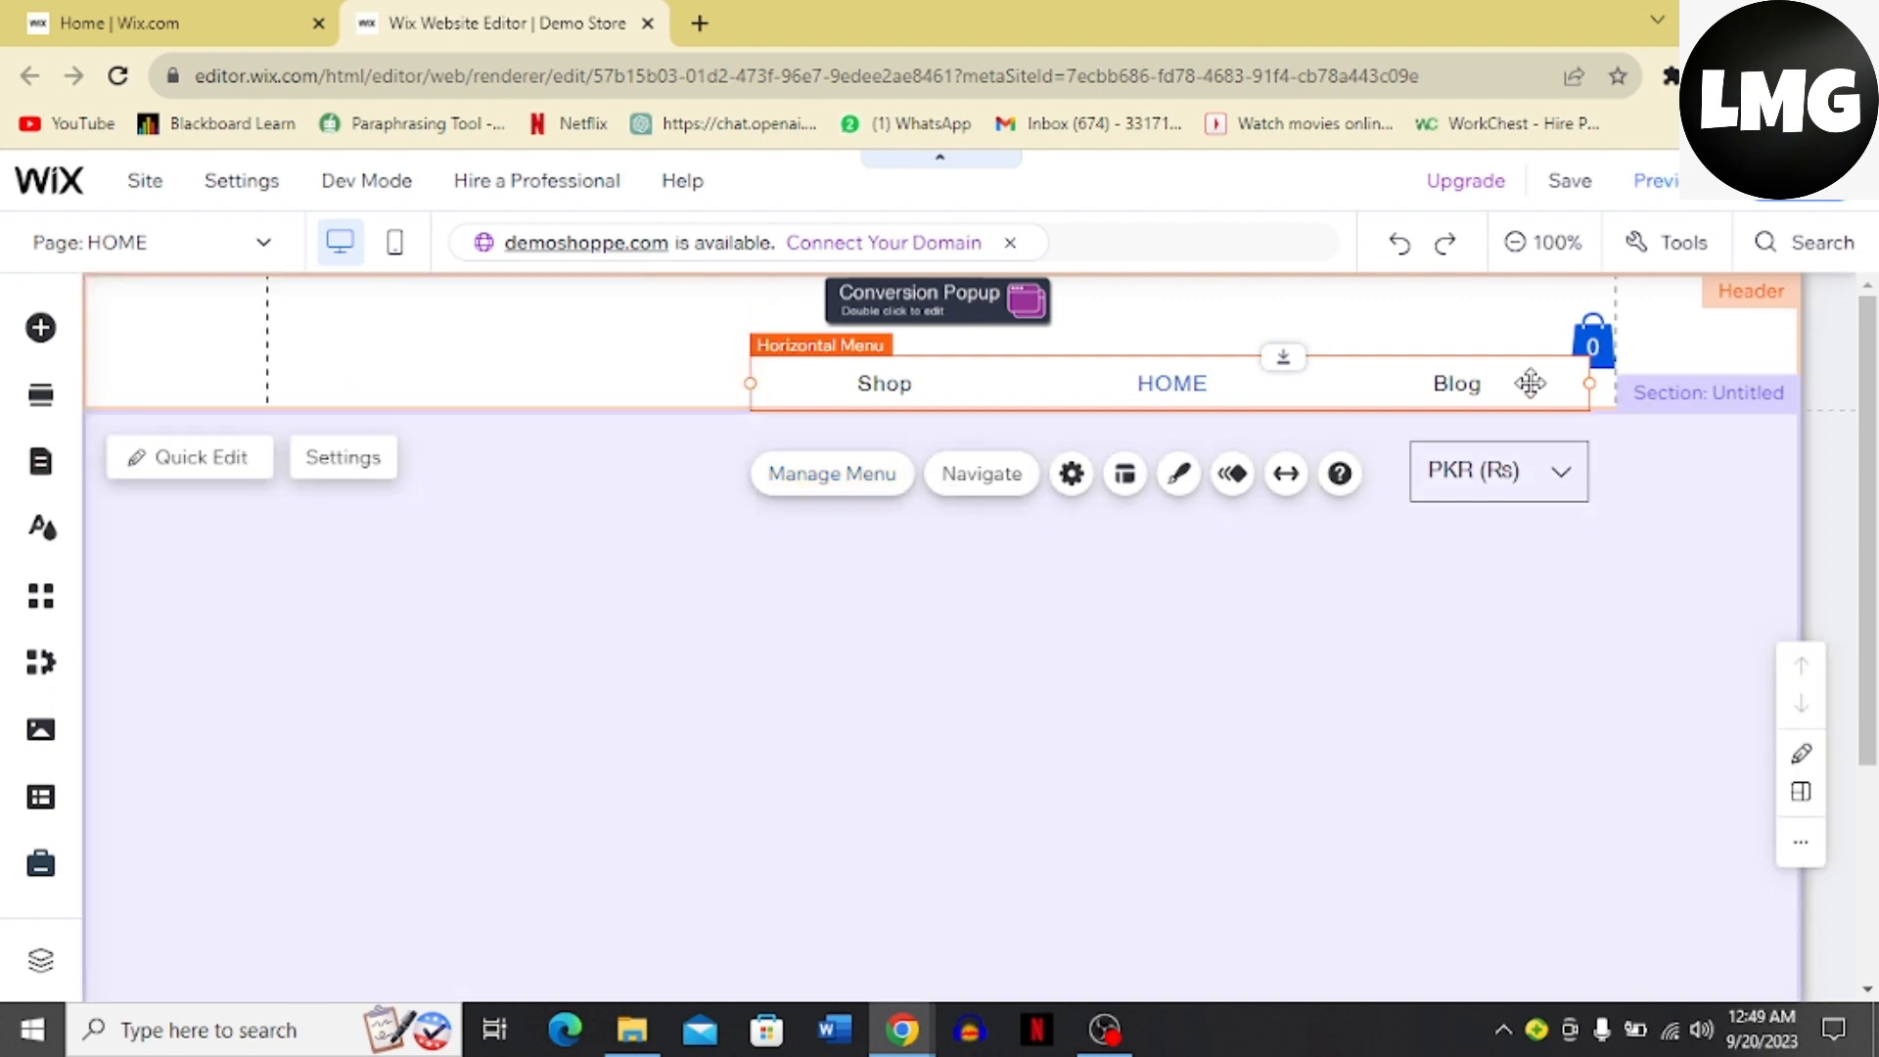
pyautogui.moveTo(1276, 614)
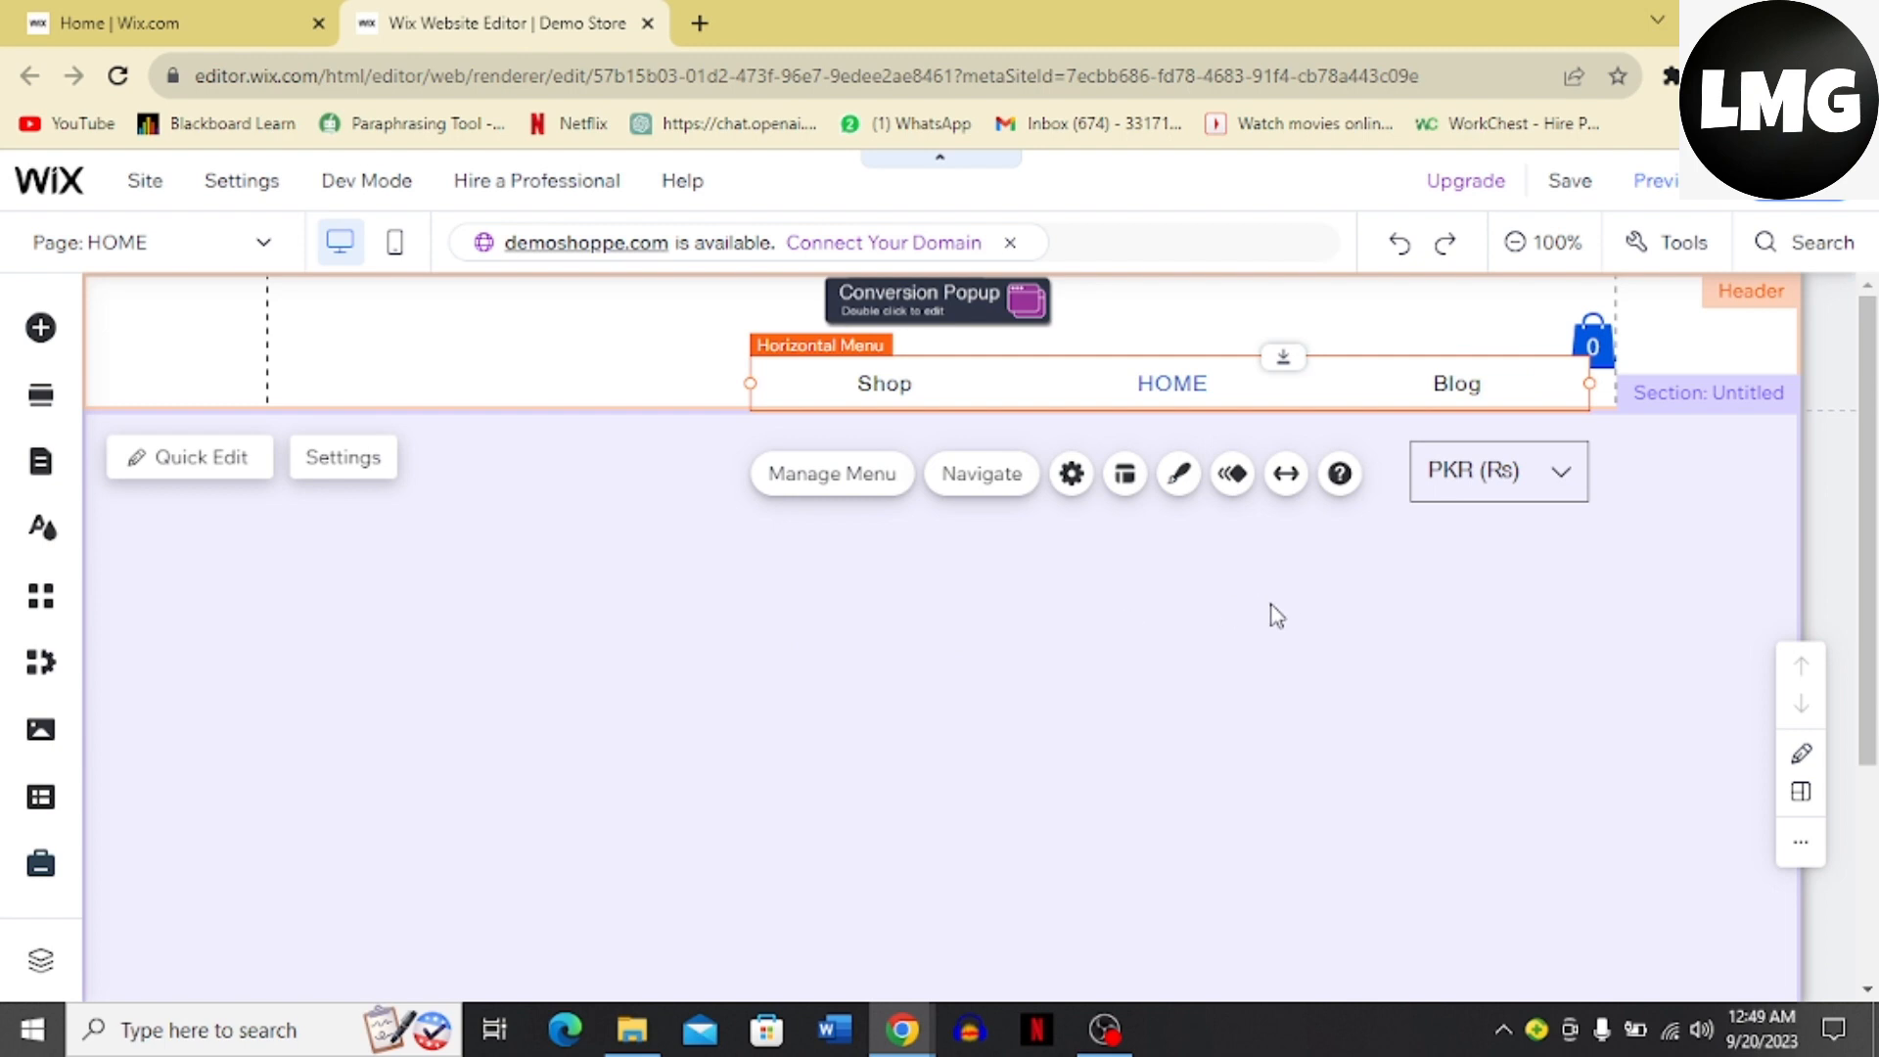
pyautogui.moveTo(1224, 617)
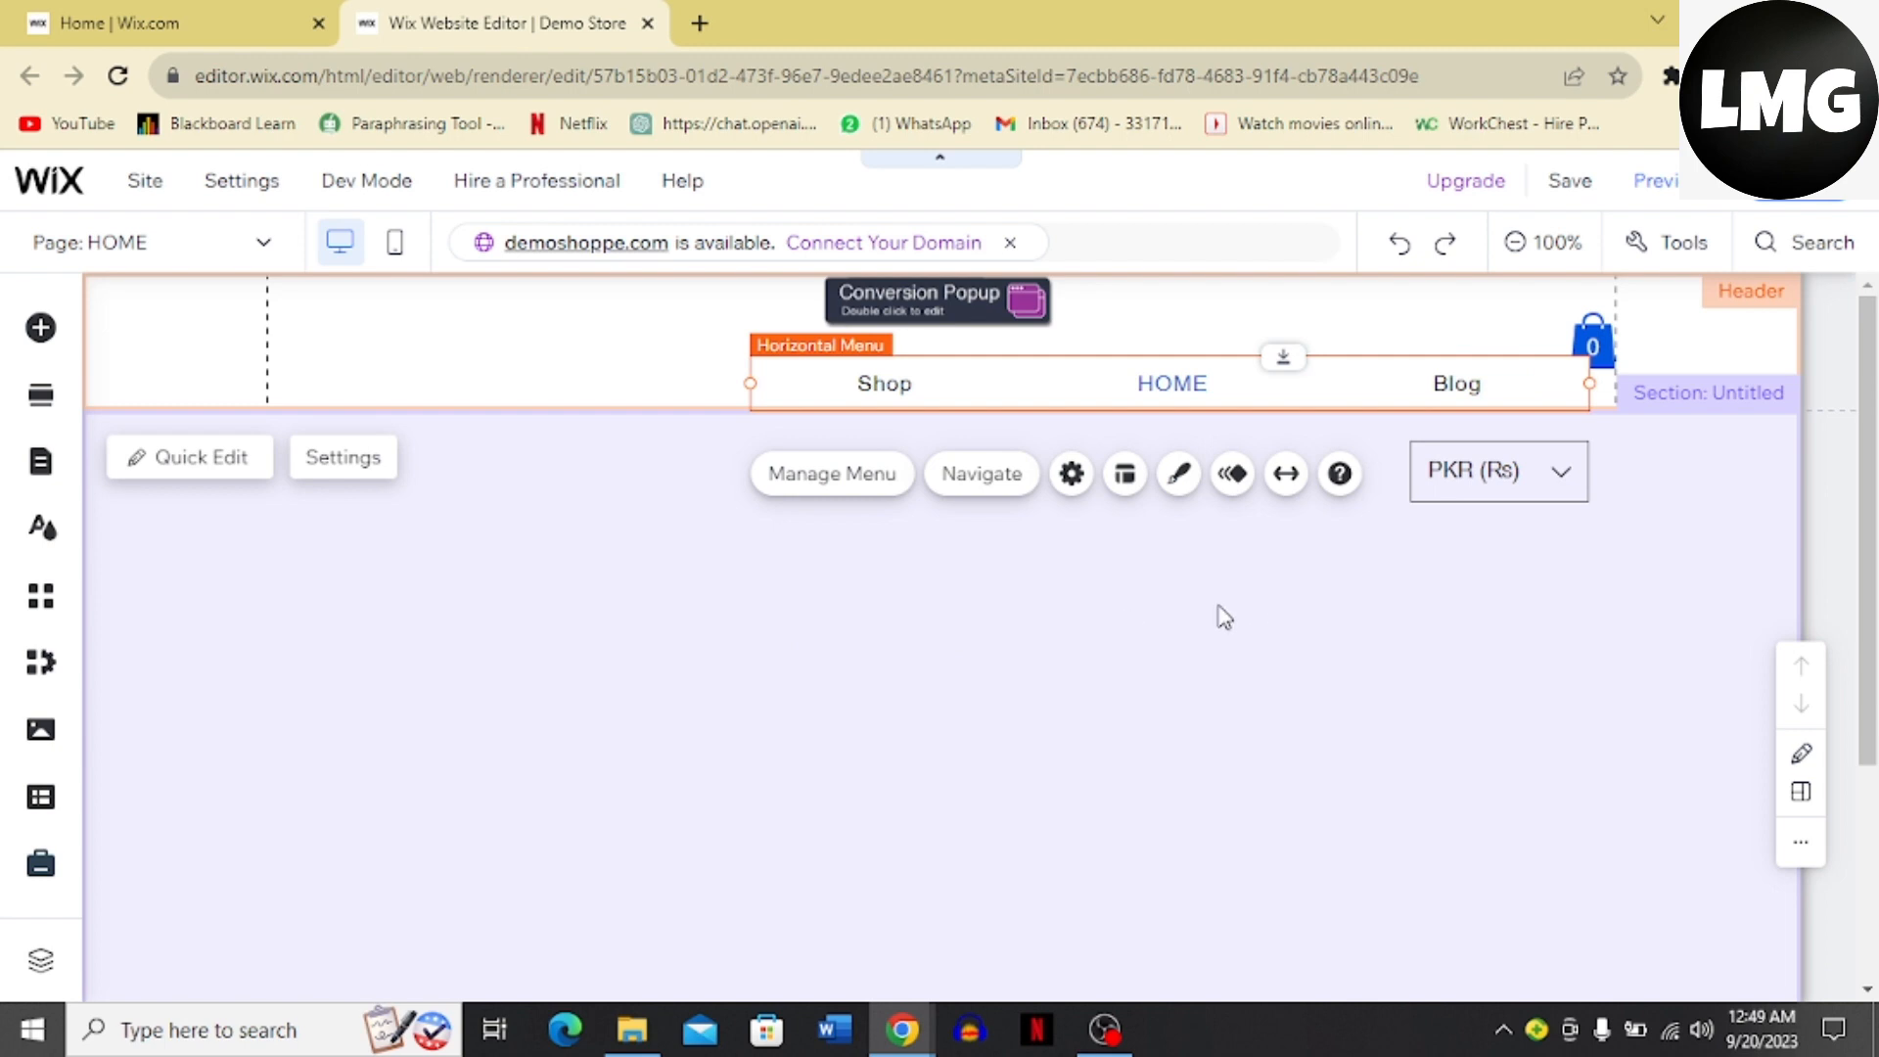